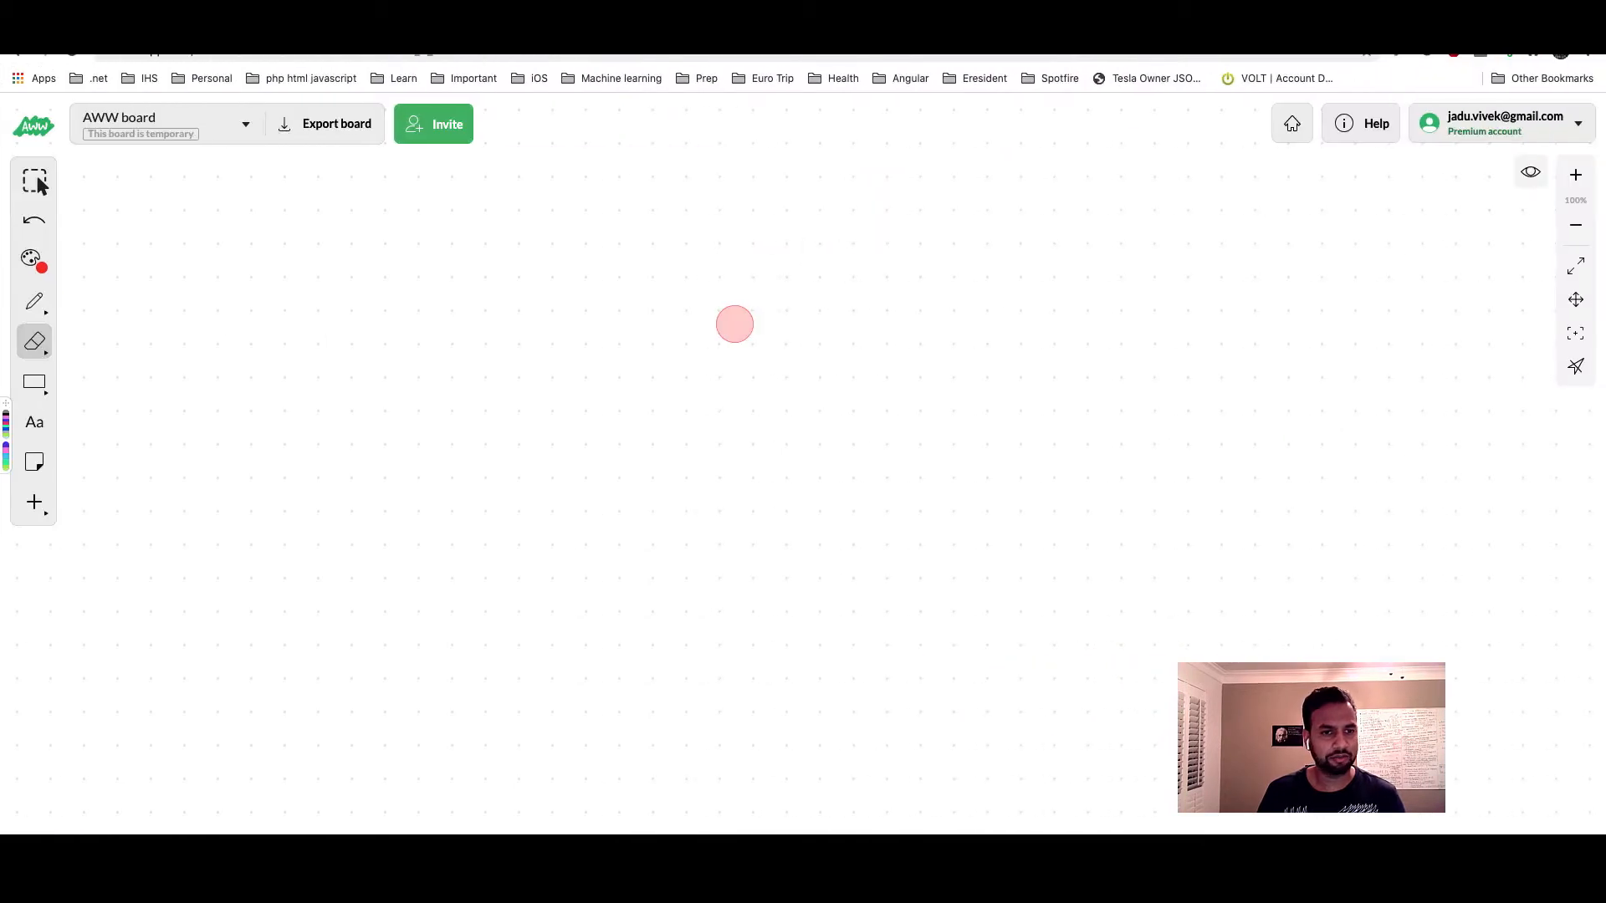
Handwrite the numbers 1 2 3 and sketch the first tree rooted at 2 with child 3.
left_click_drag(735, 325, 409, 271)
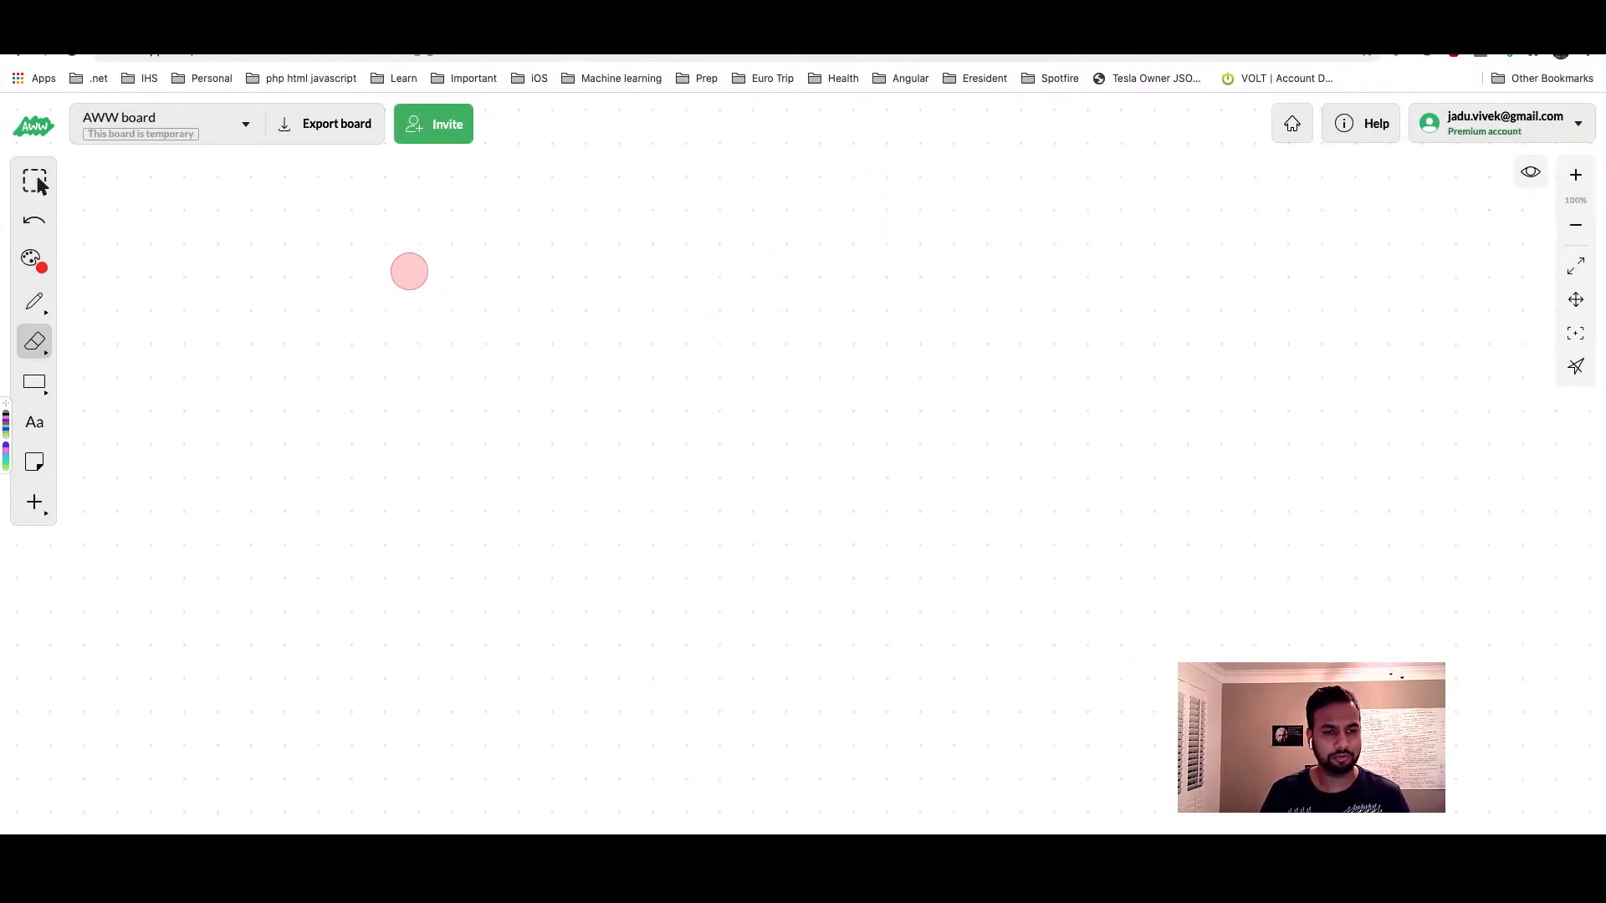
left_click_drag(408, 271, 319, 212)
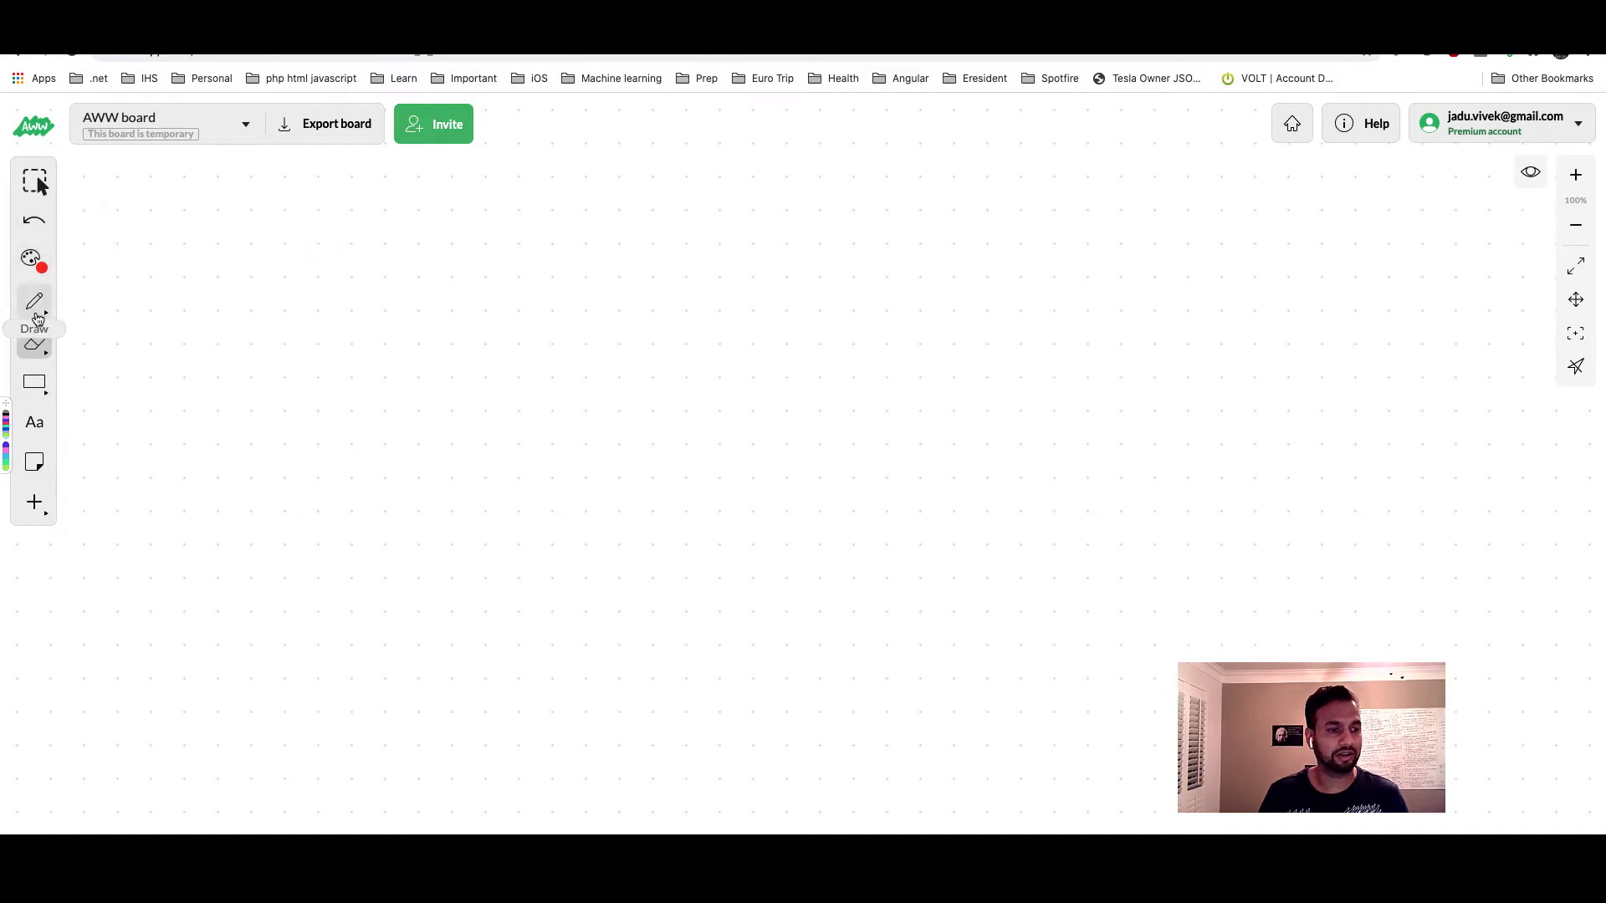
left_click_drag(291, 244, 291, 273)
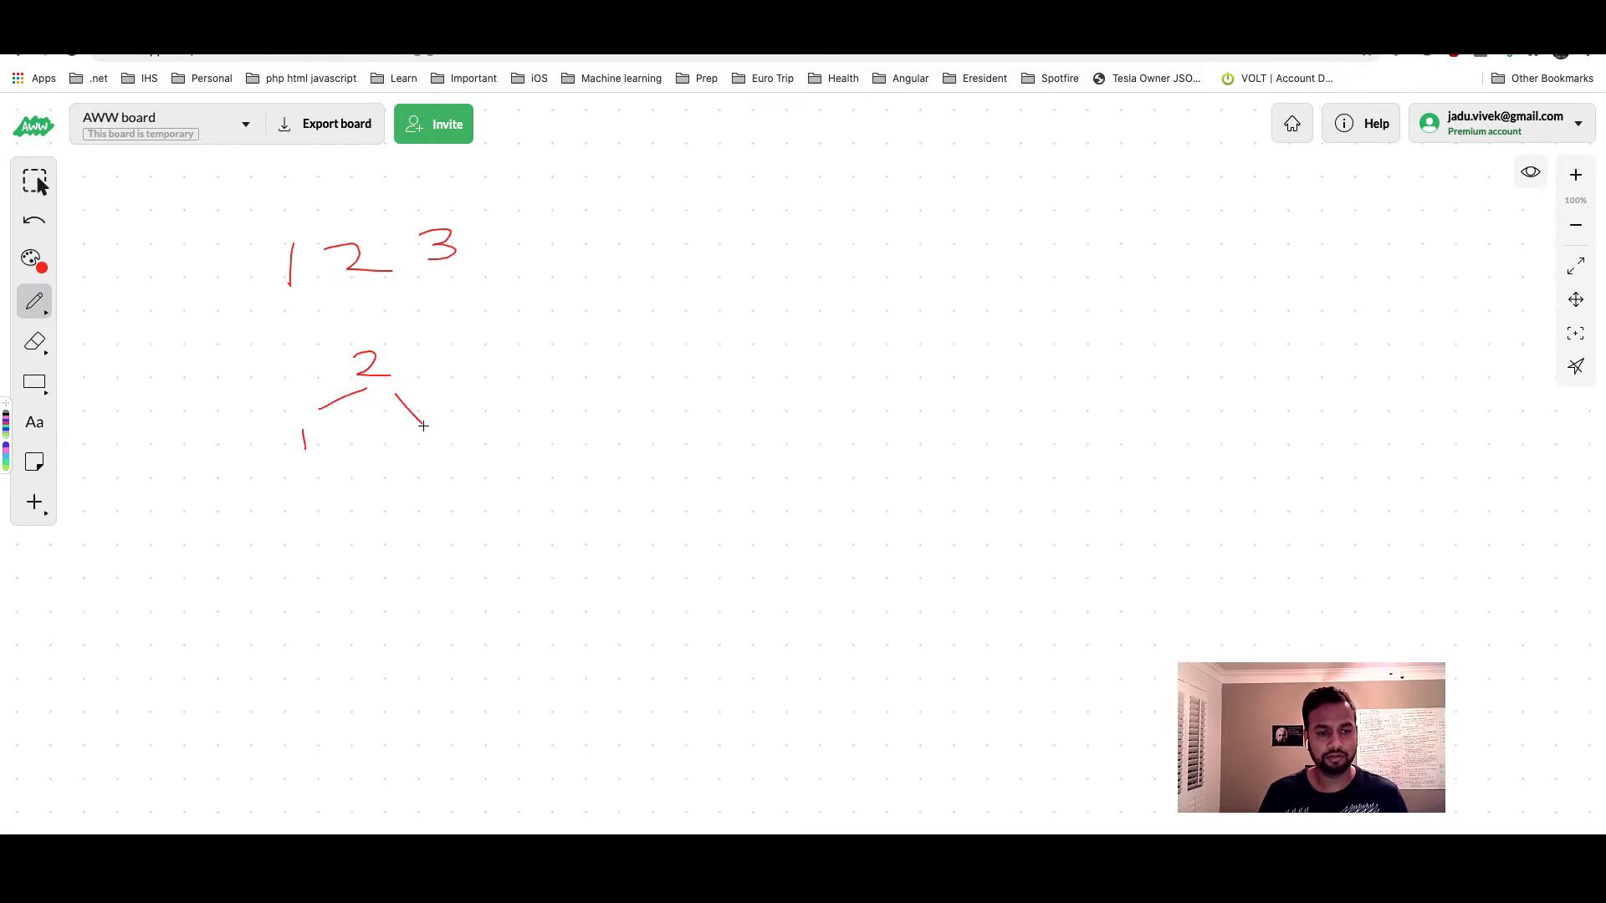
left_click_drag(420, 425, 435, 455)
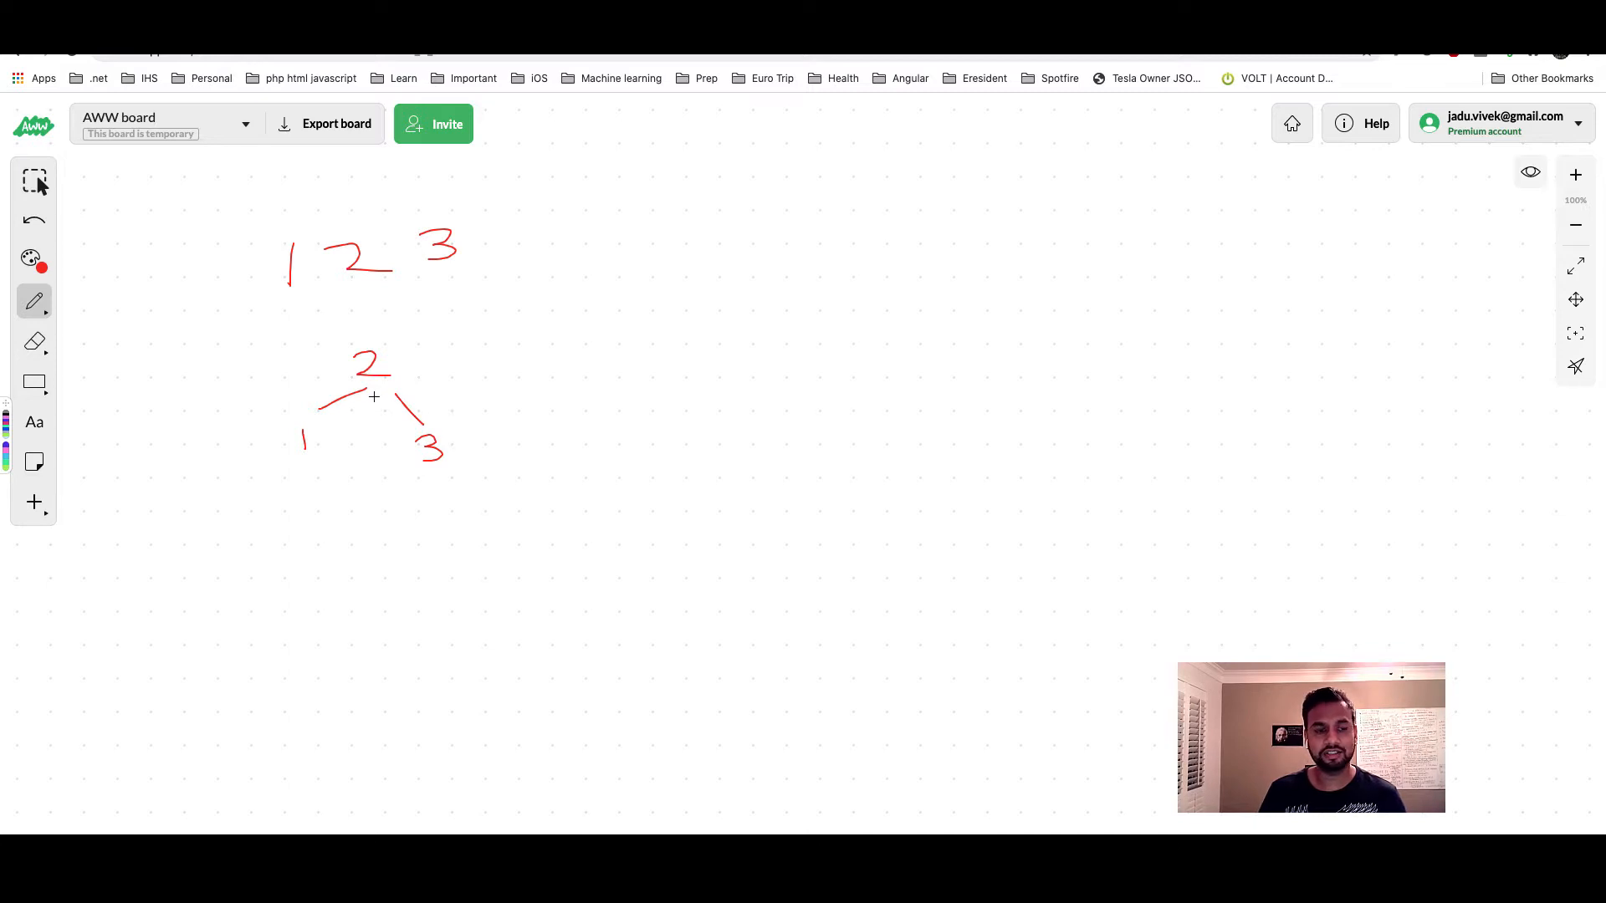
mouse_move(317, 418)
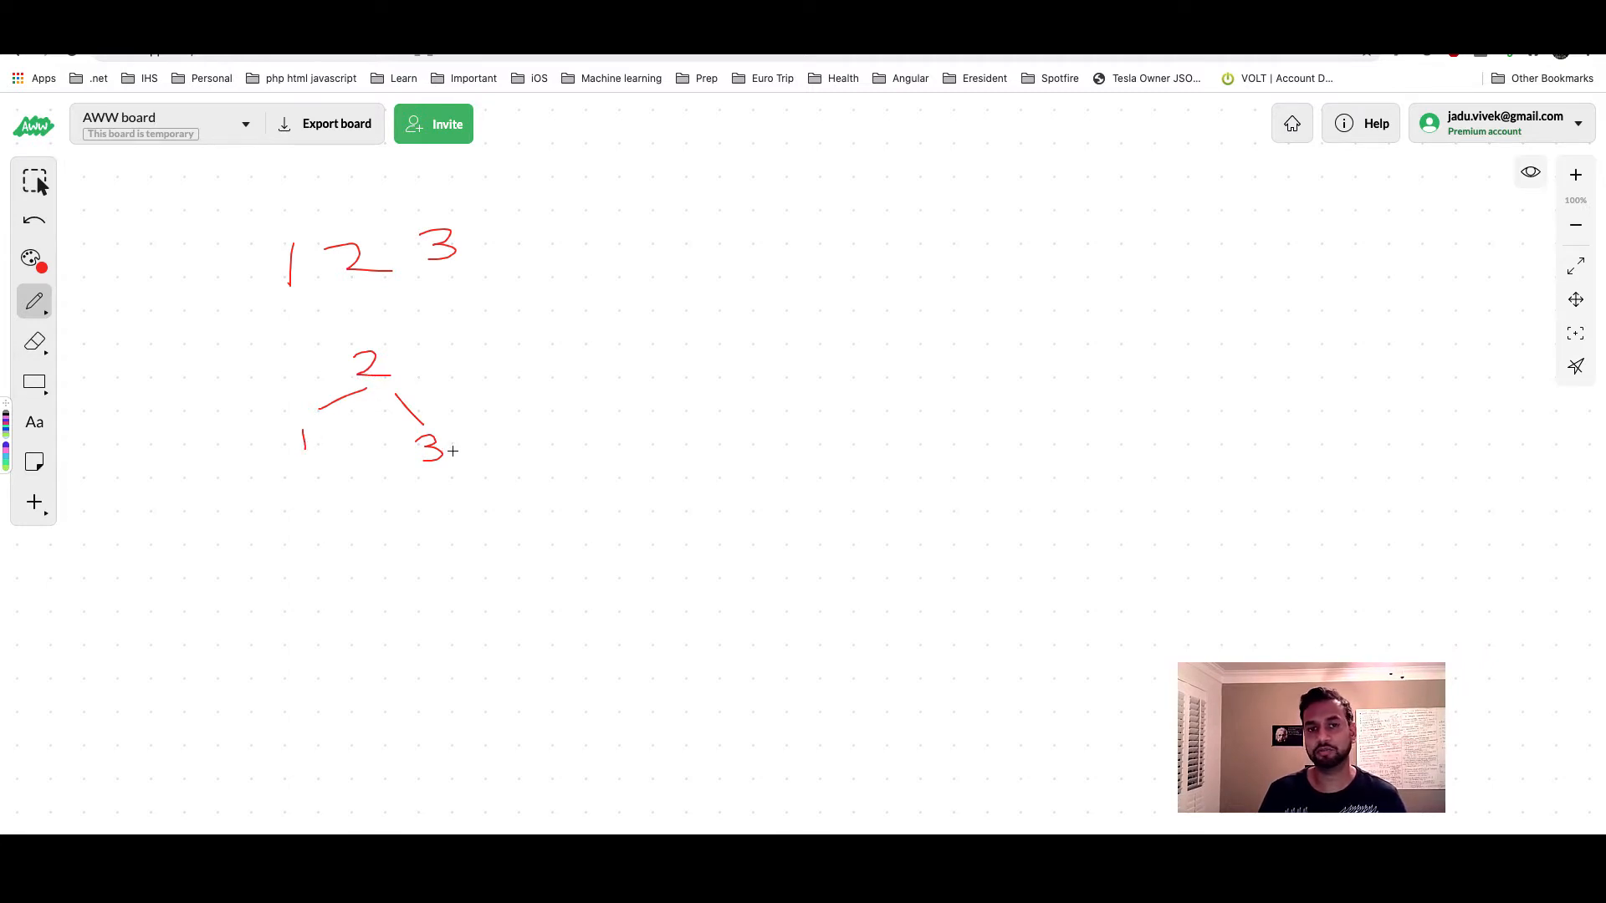
mouse_move(485, 395)
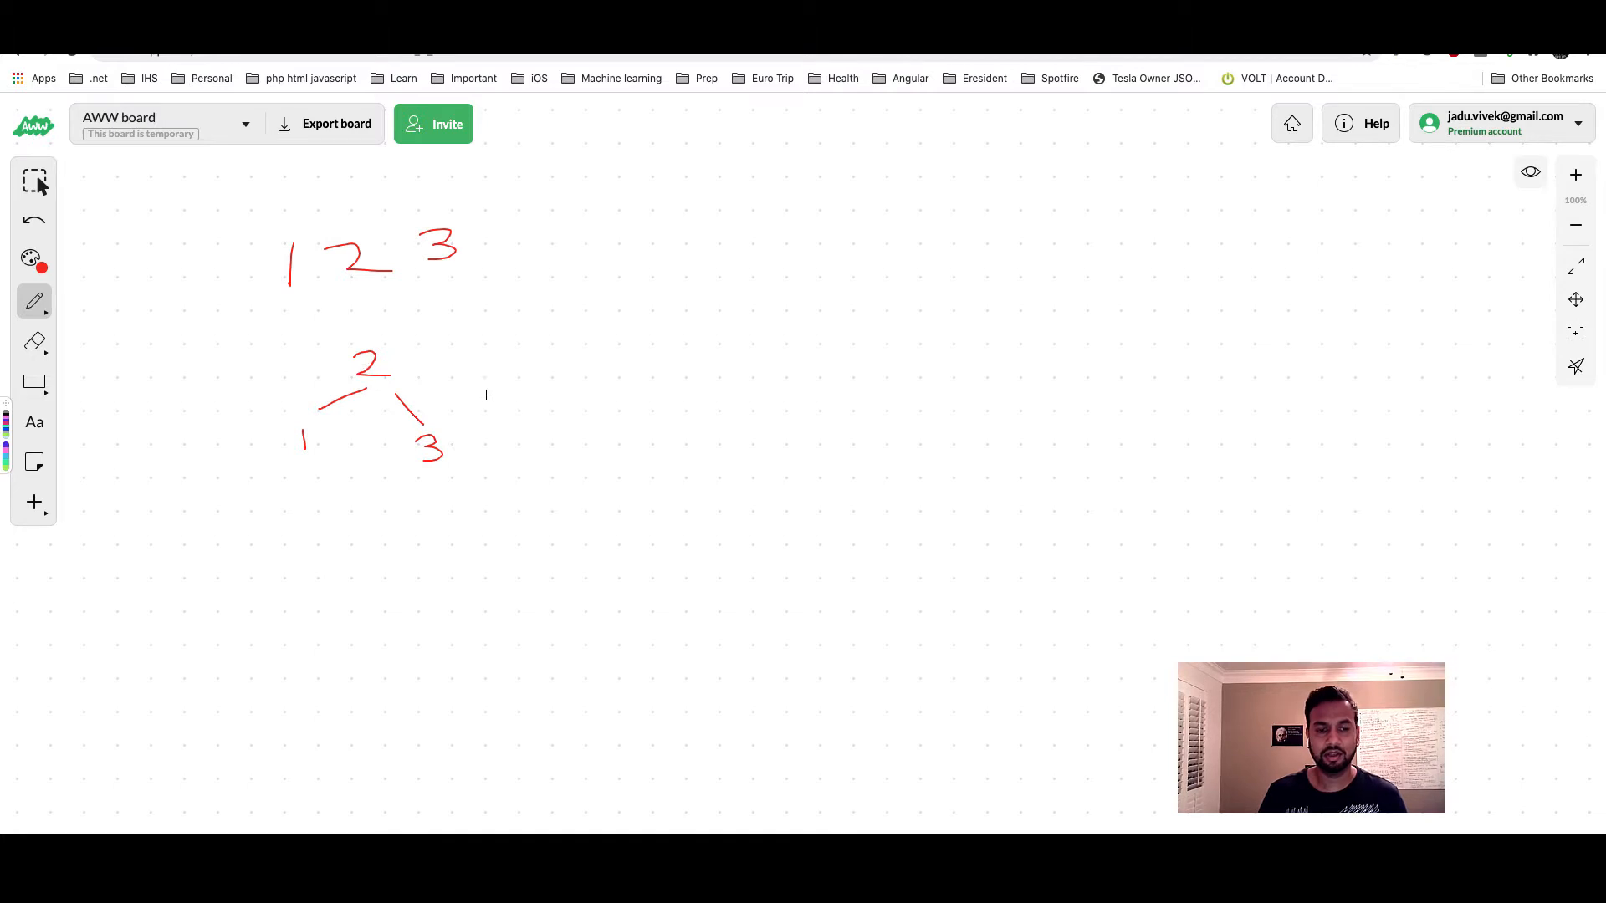
mouse_move(668, 334)
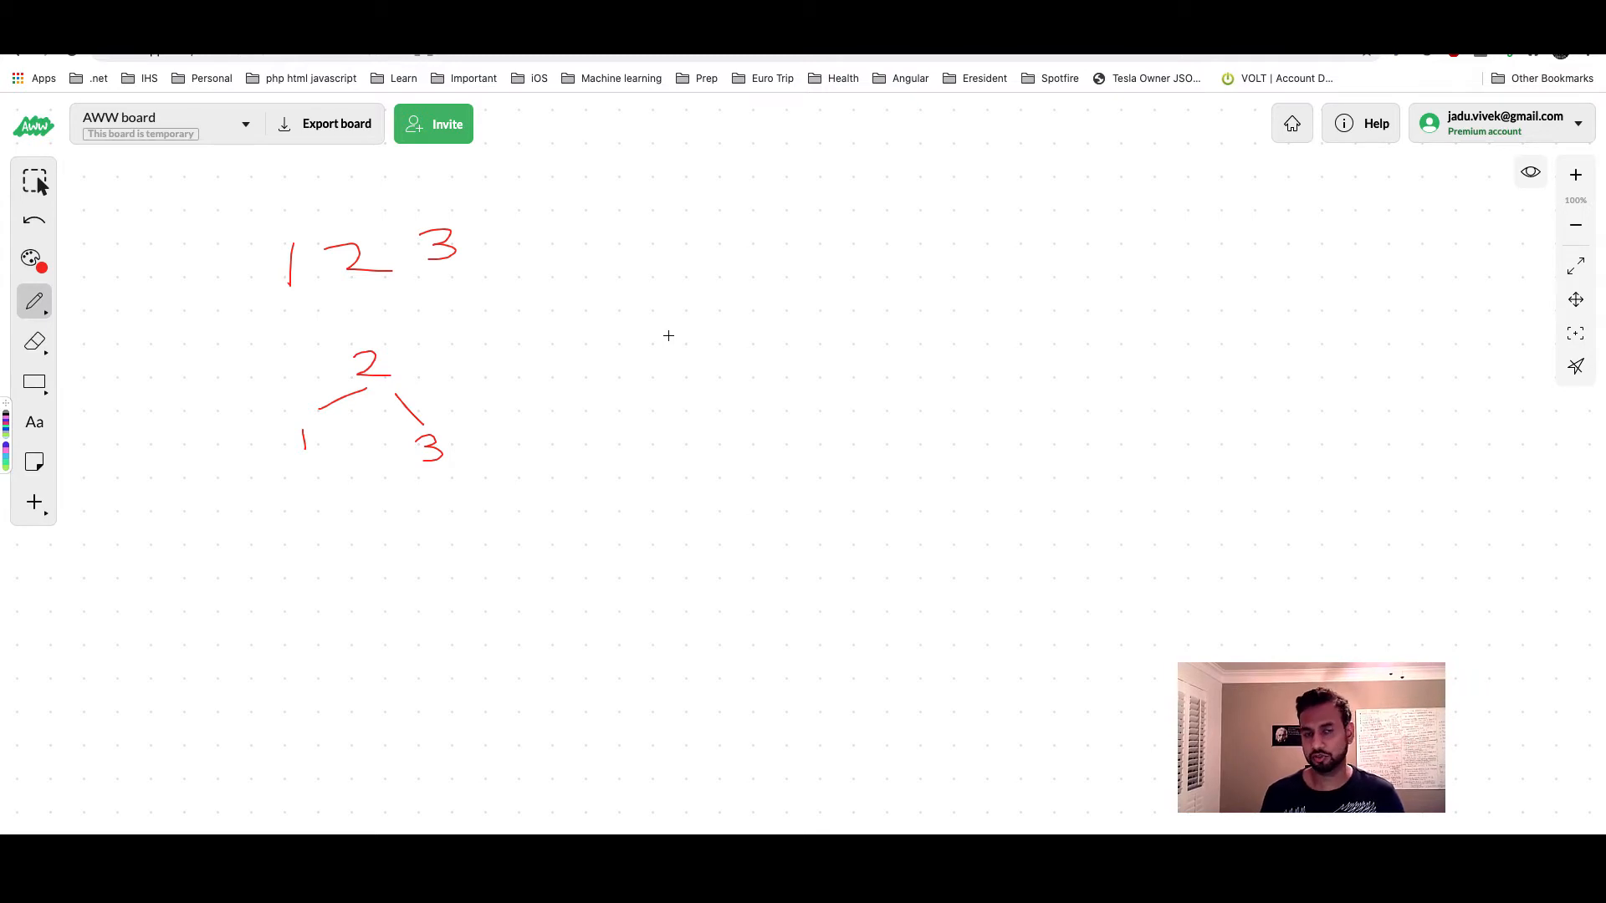
mouse_move(352, 295)
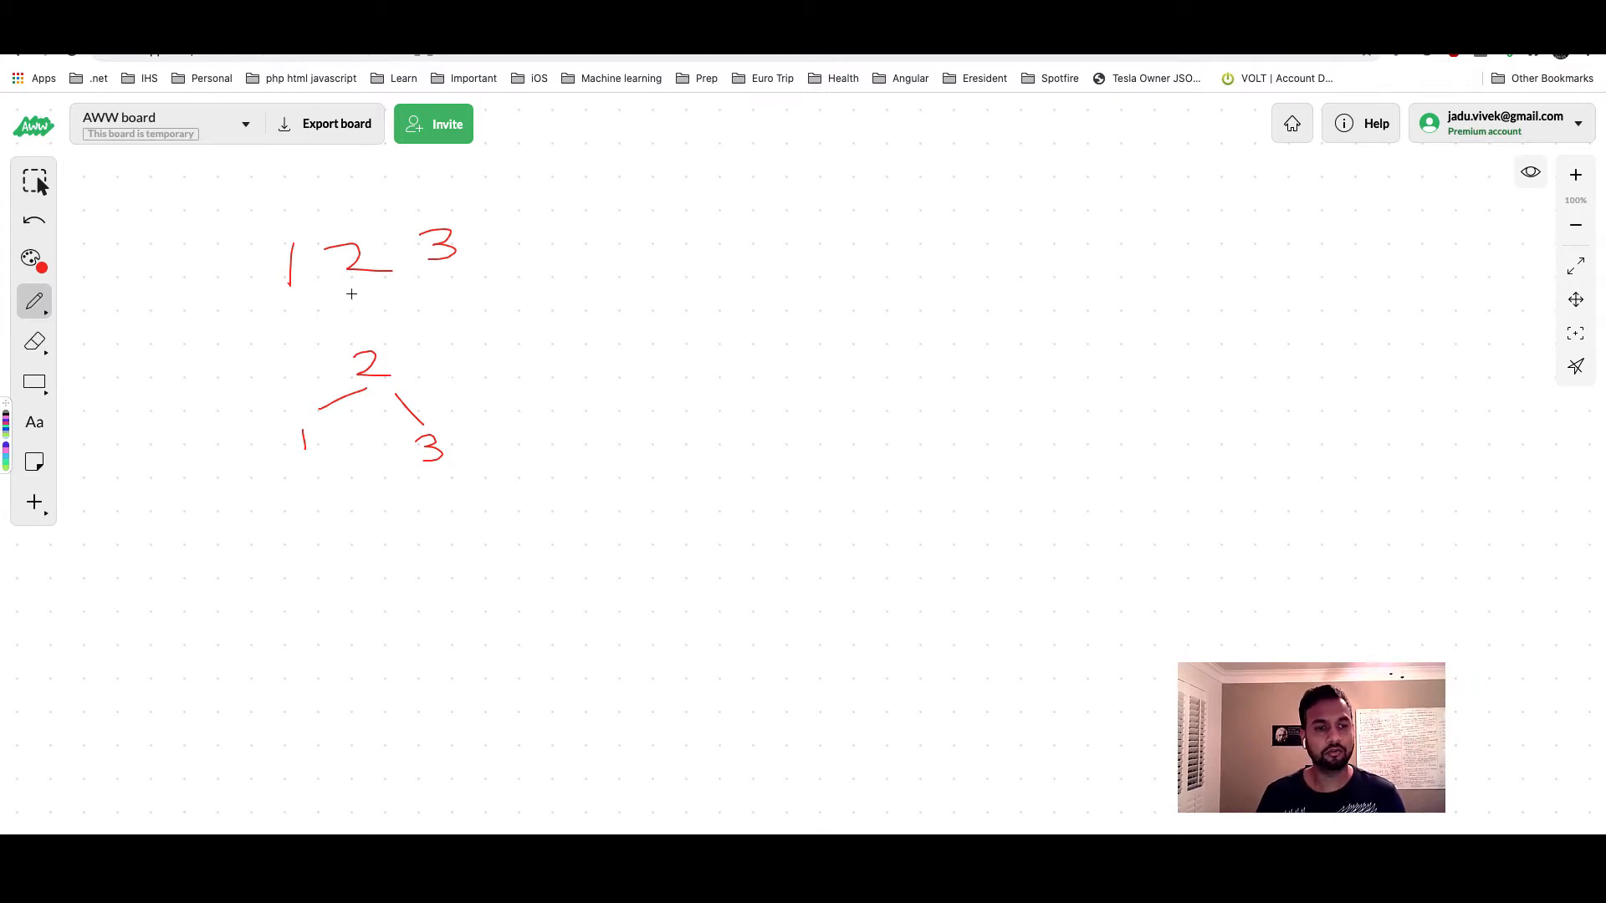
Sketch a tree rooted at 1 with children 2 and 3, then one rooted at 3 with children 1 and 2.
left_click_drag(667, 377, 701, 320)
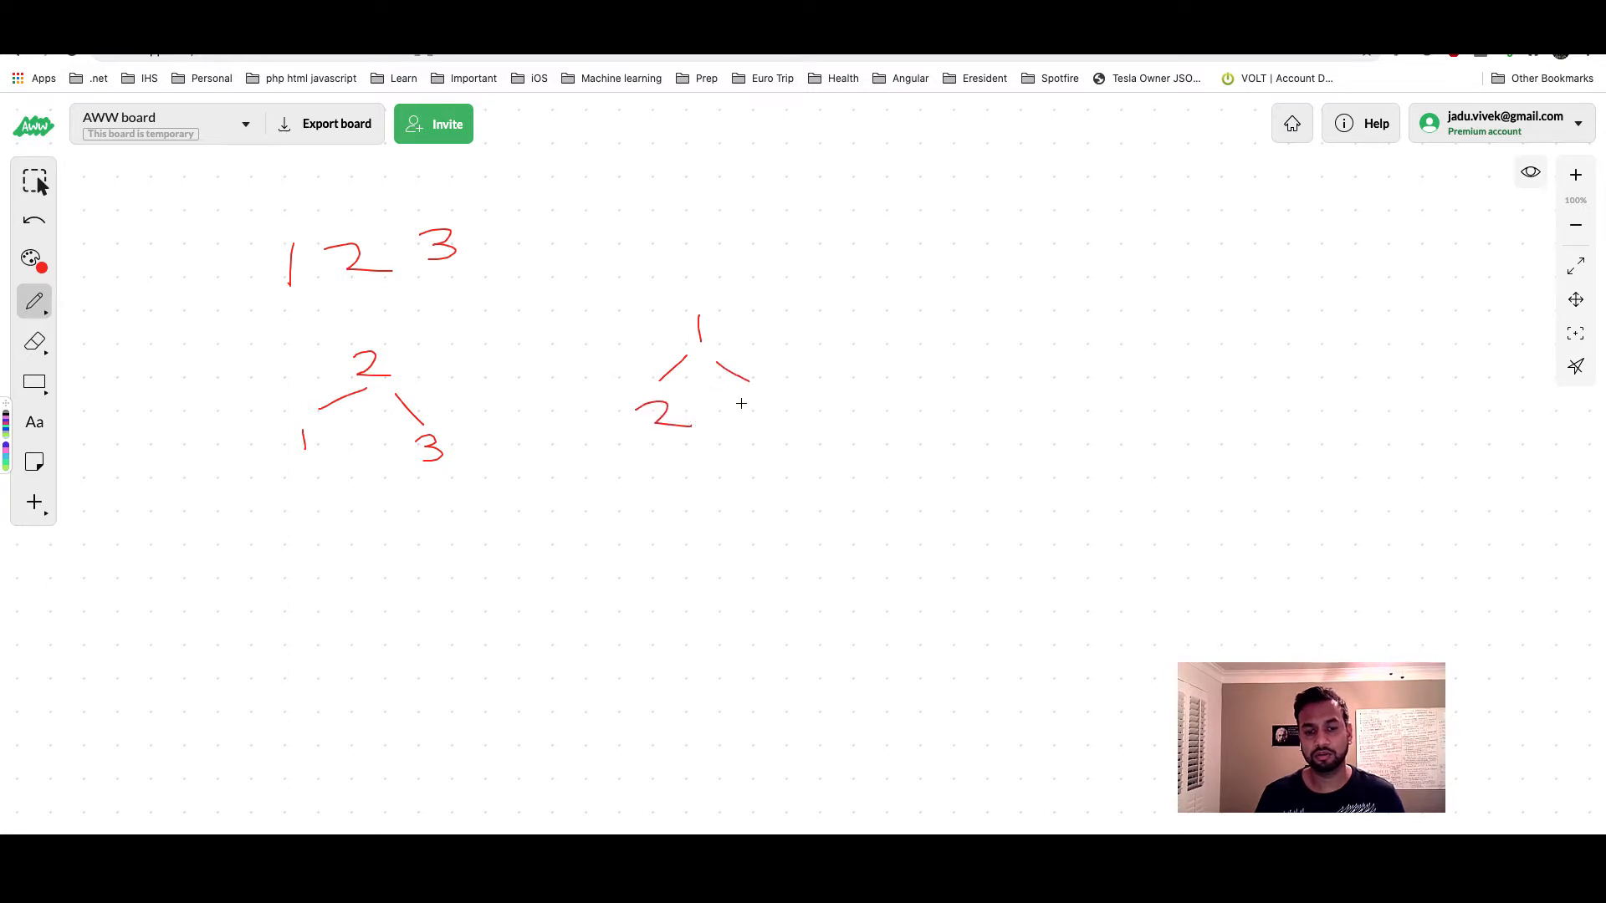
left_click_drag(773, 394, 778, 420)
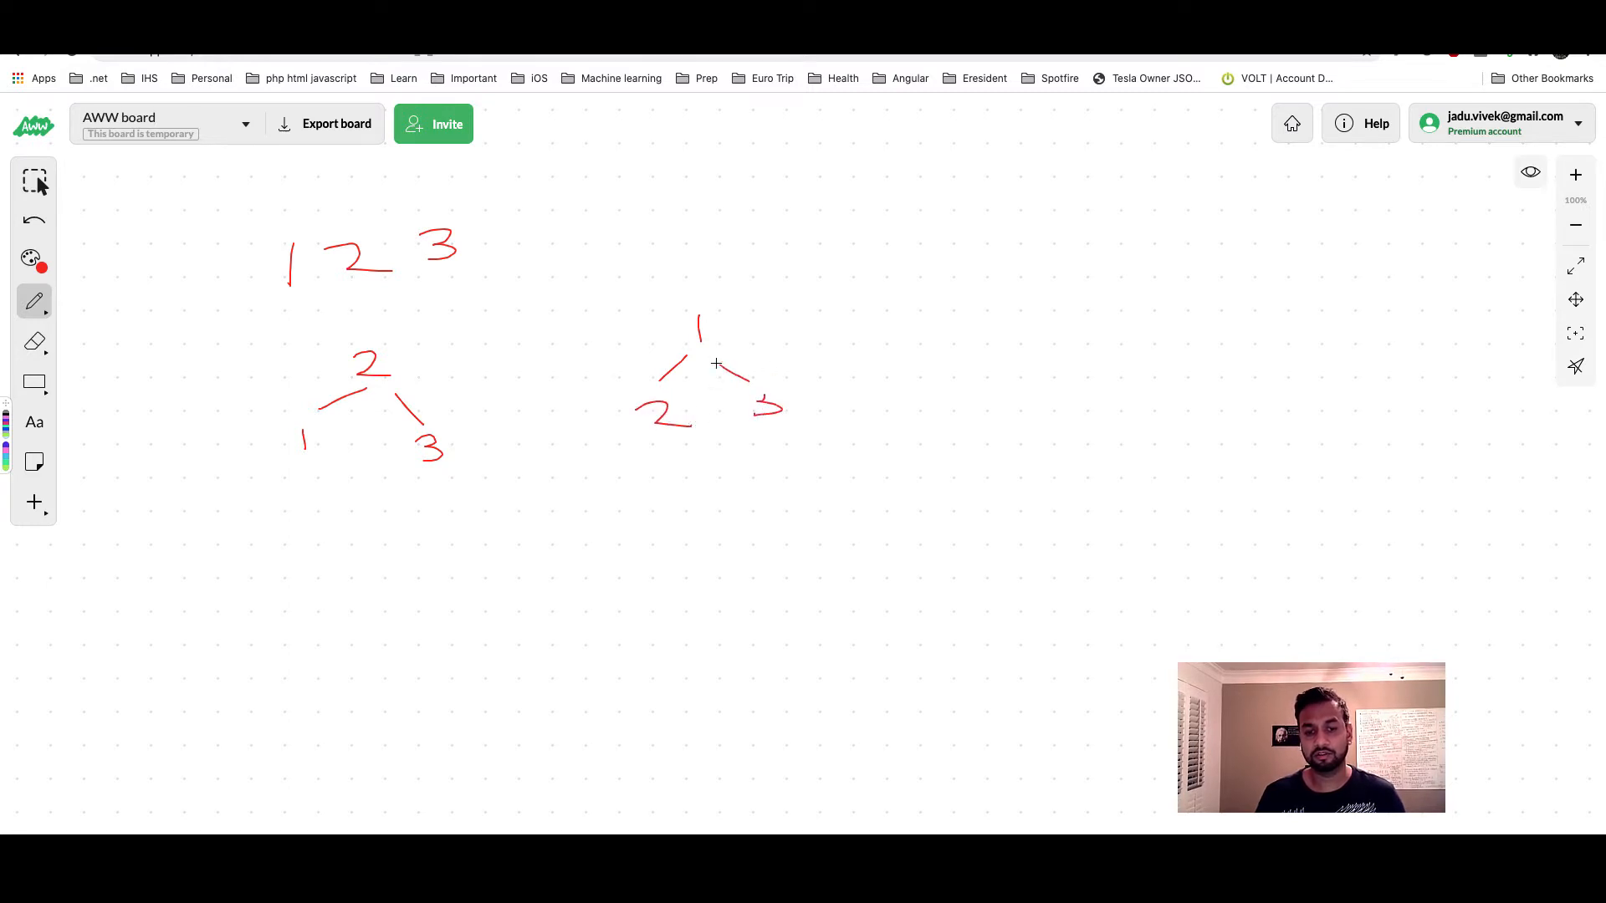
left_click_drag(930, 291, 957, 313)
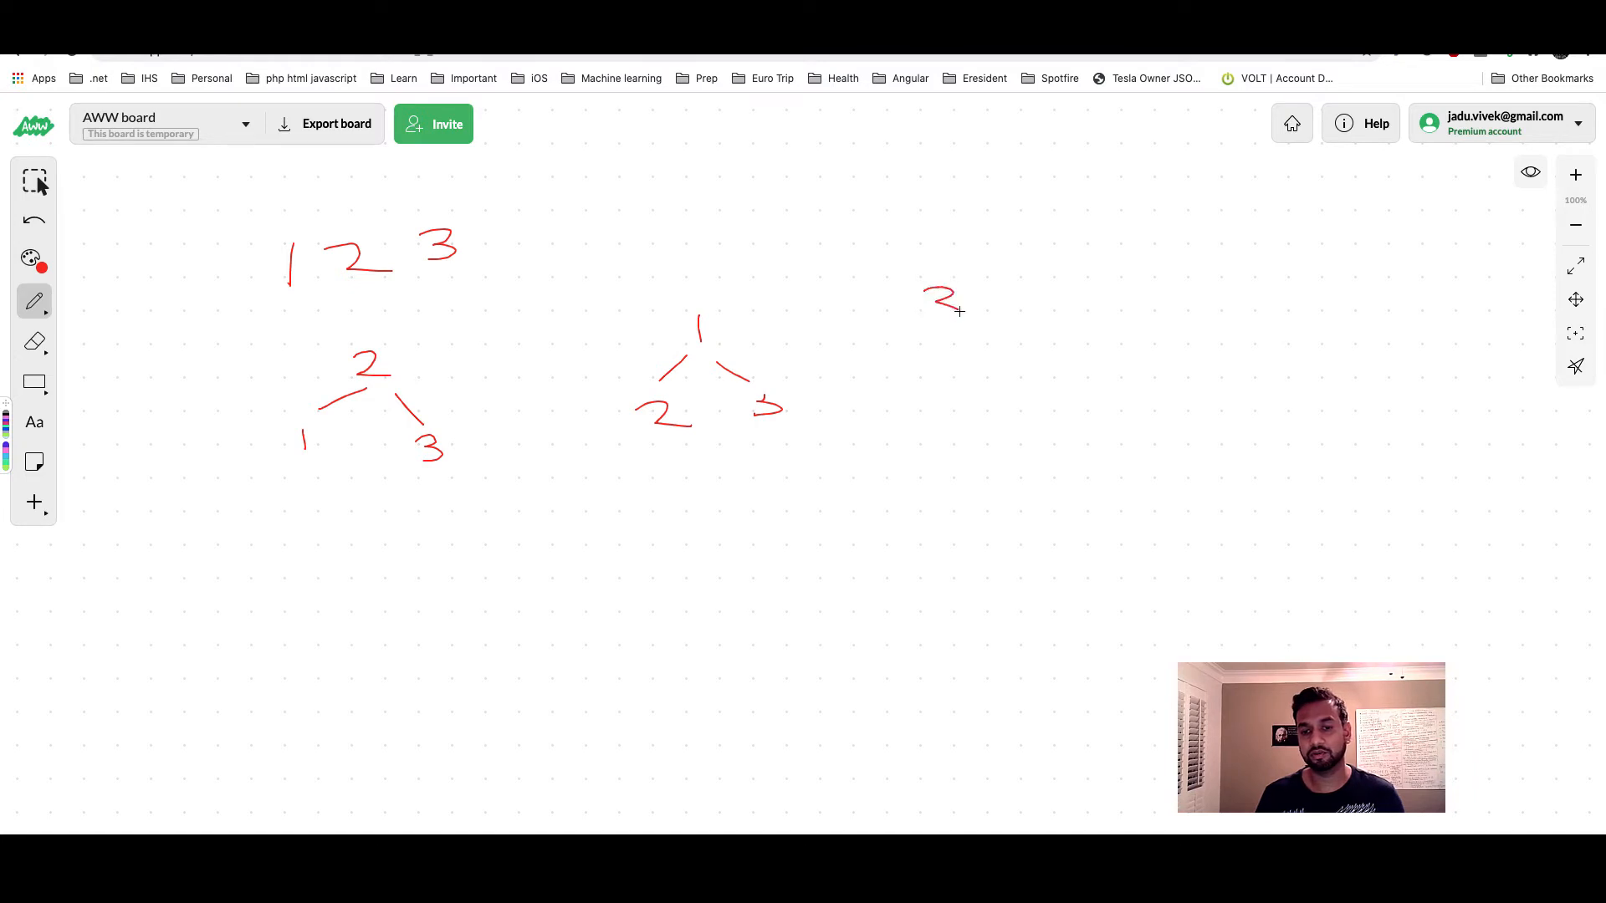
left_click_drag(922, 318, 900, 405)
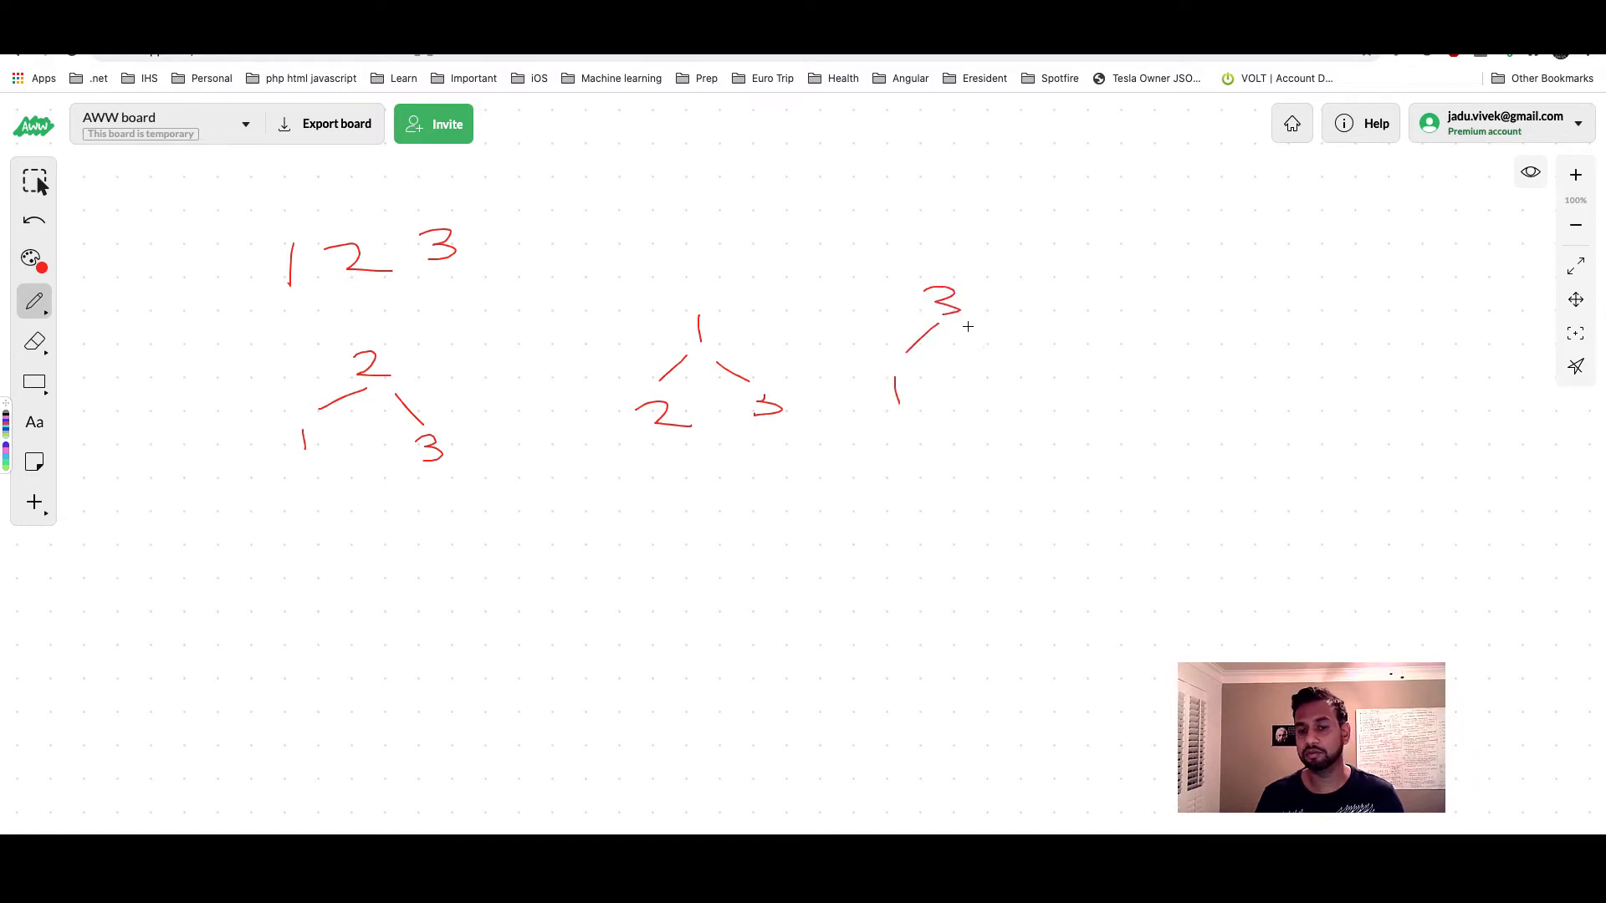
left_click_drag(947, 323, 1076, 405)
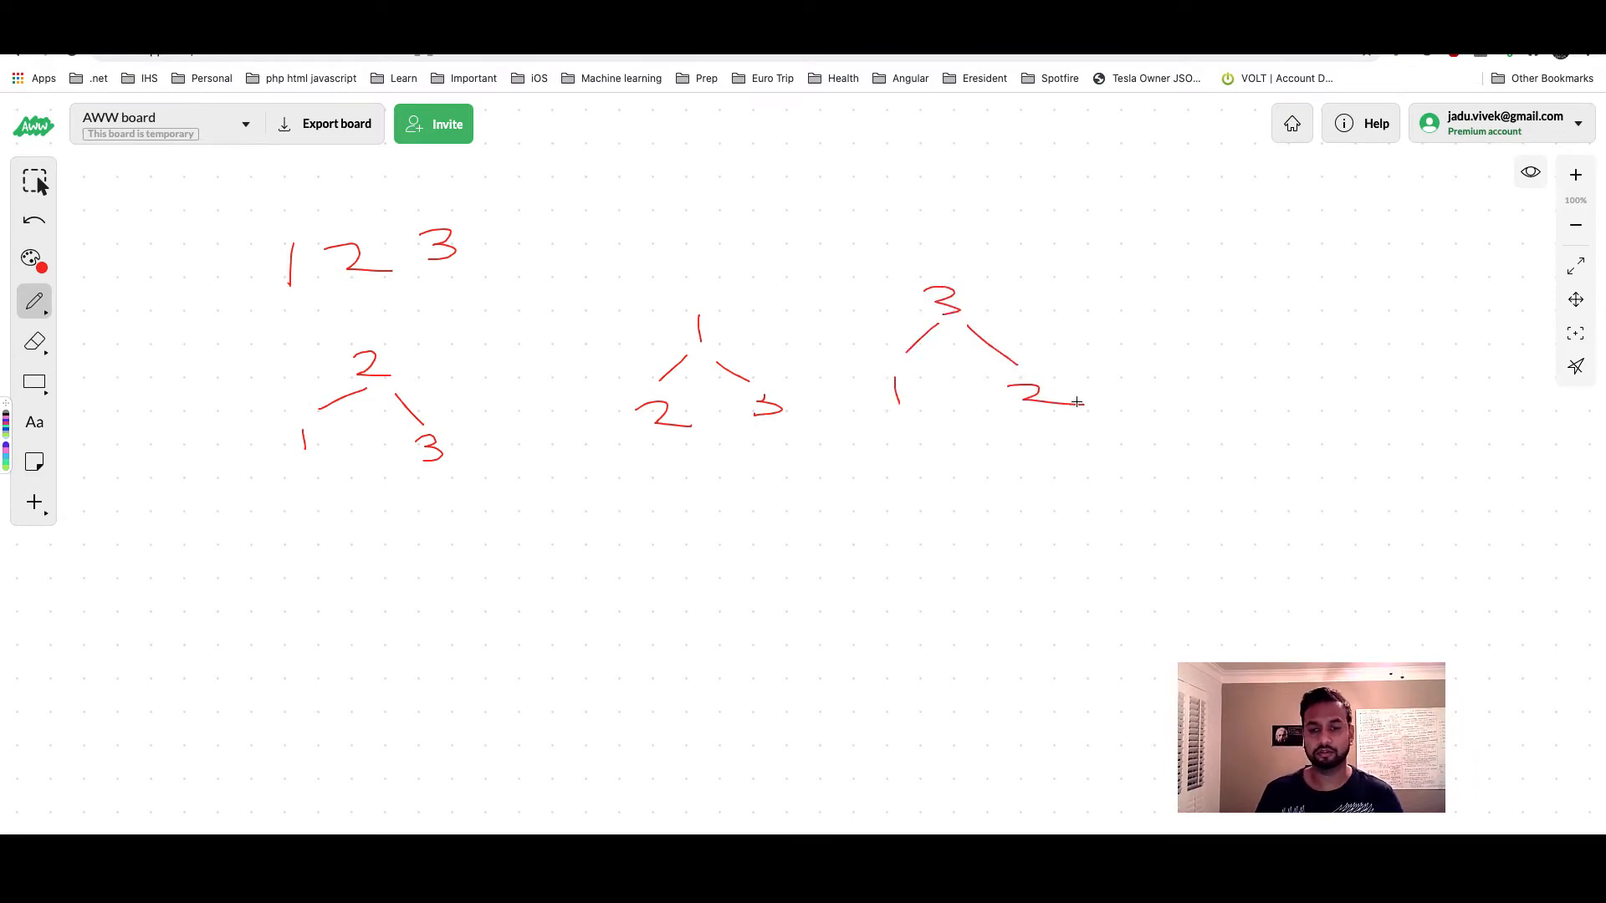
mouse_move(361, 336)
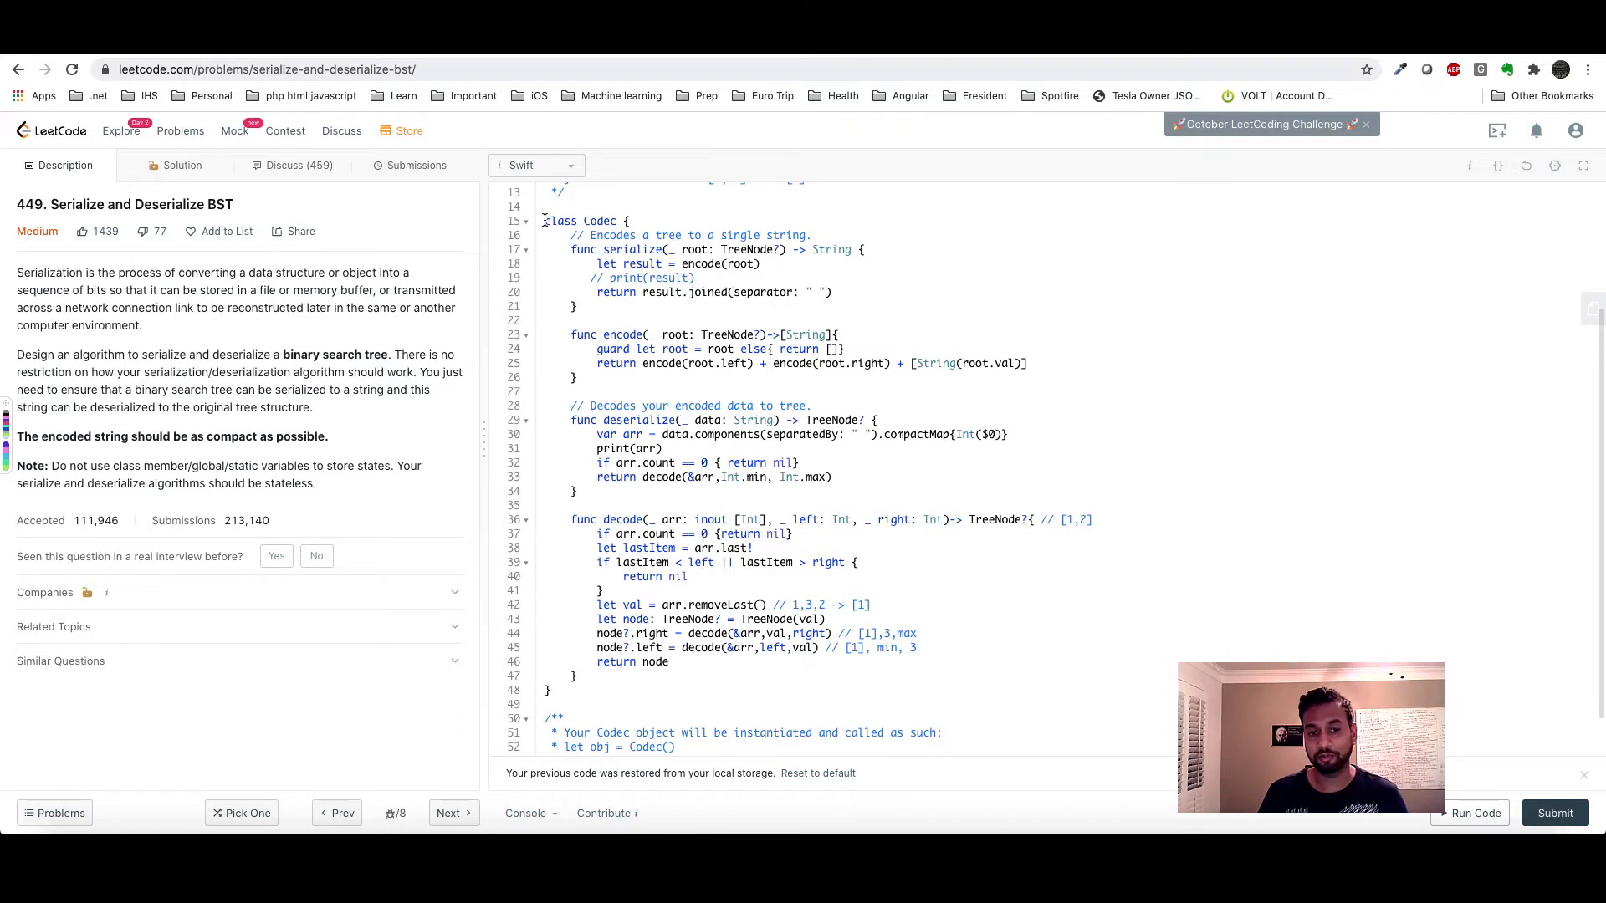
Select the existing Codec solution code in the Swift editor.
left_click_drag(544, 221, 636, 497)
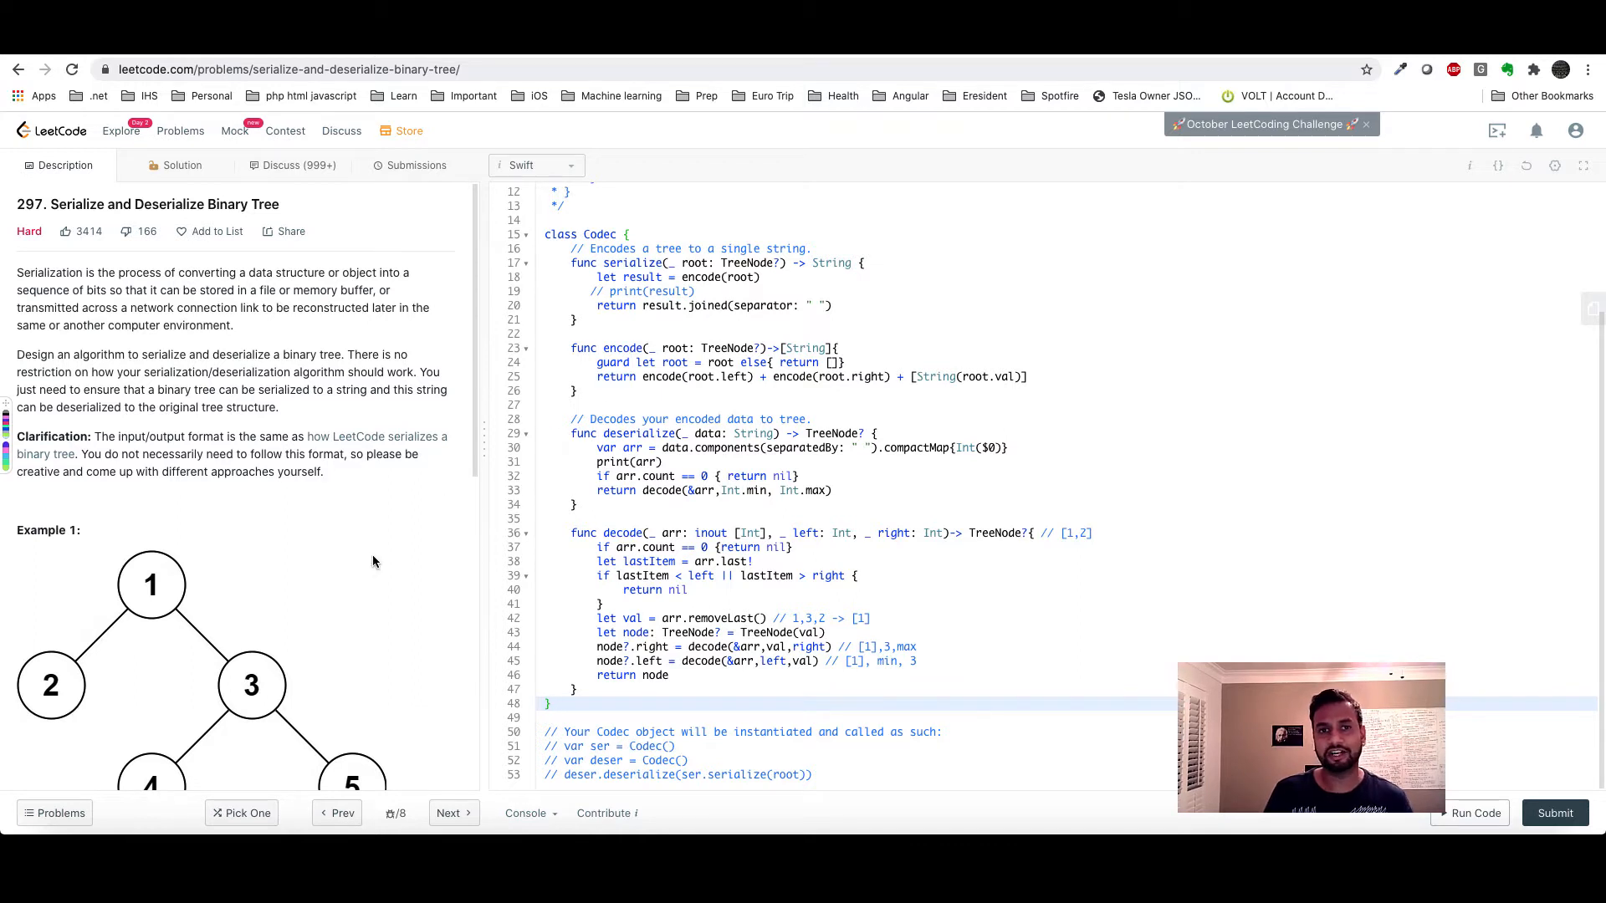
mouse_move(619, 592)
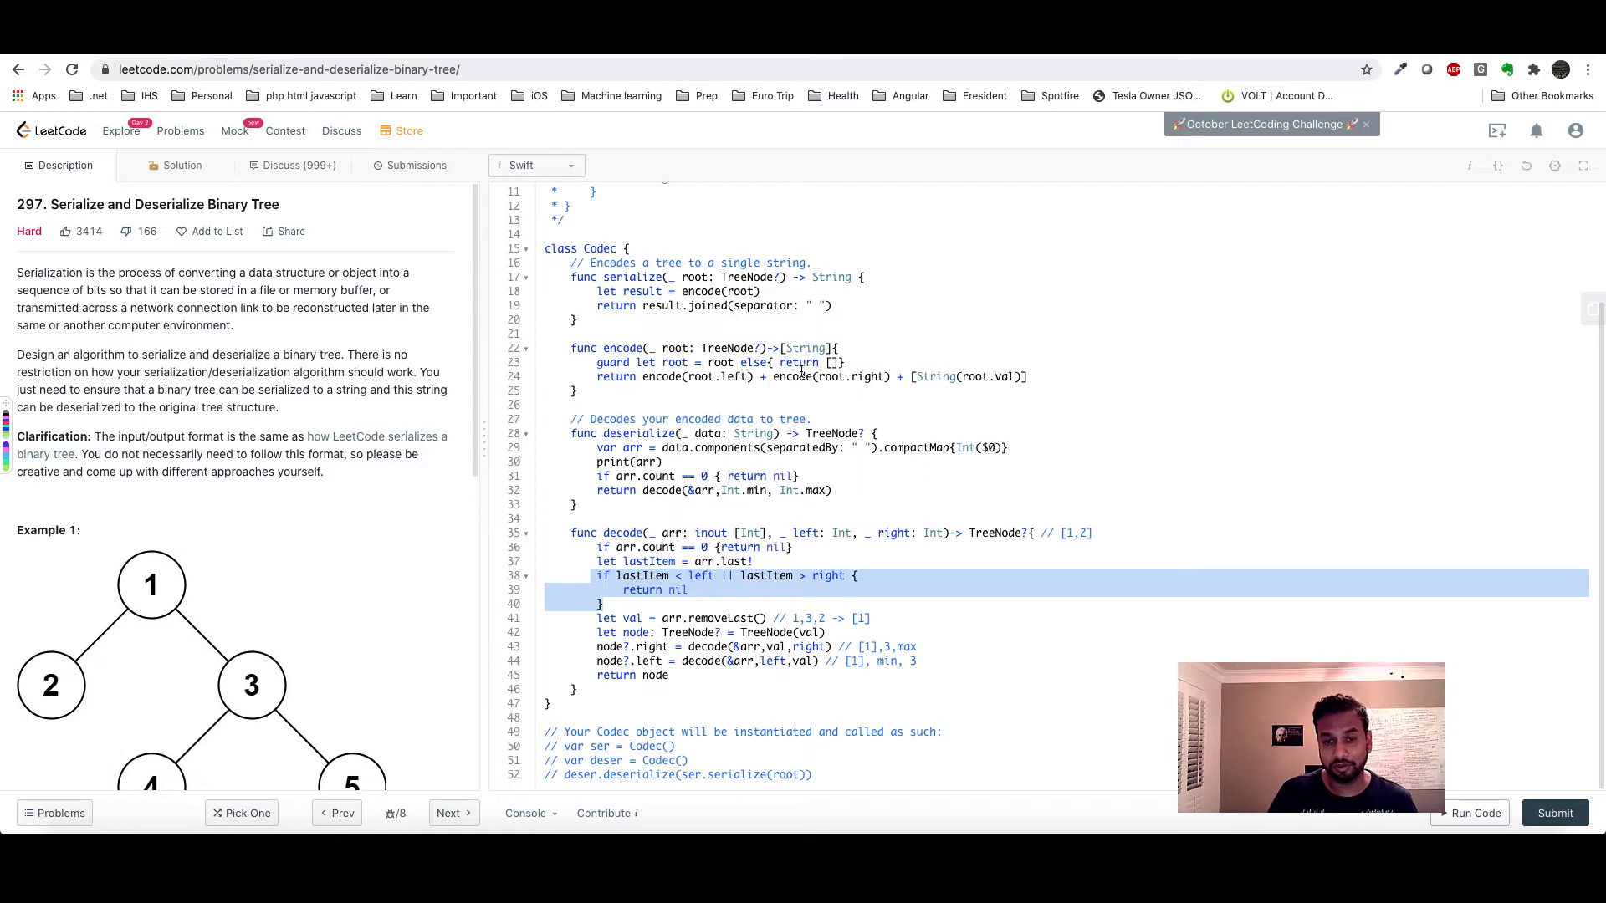
Make encode's empty-node guard return [Int.min] instead of an empty array.
left_click(833, 362)
type("In")
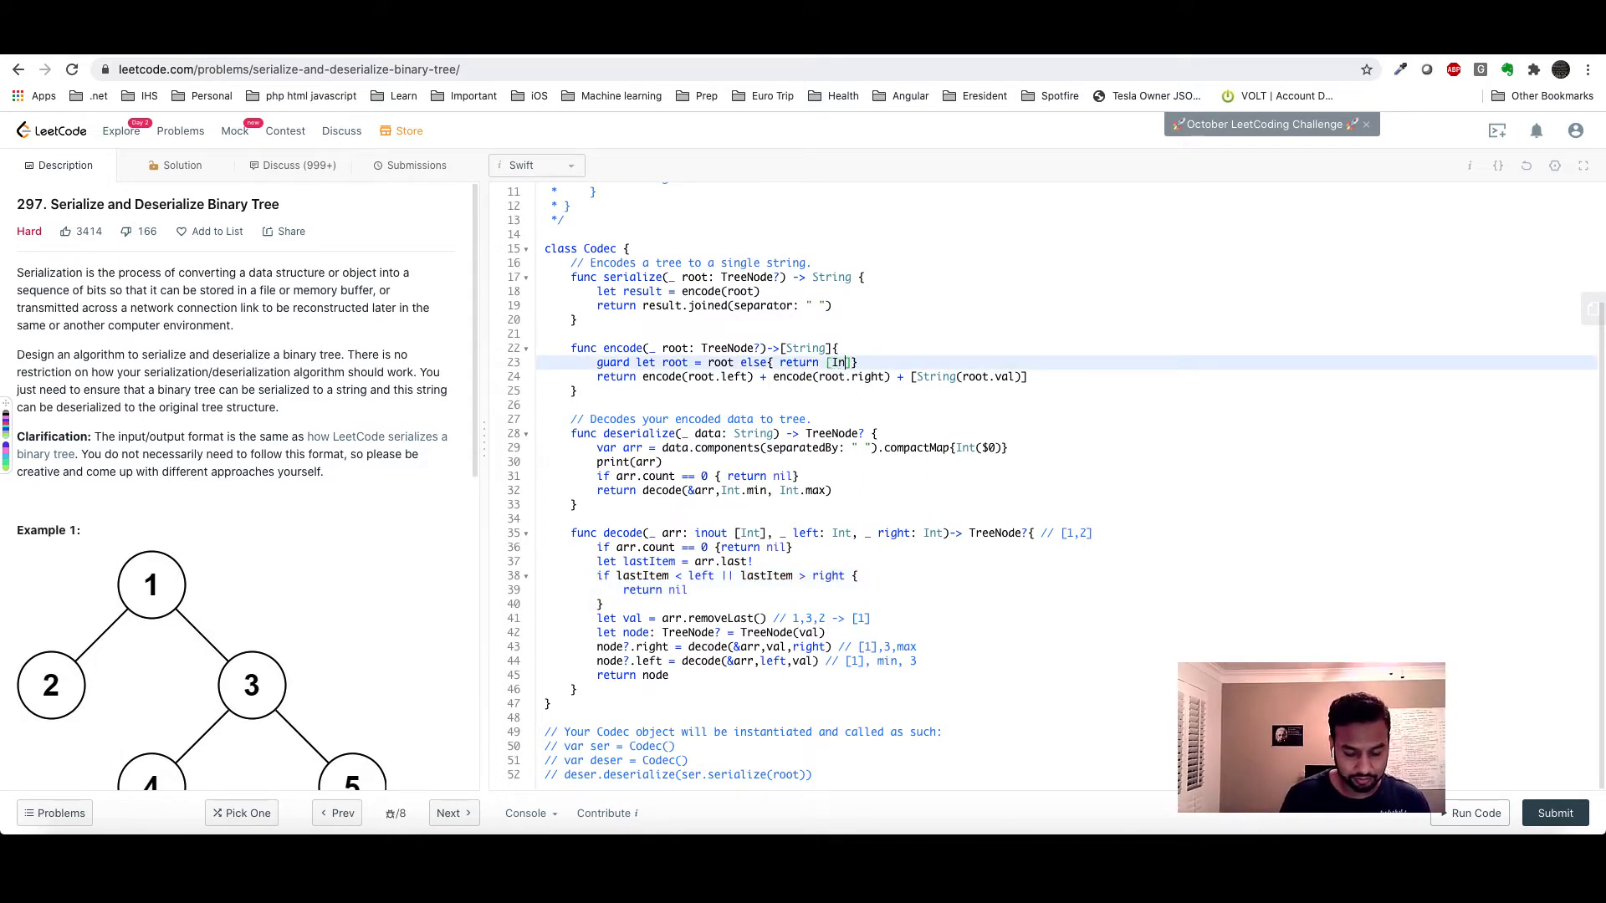
type(".min")
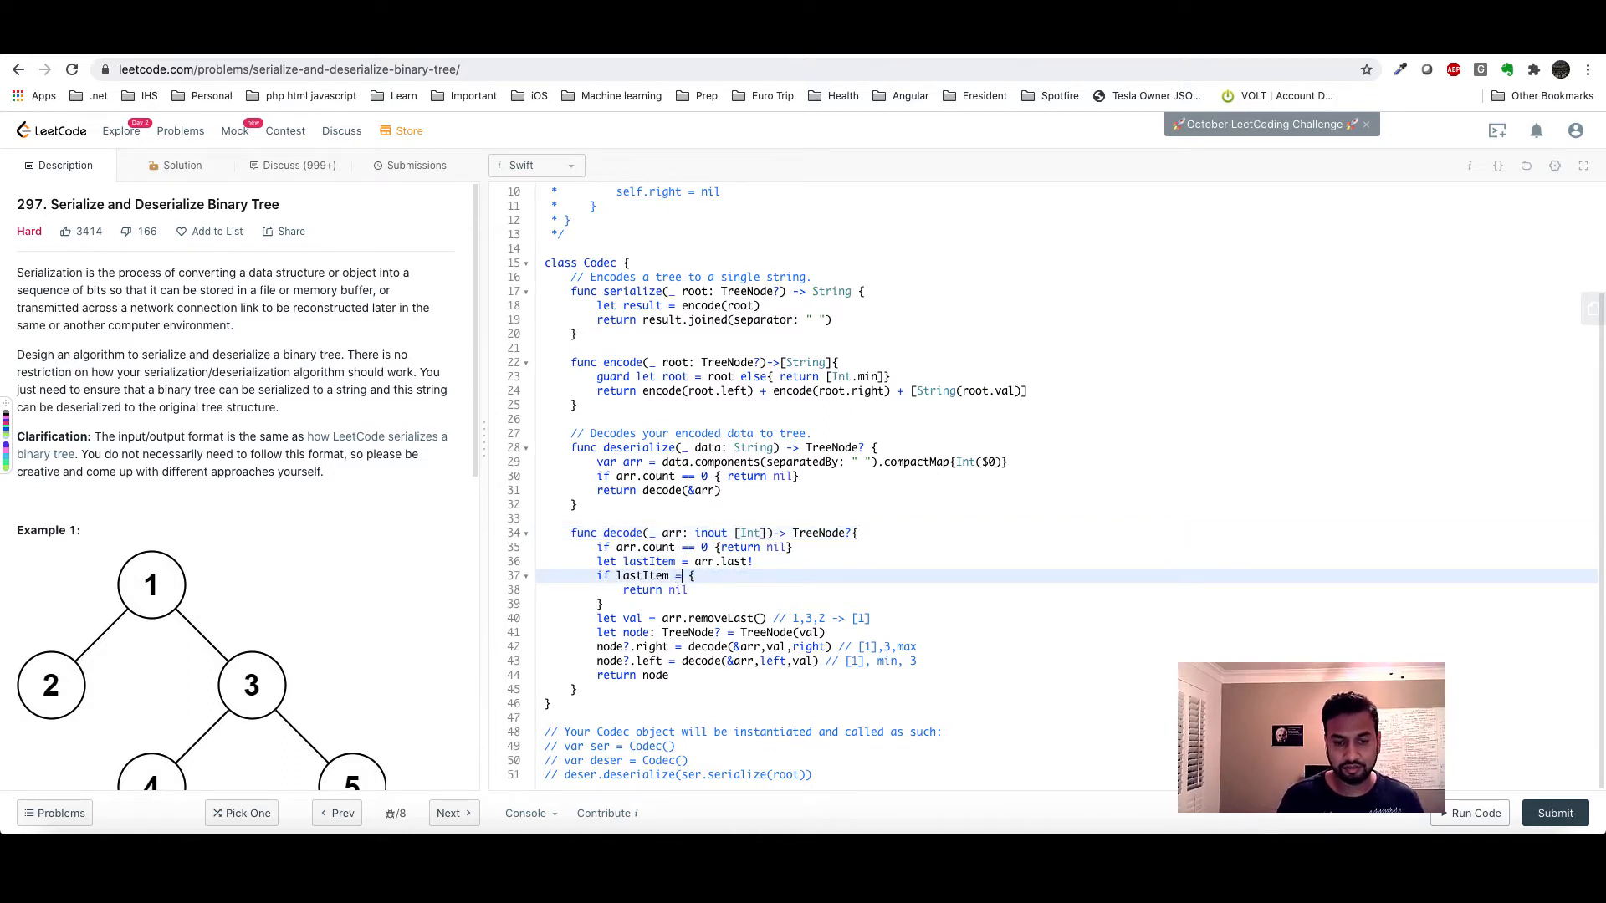
Change decode's condition to compare lastItem with Int.min.
type("Int")
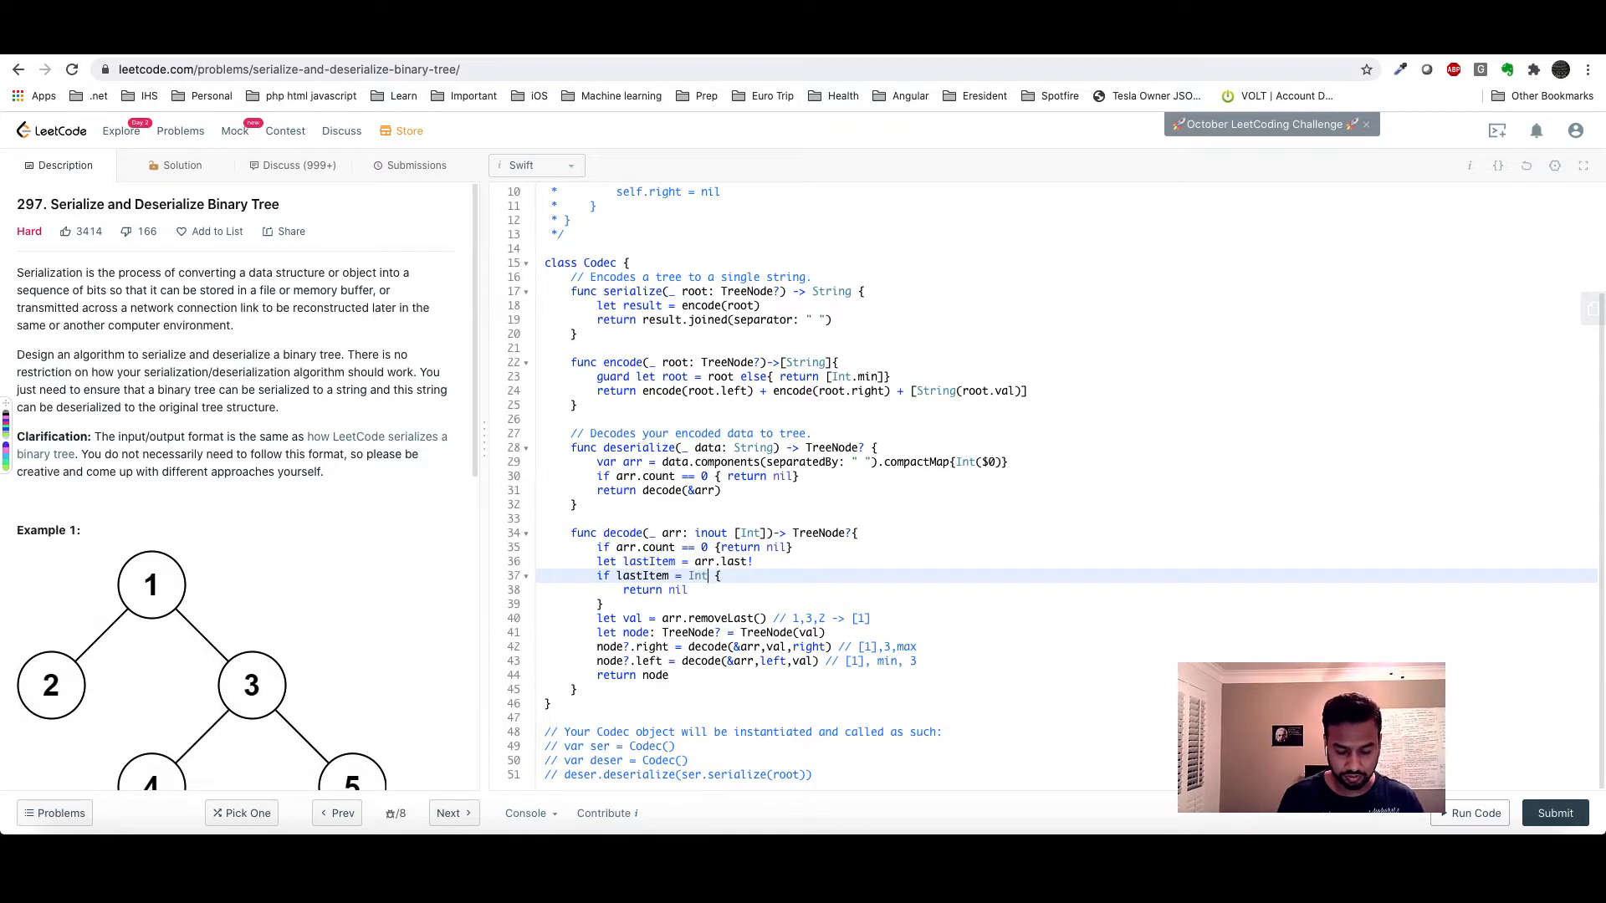
type(".min")
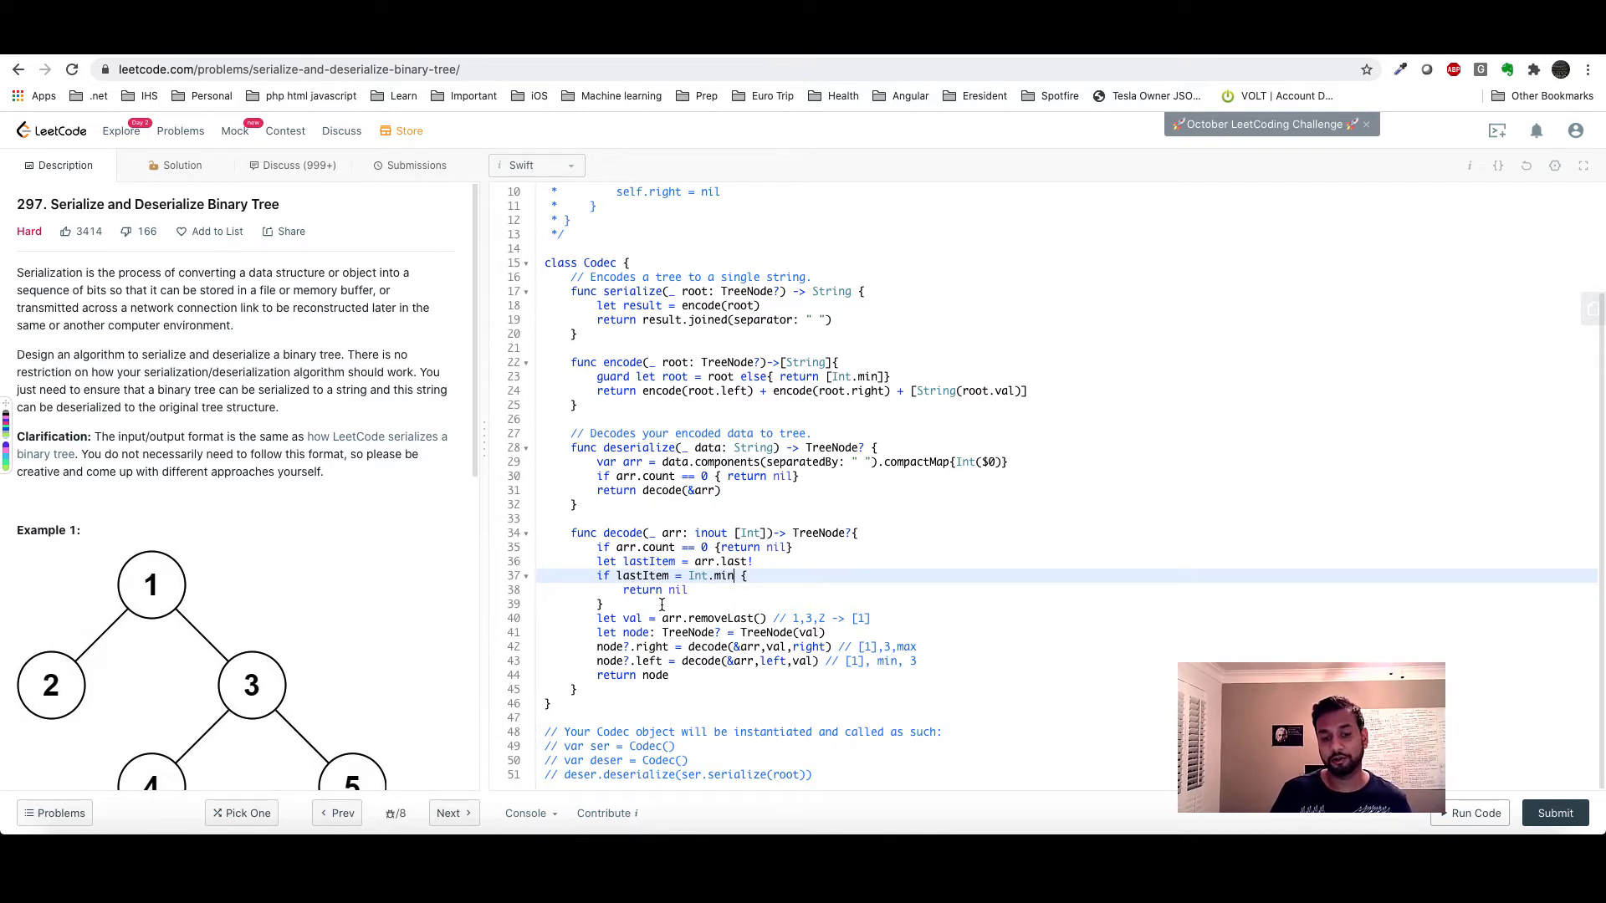
mouse_move(640, 609)
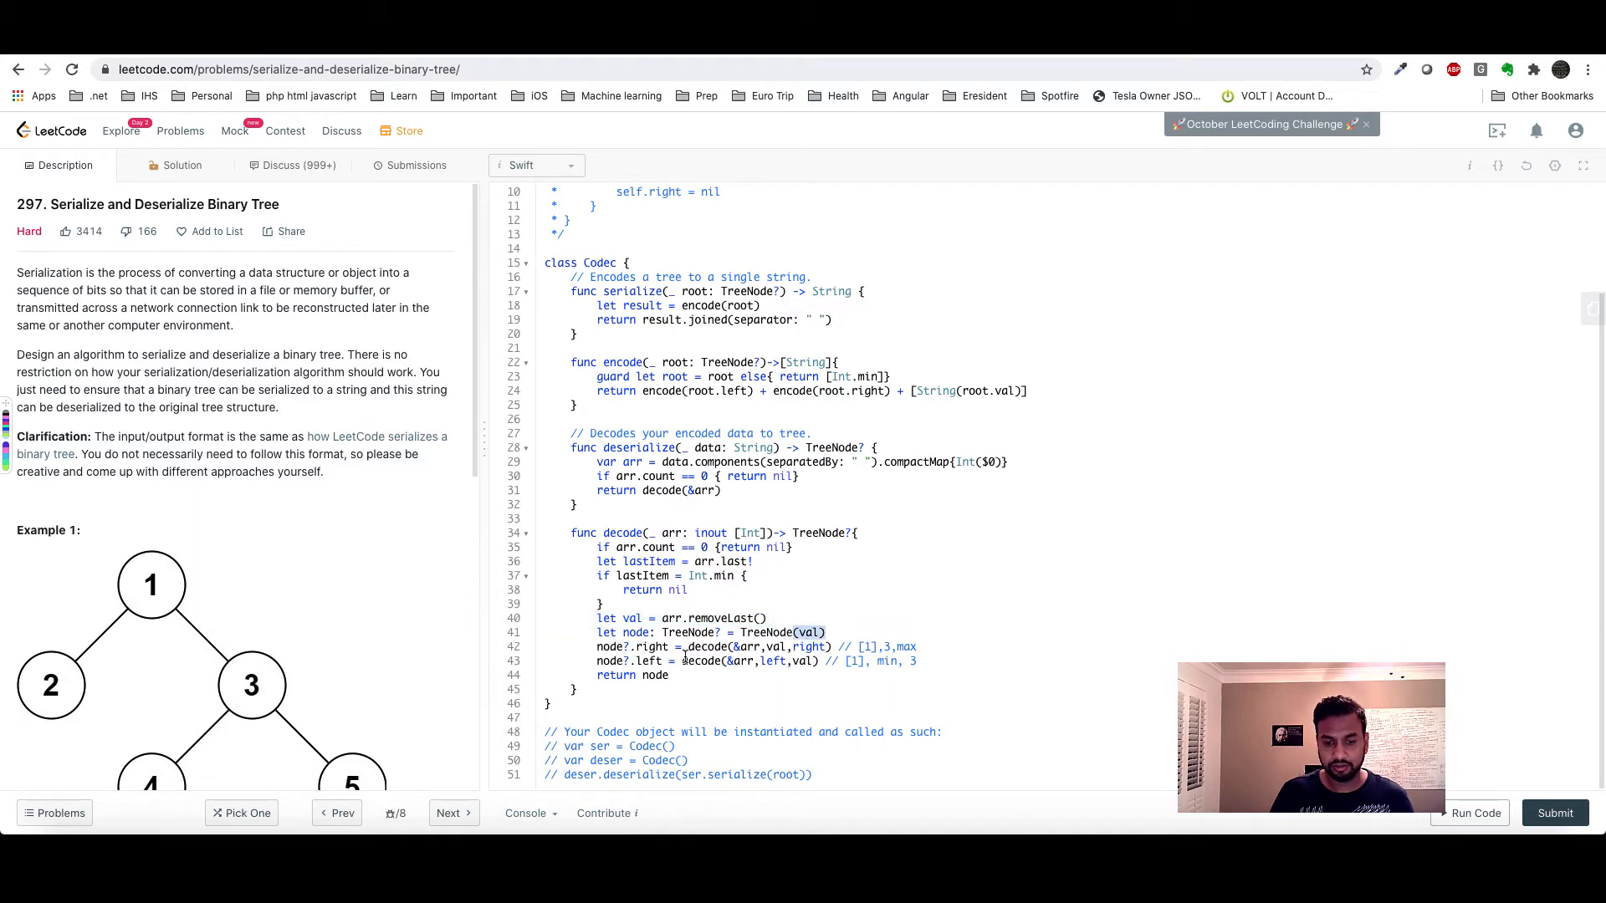
Select the leftover bounds arguments in the recursive decode calls for removal.
left_click_drag(766, 645, 831, 645)
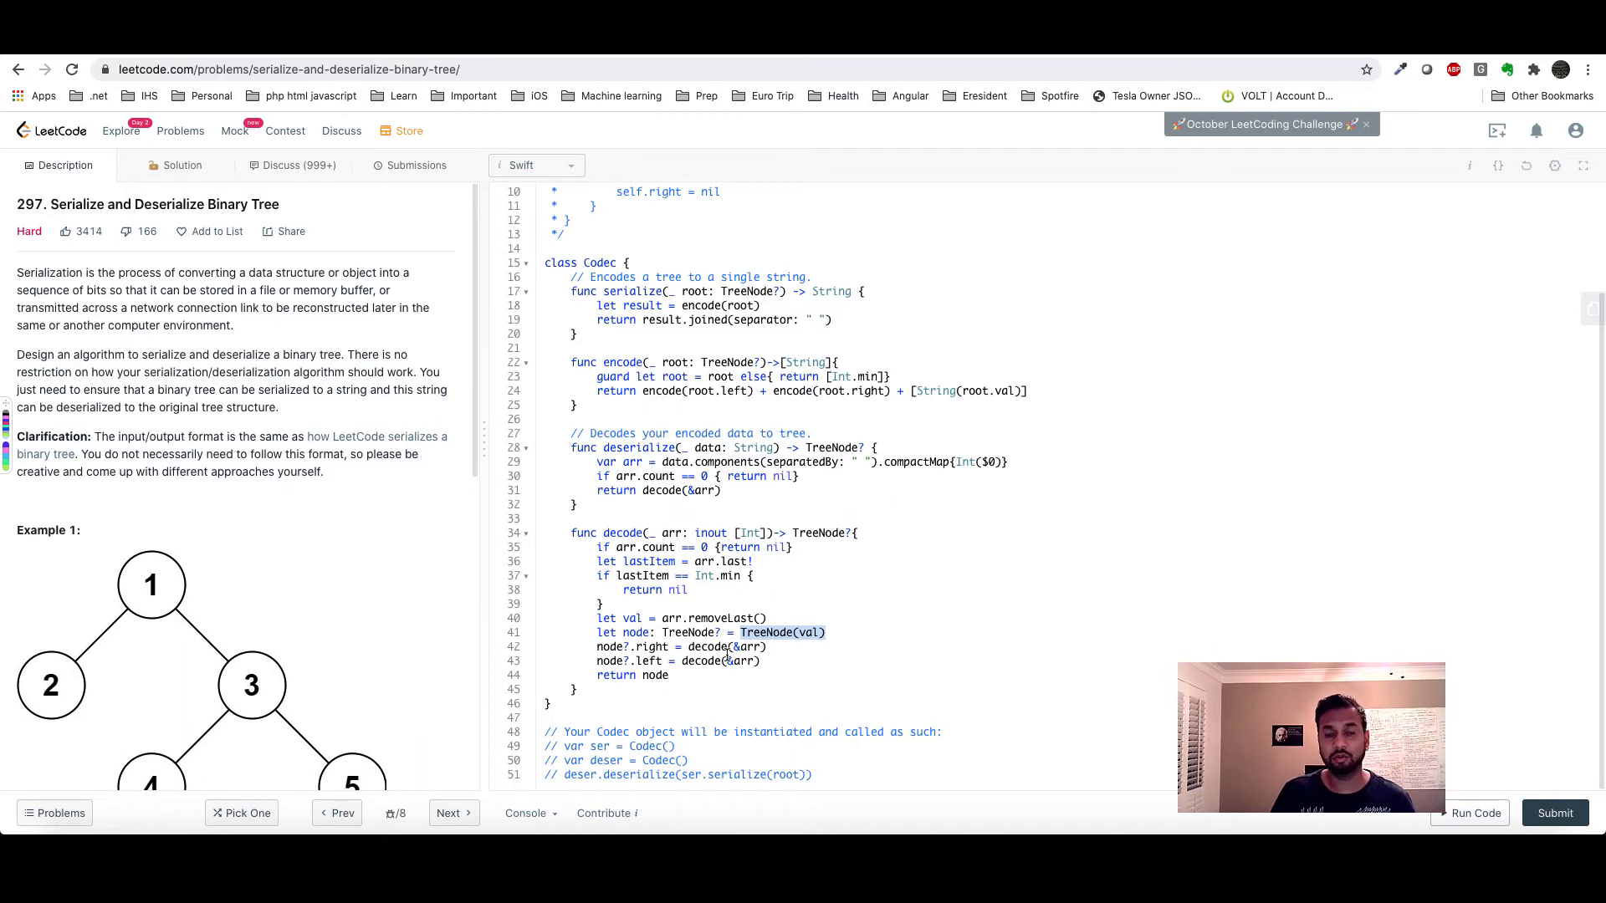
mouse_move(1202, 502)
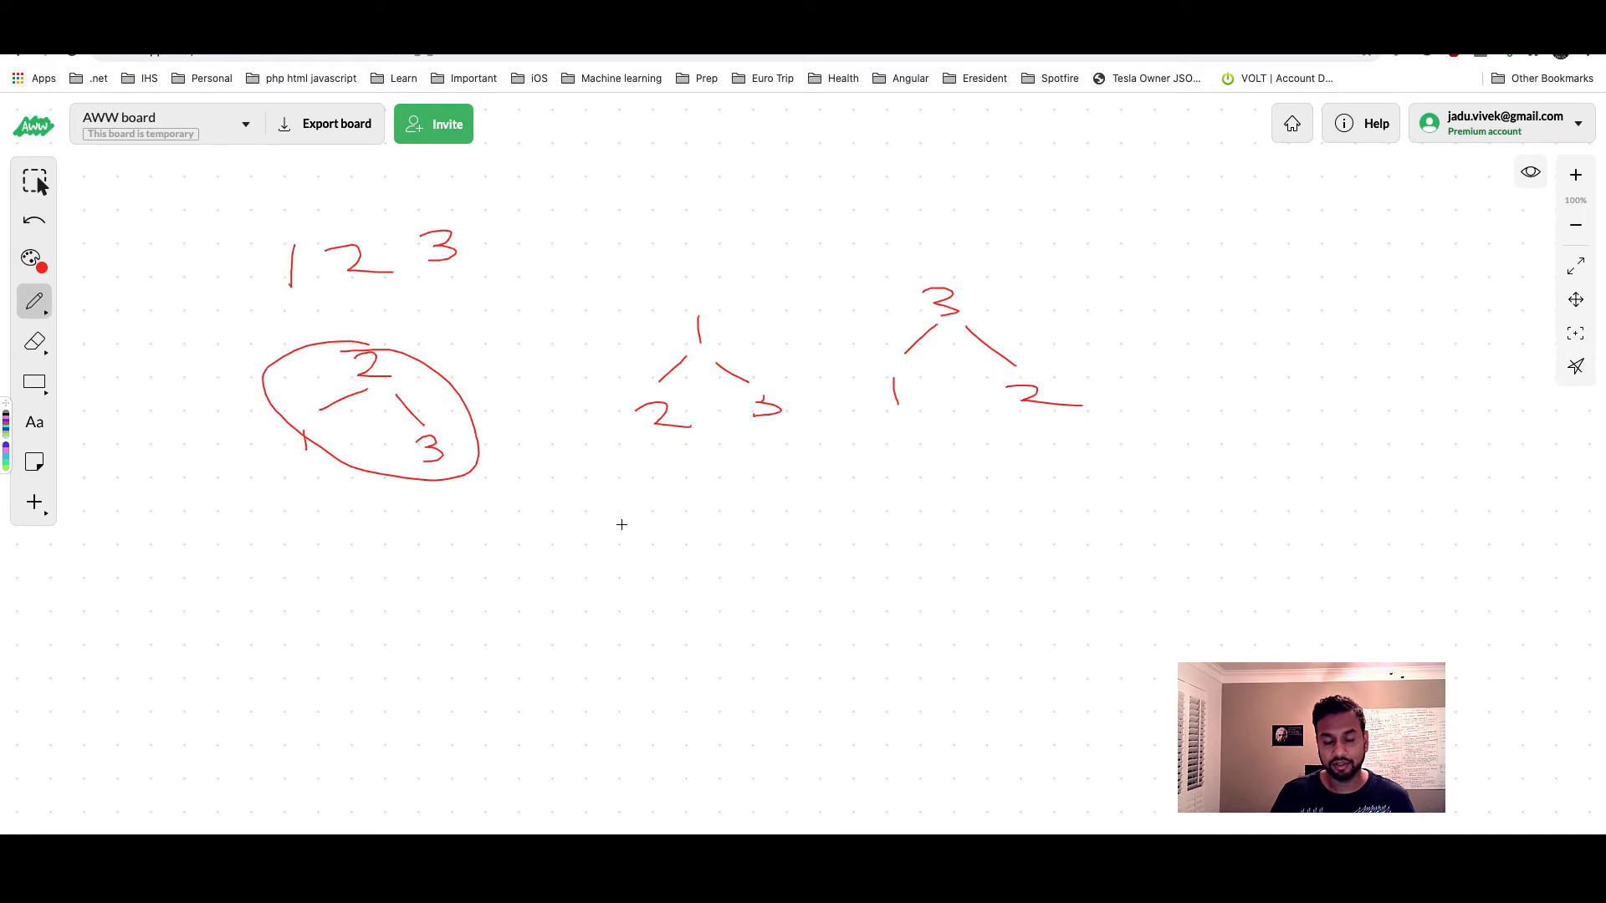
Write the bracketed array 2 3 1 under the middle tree and add child 4 under node 3.
left_click_drag(628, 532, 647, 522)
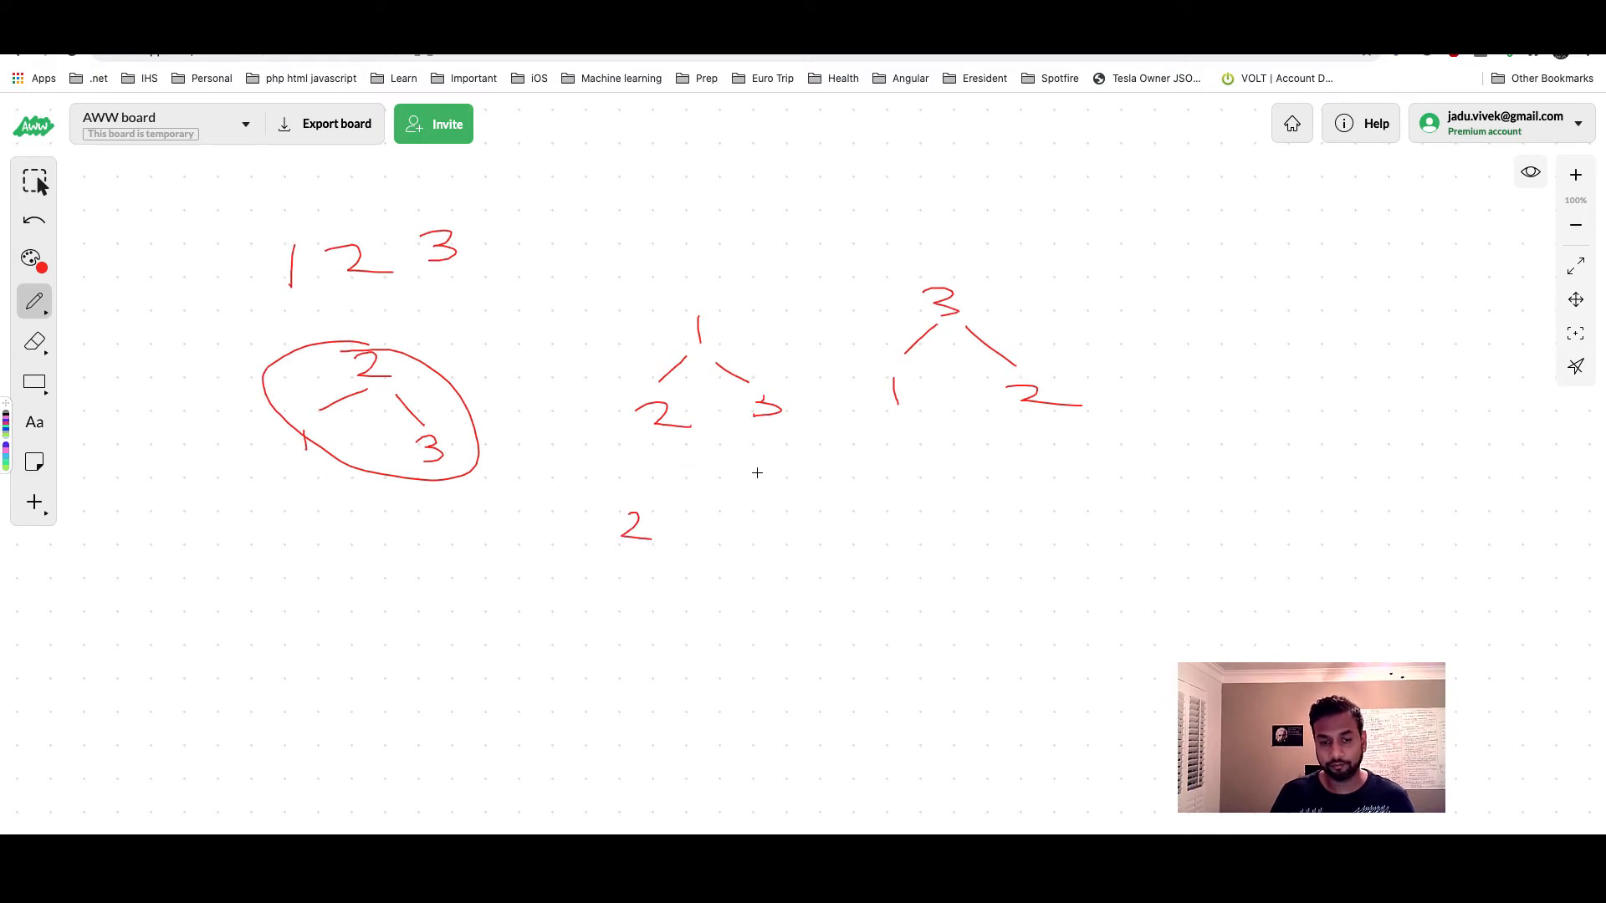
left_click_drag(666, 512, 681, 532)
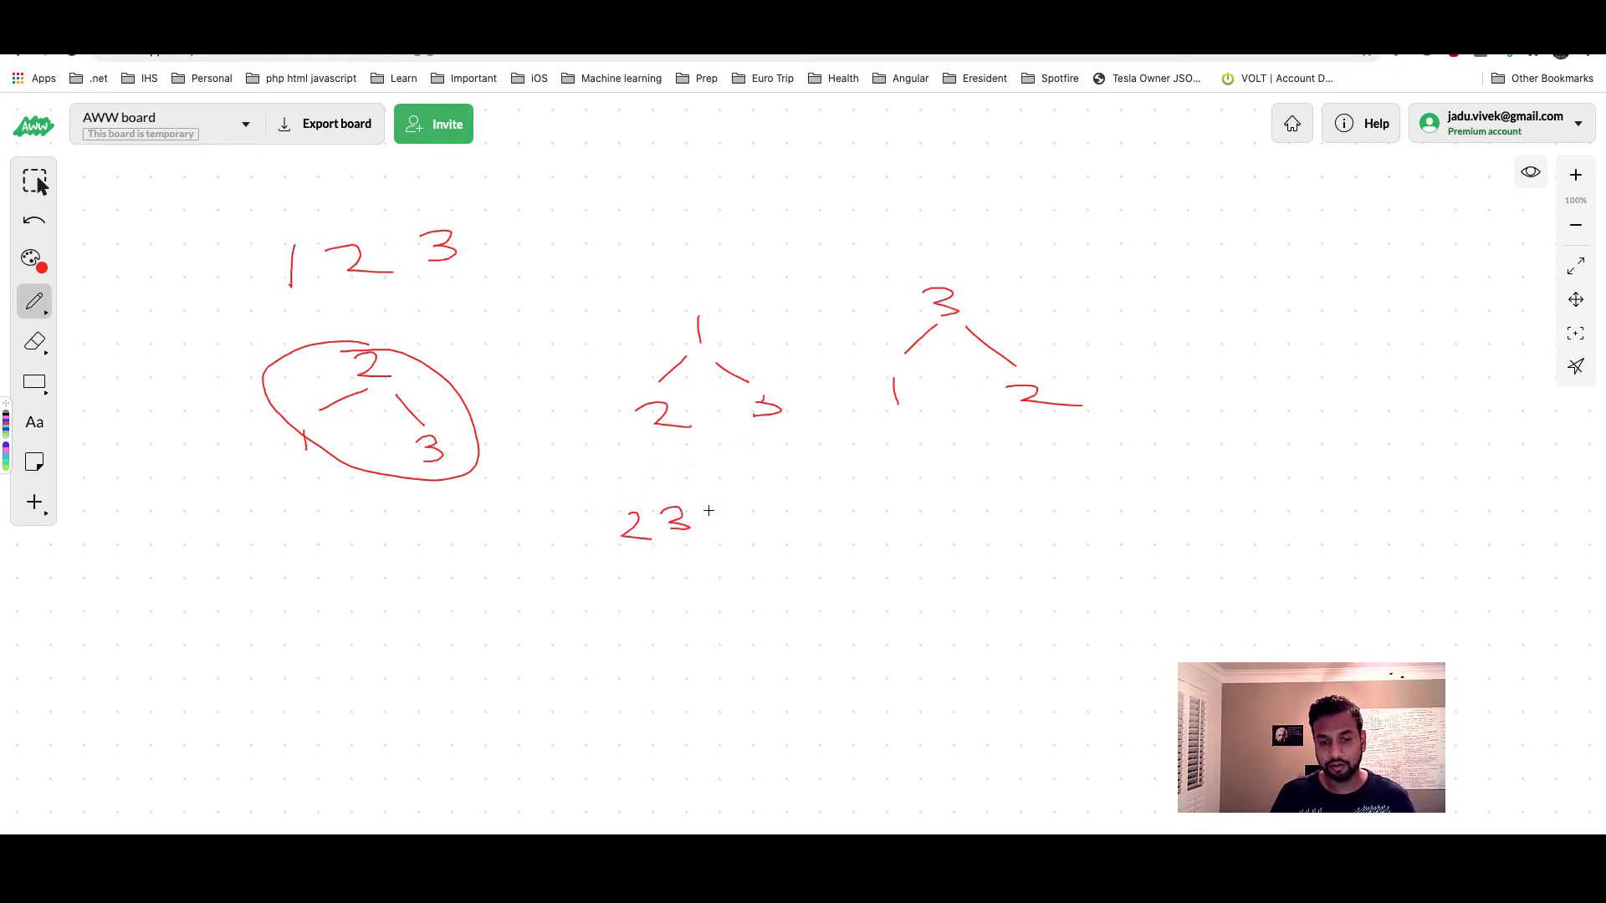
left_click_drag(614, 502, 619, 554)
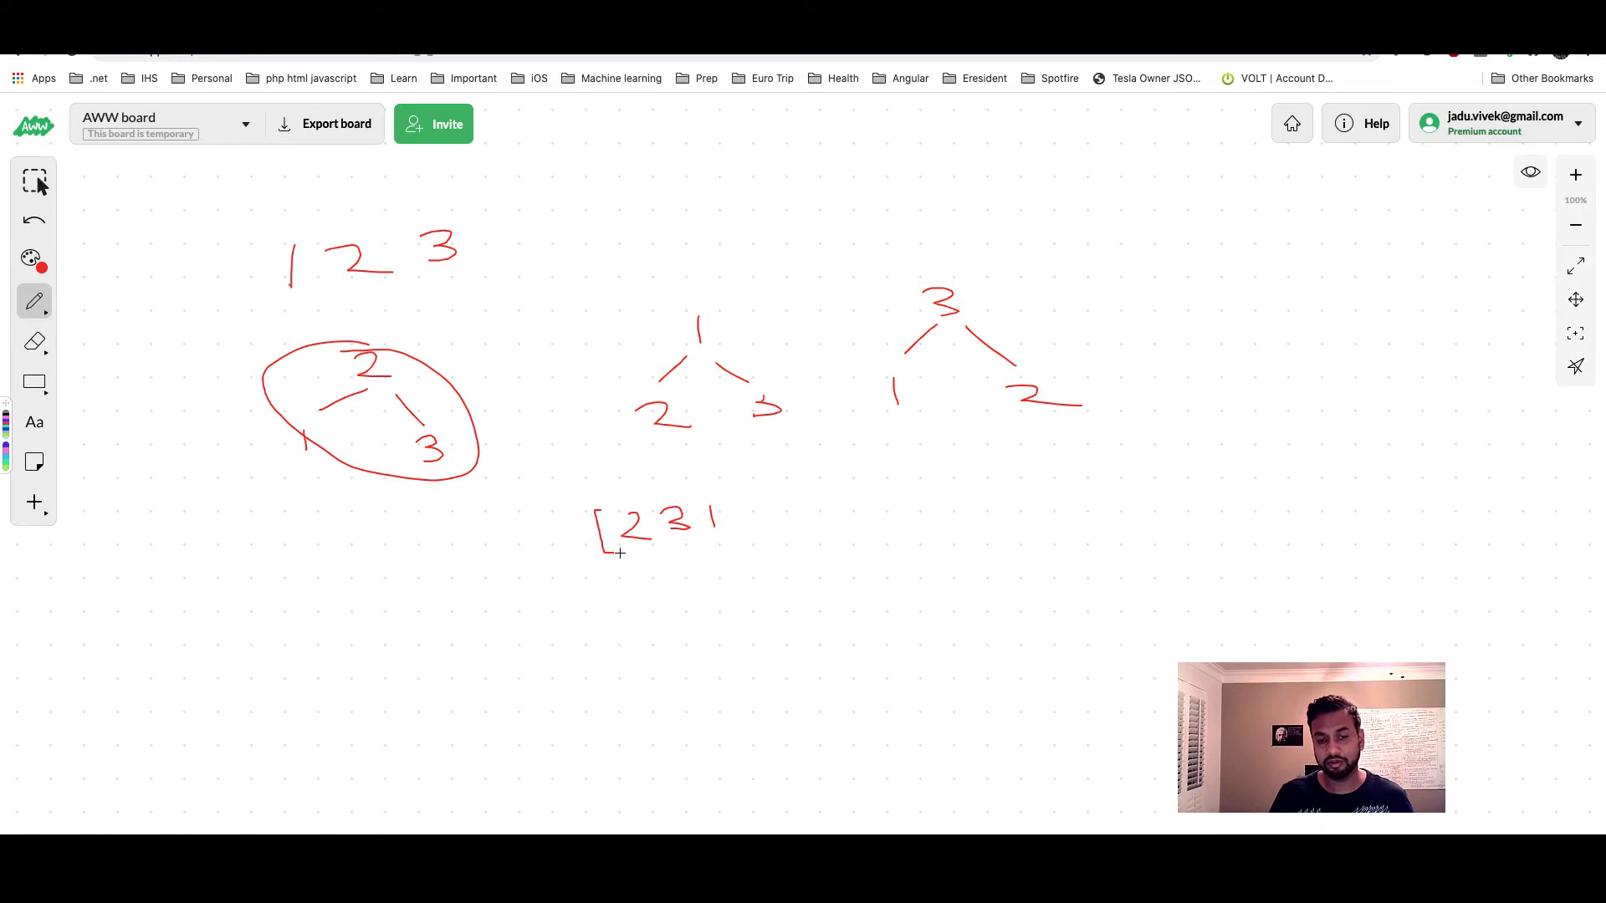
left_click_drag(727, 502, 742, 554)
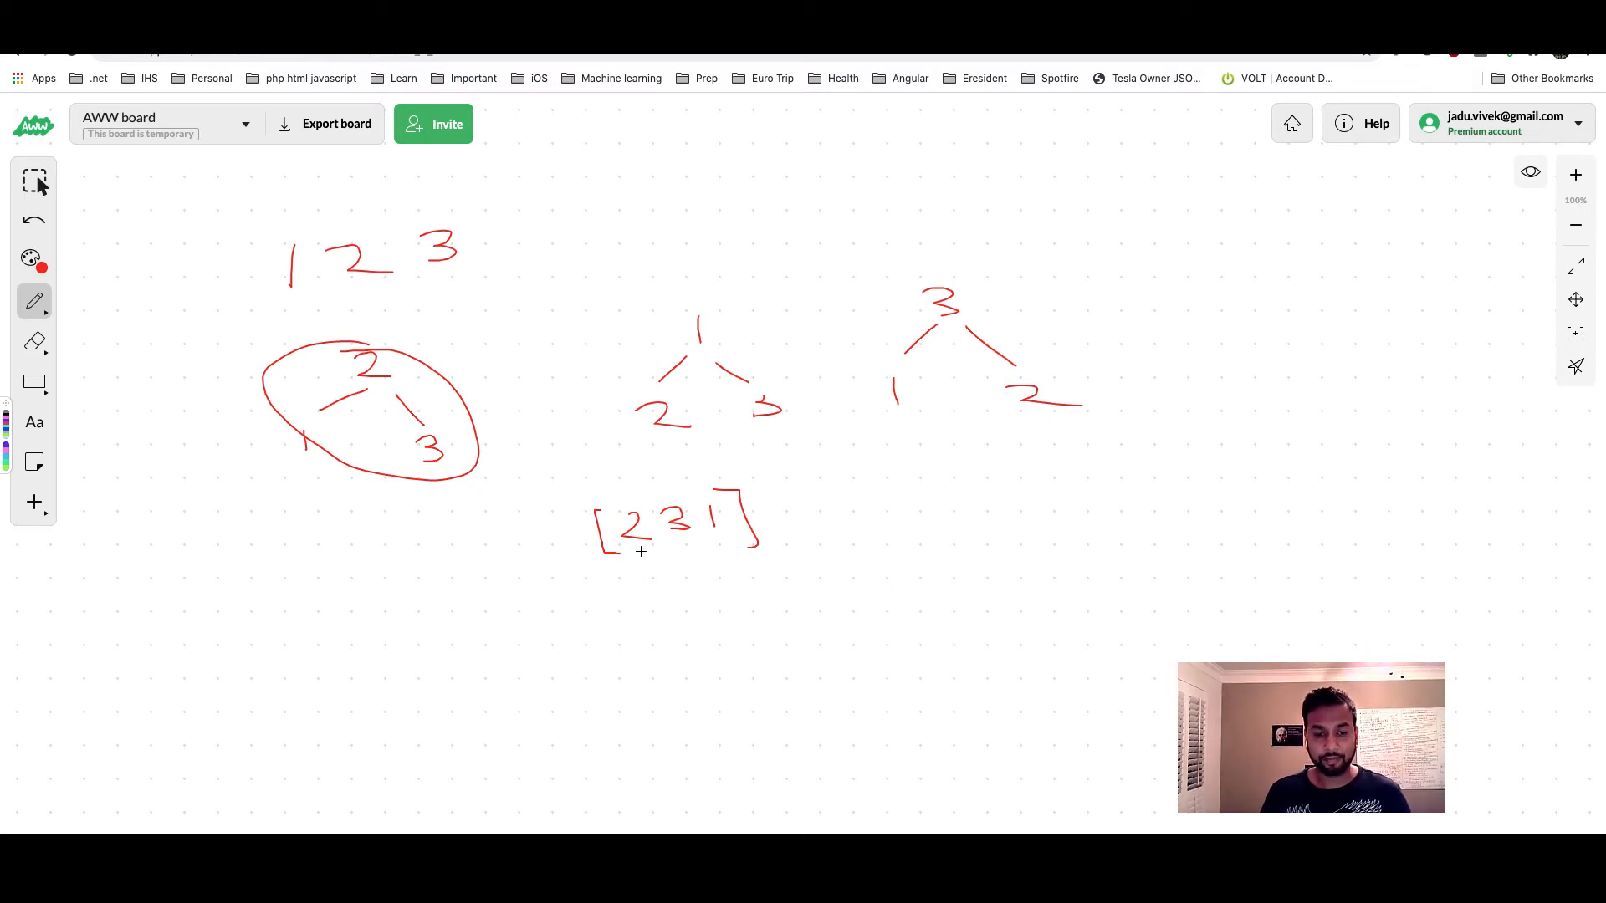
mouse_move(832, 515)
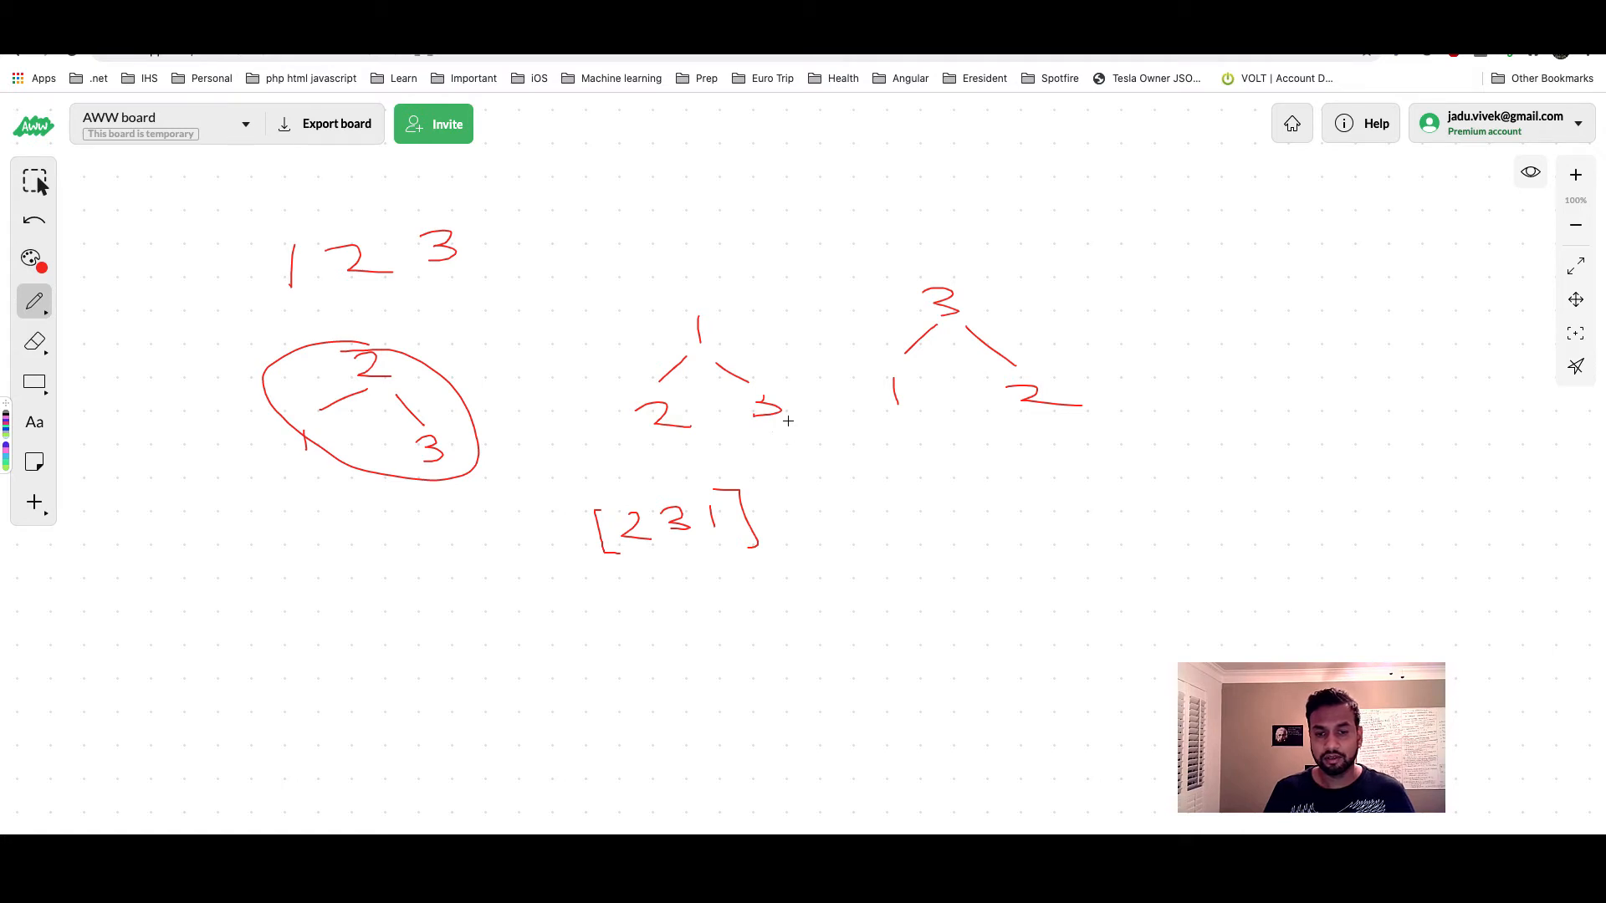
left_click_drag(778, 425, 834, 462)
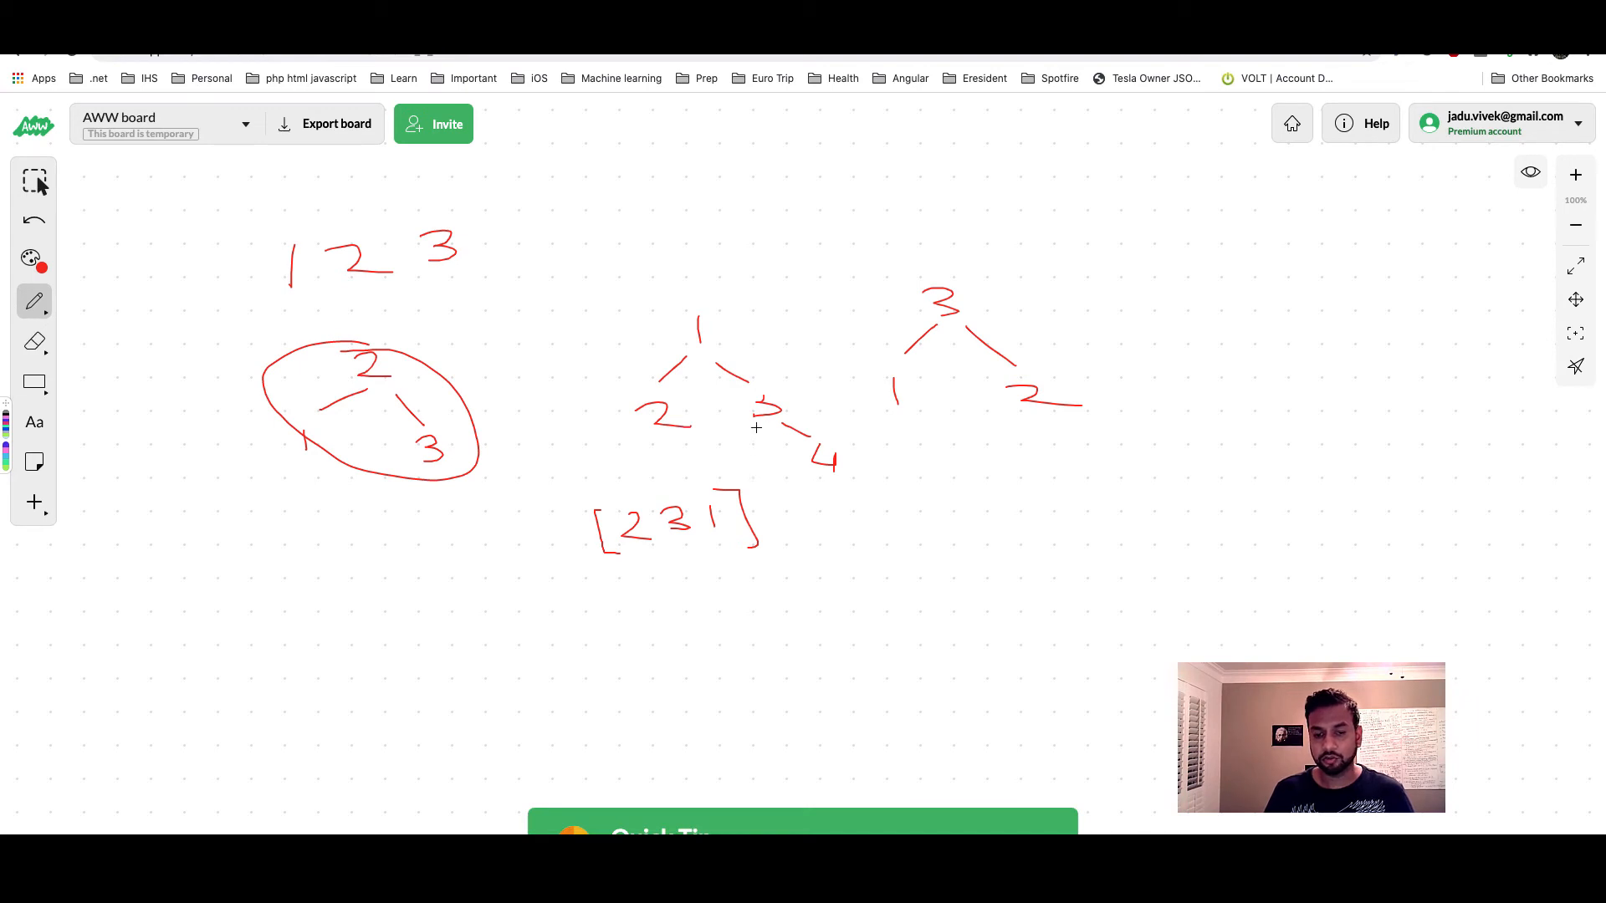
mouse_move(736, 463)
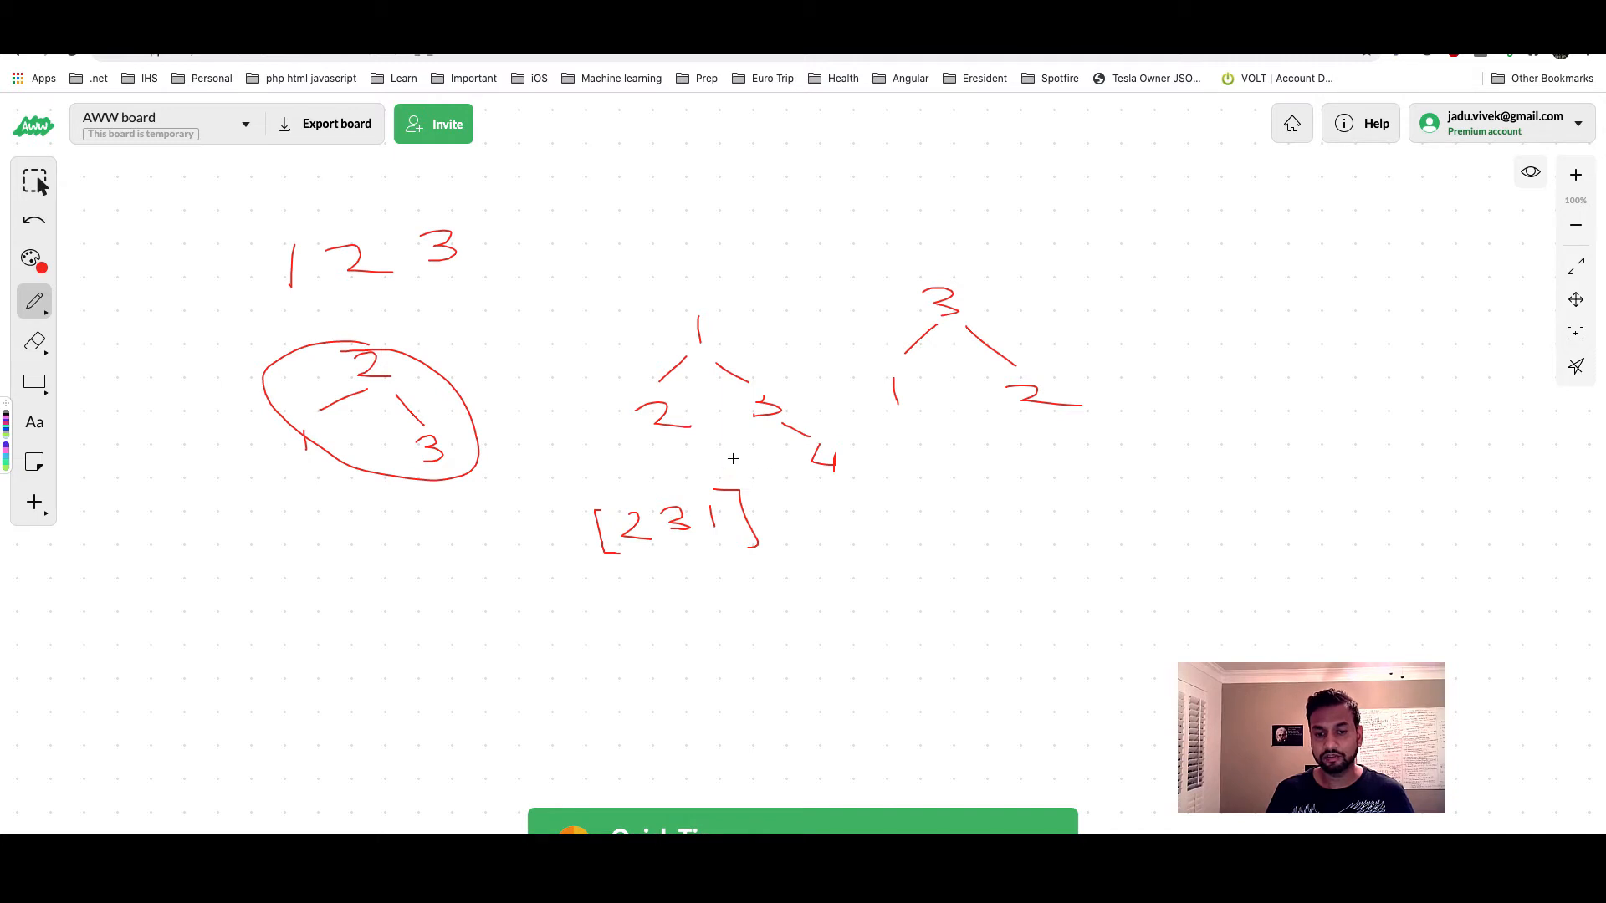
Write a min marker into the array, then erase the marker and the closing bracket.
left_click_drag(696, 532, 718, 507)
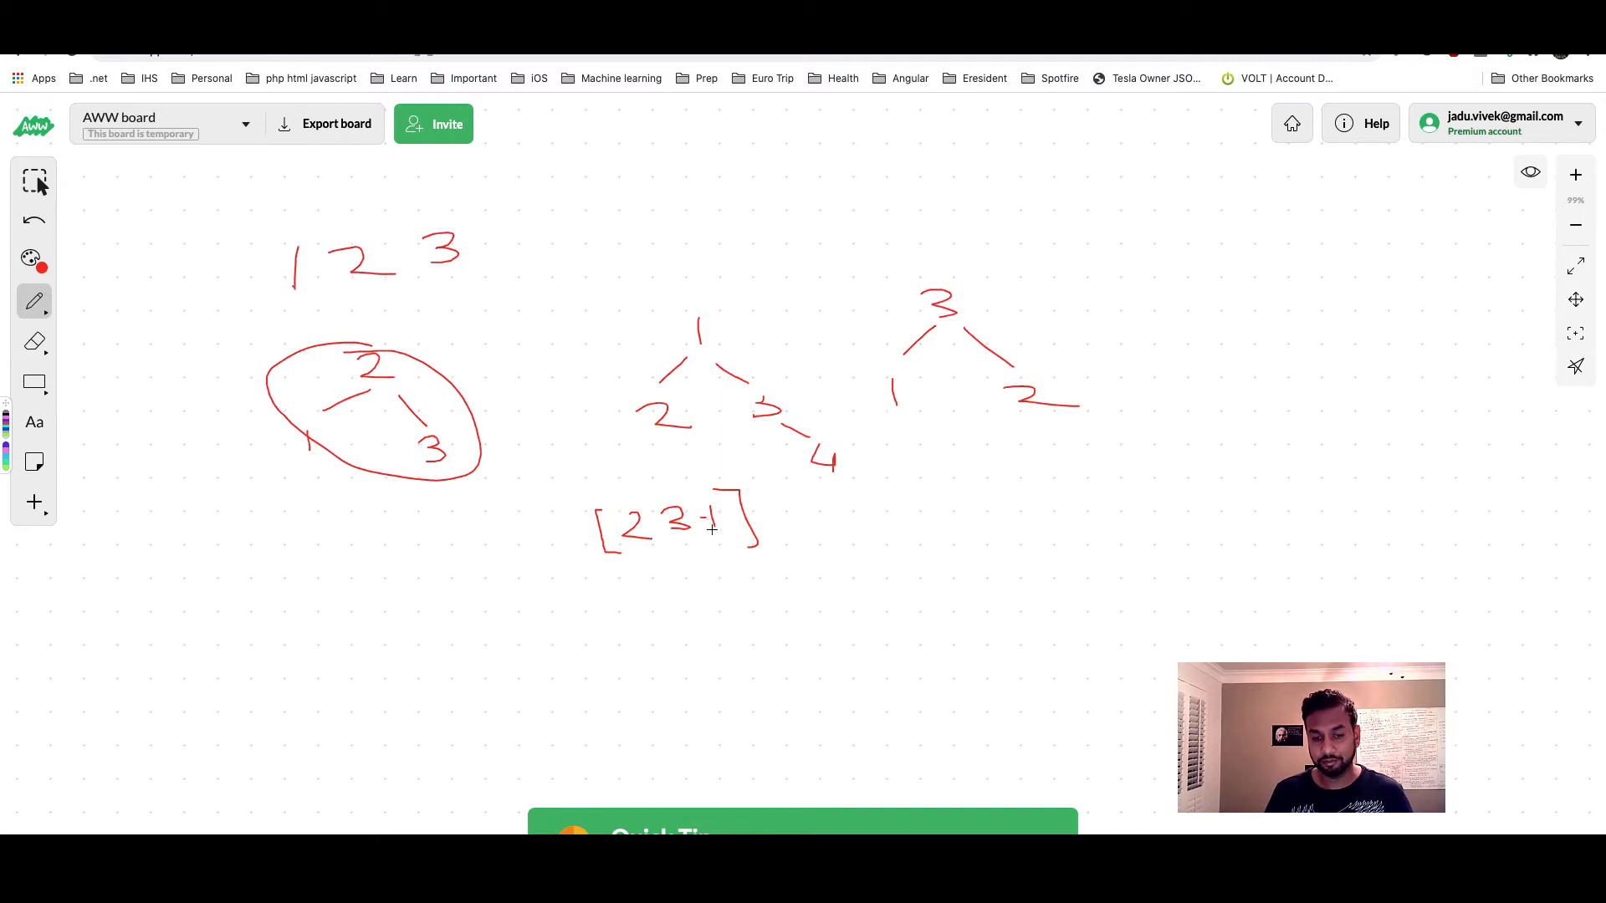
left_click_drag(706, 527, 722, 512)
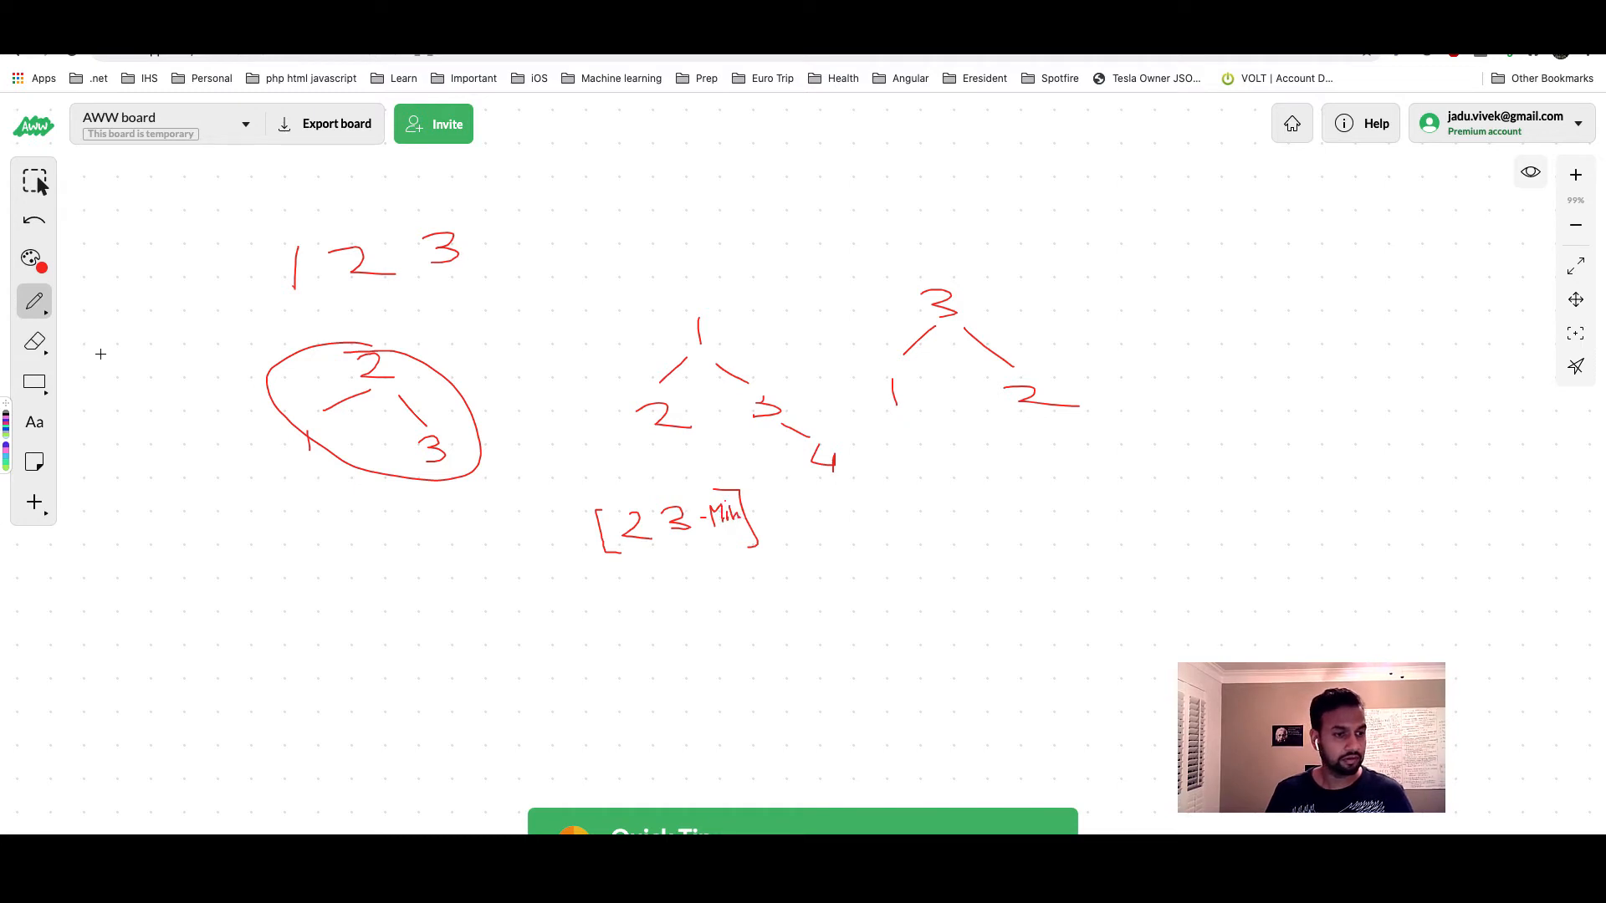
left_click(33, 342)
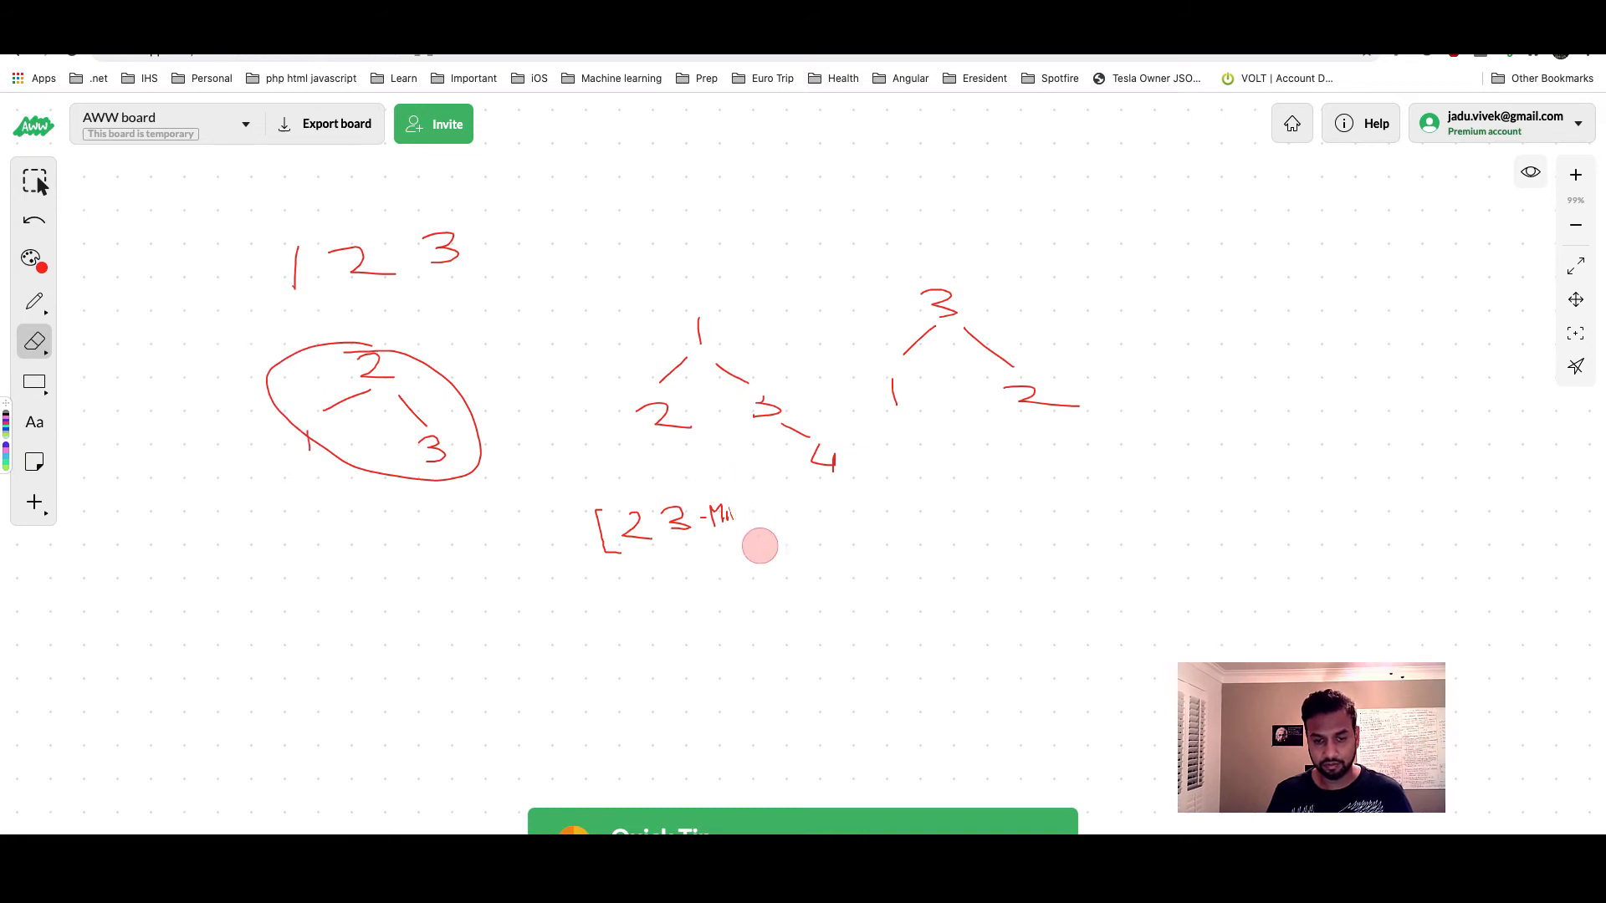
left_click_drag(758, 546, 676, 517)
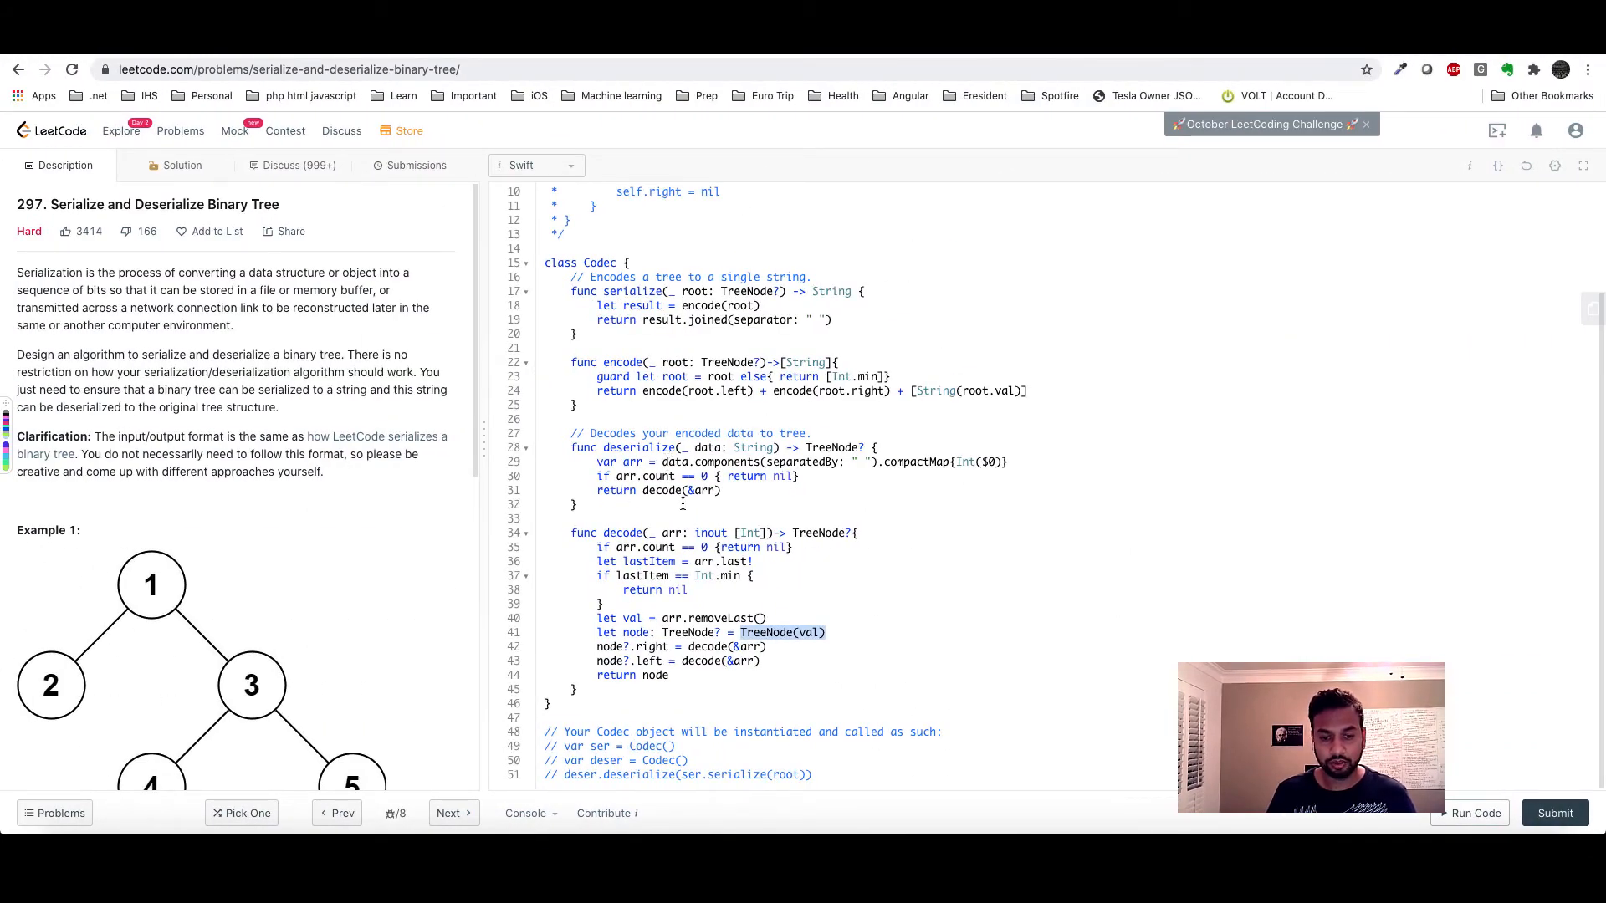
mouse_move(759, 304)
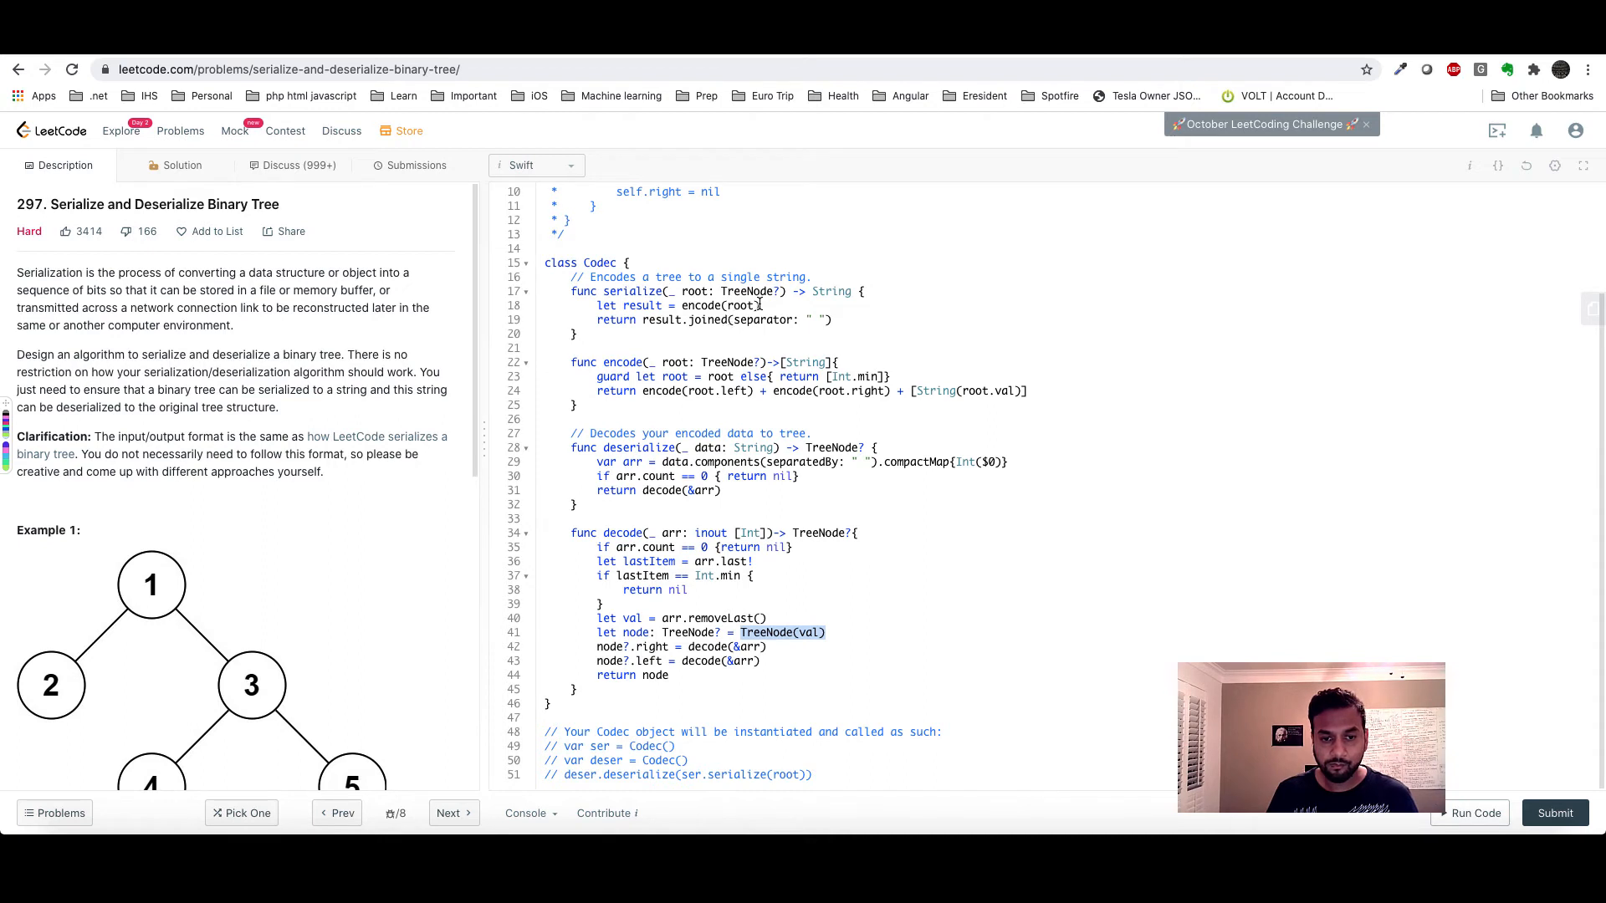
Add print(result) in serialize and run the code on the test case.
type("print(")
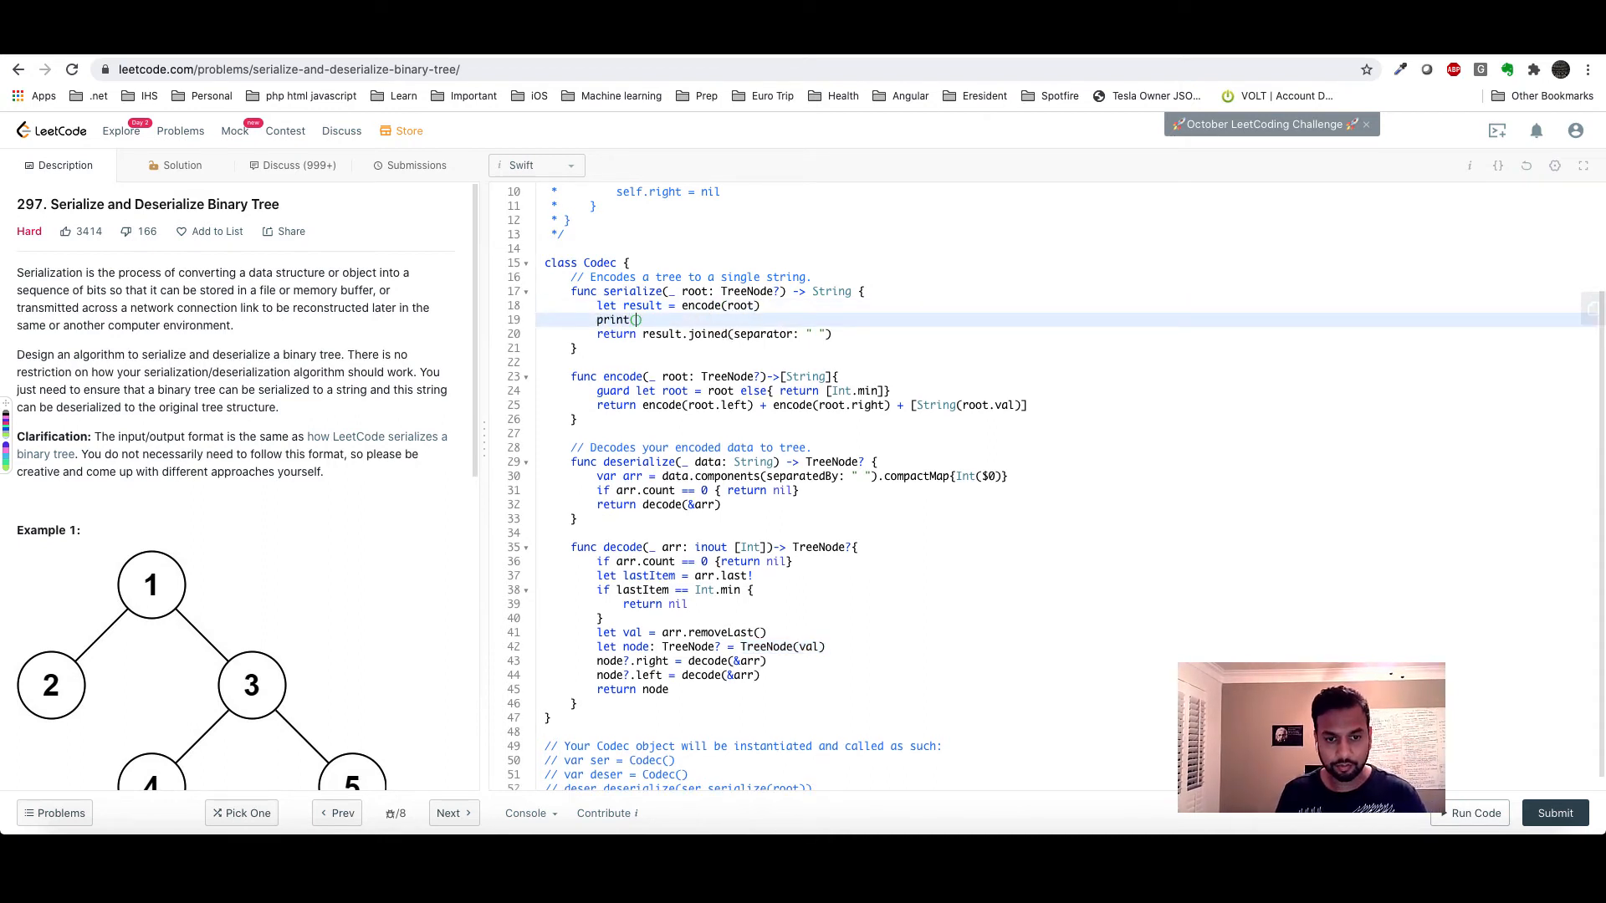
type("result")
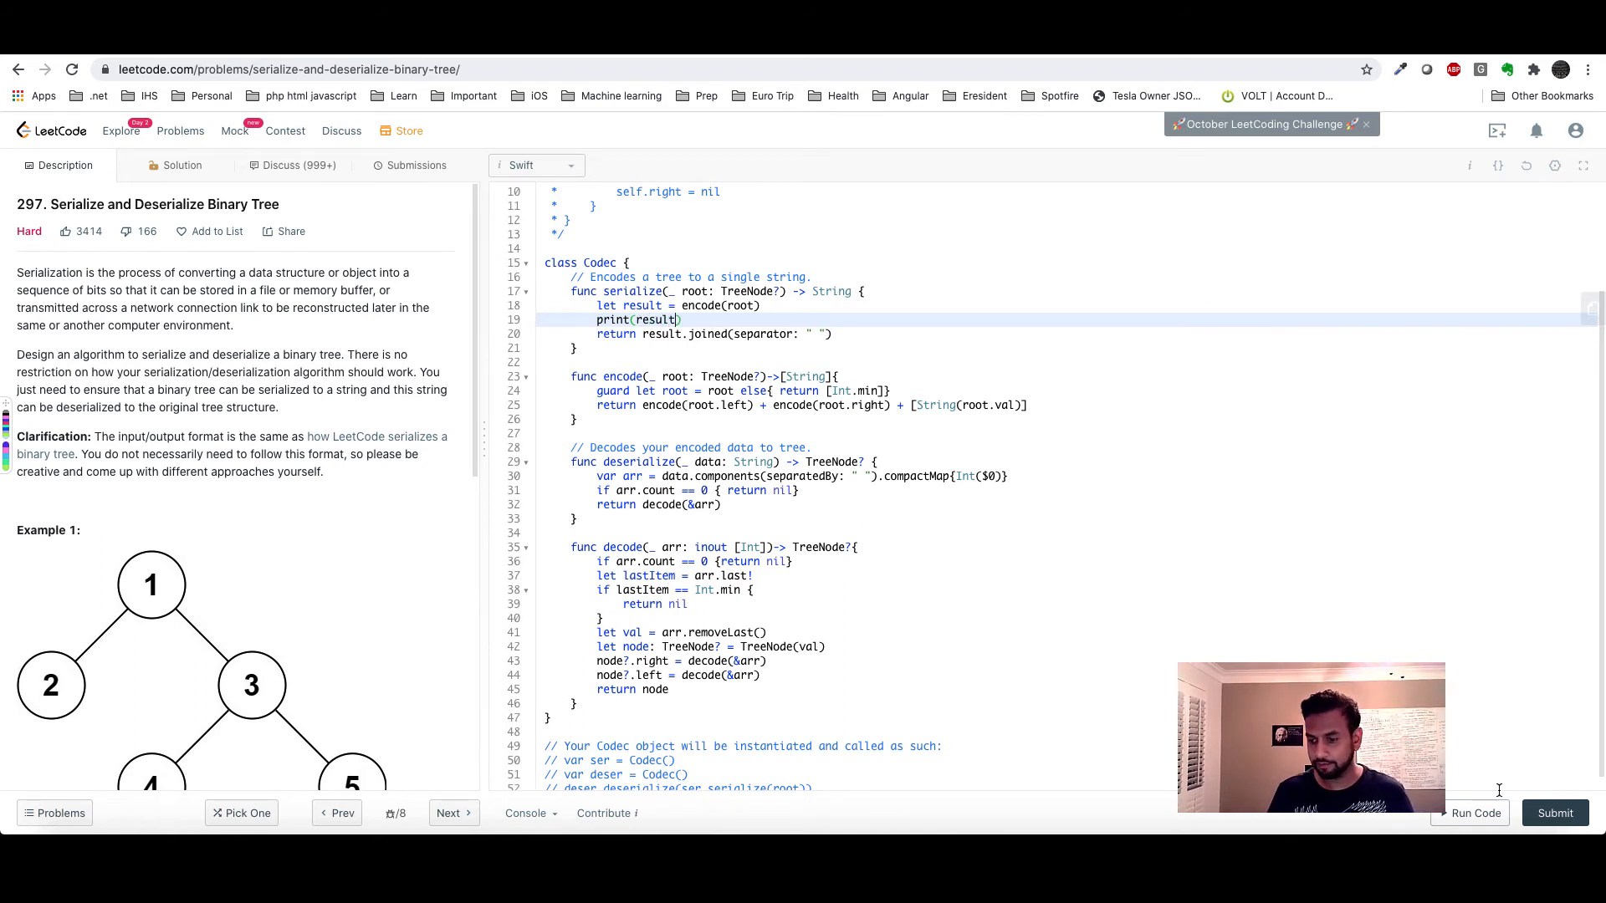
left_click(1475, 813)
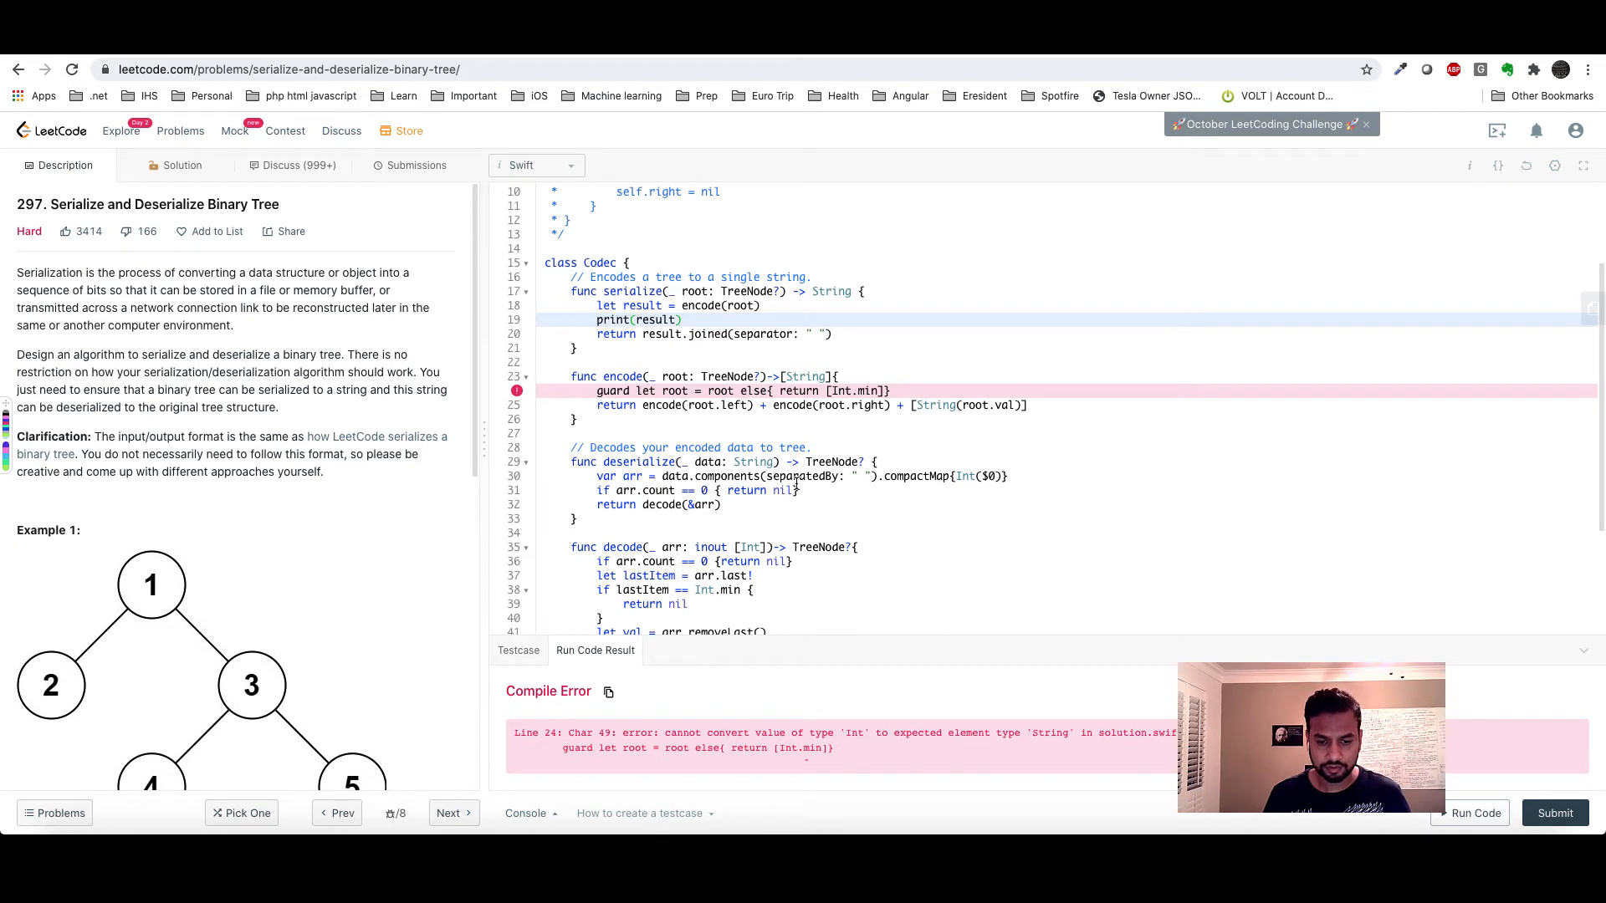
mouse_move(939, 704)
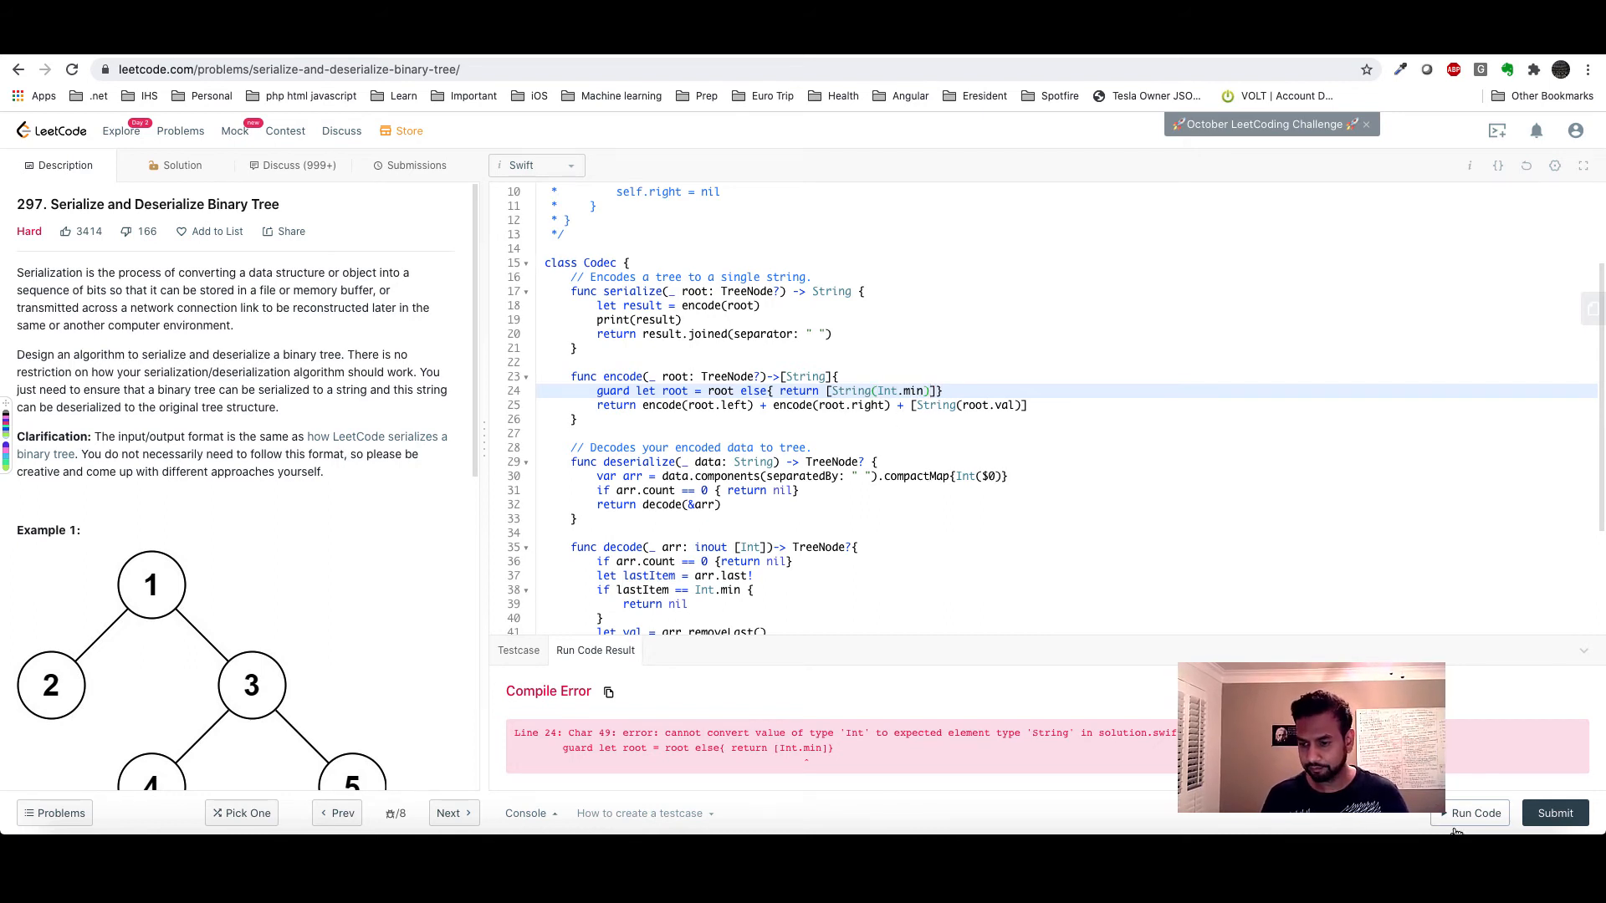
Run the fixed code again and inspect the Wrong Answer result.
left_click(1476, 813)
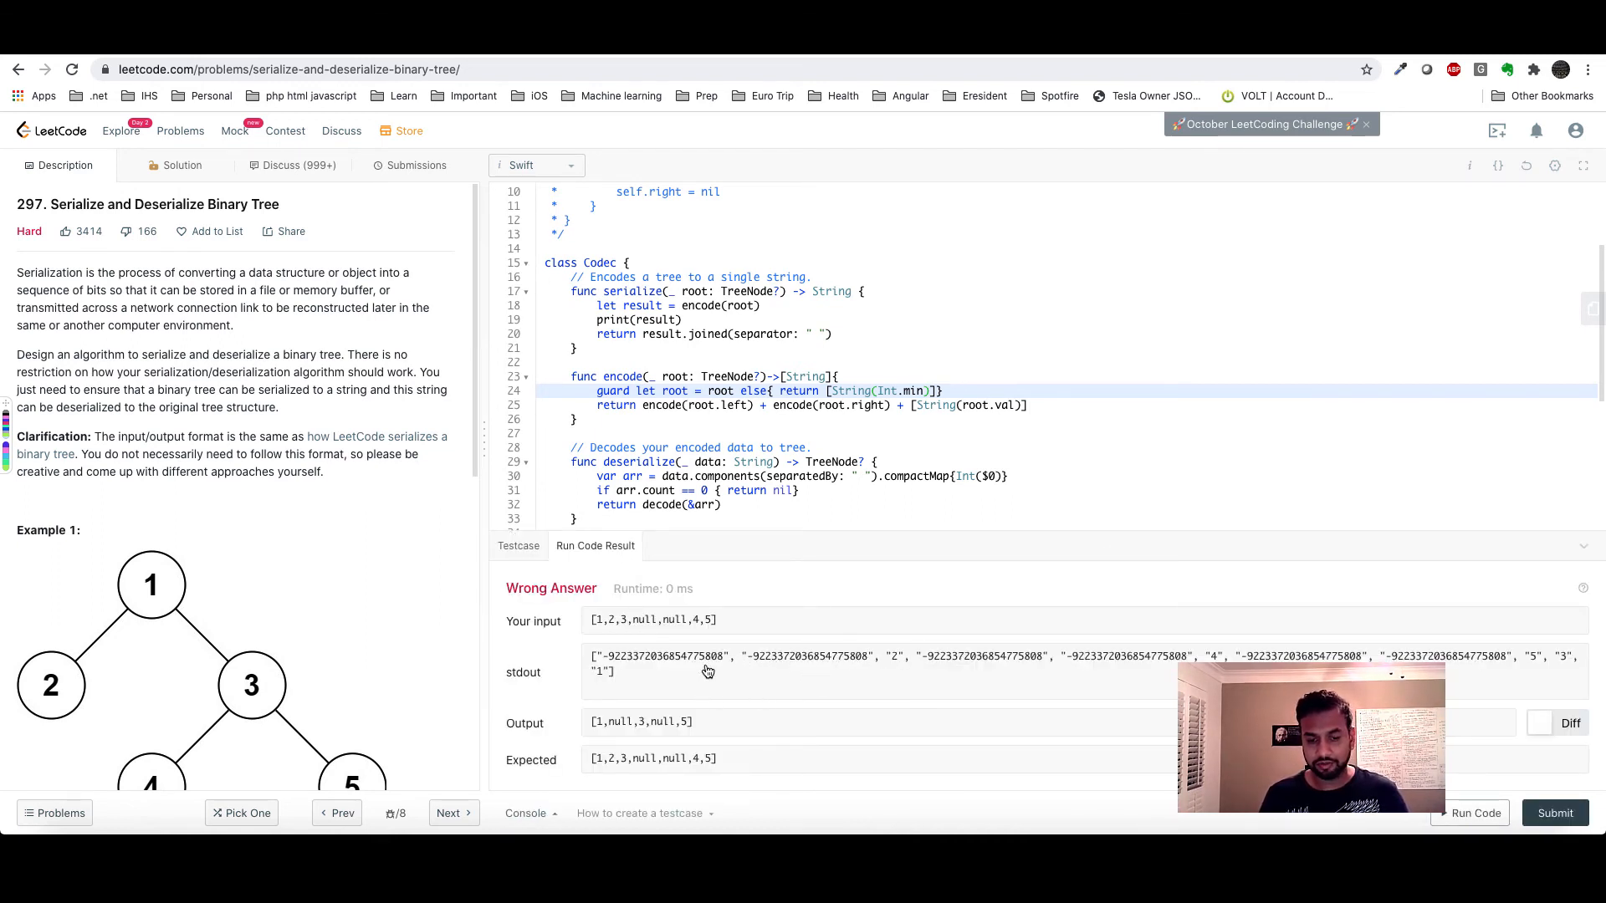
mouse_move(701, 669)
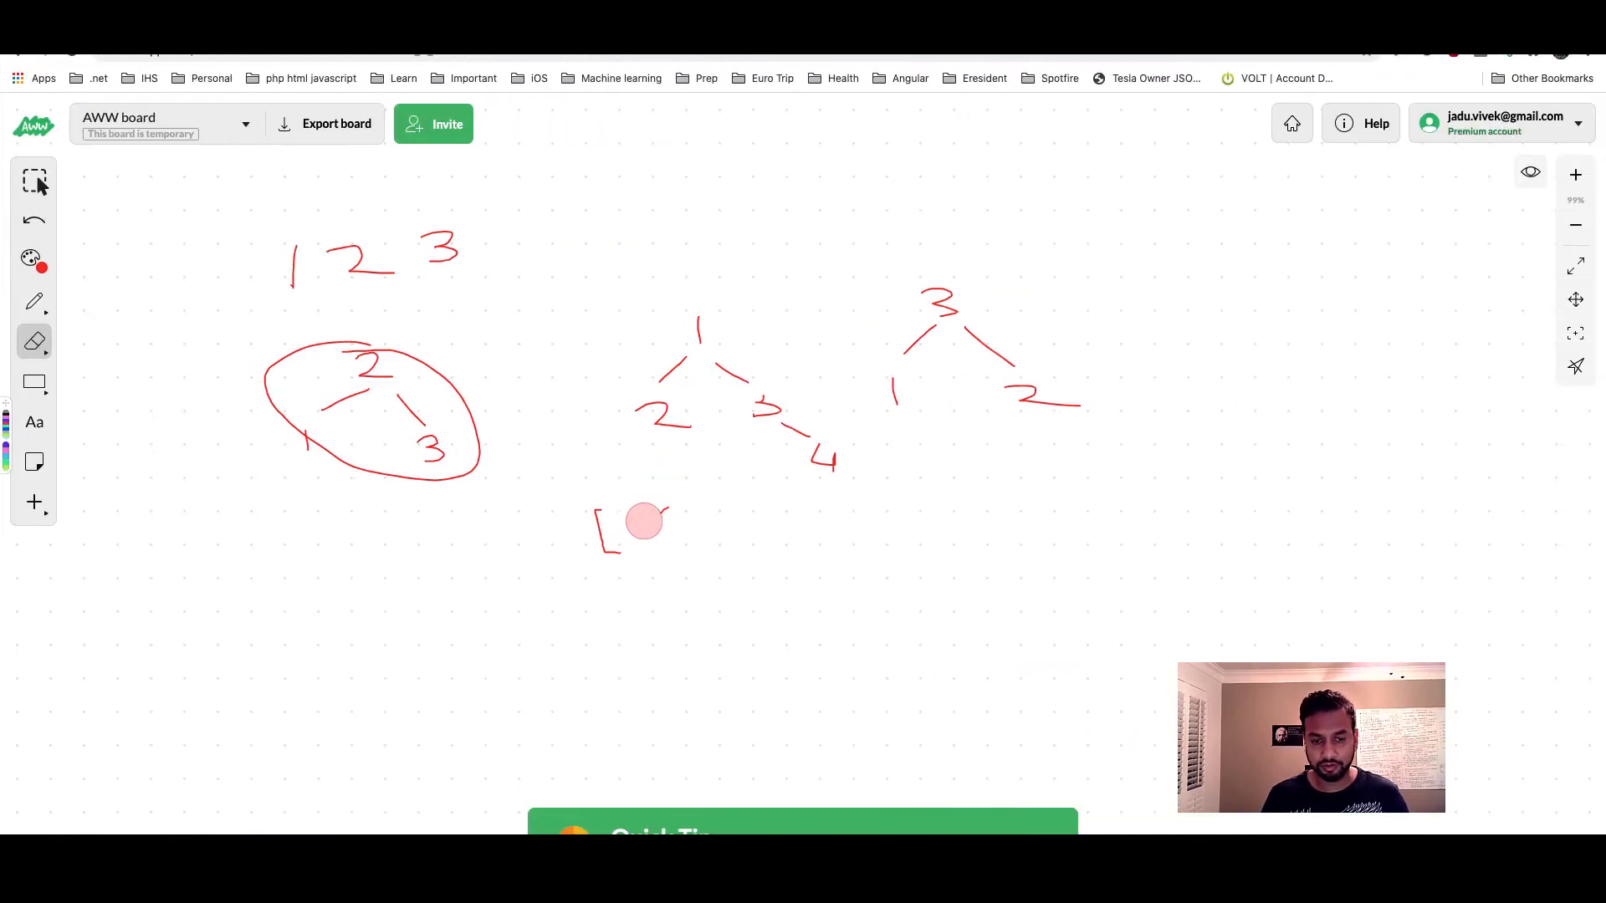
With the pen, write the first min entries and mark the nil children under node 2.
left_click(34, 301)
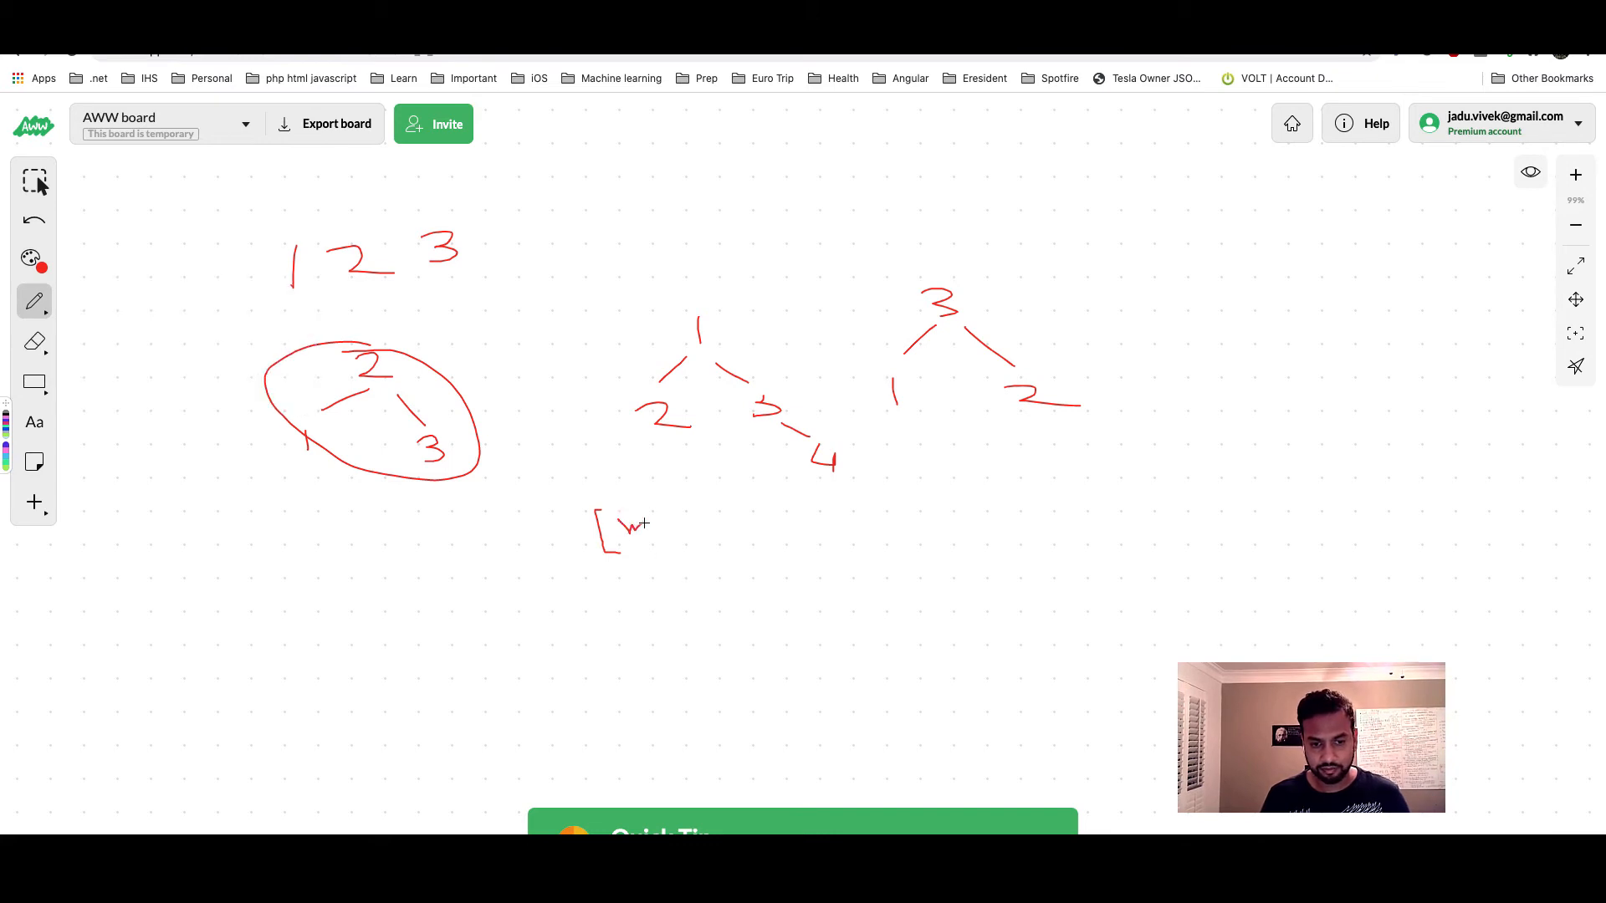
left_click_drag(623, 532, 671, 527)
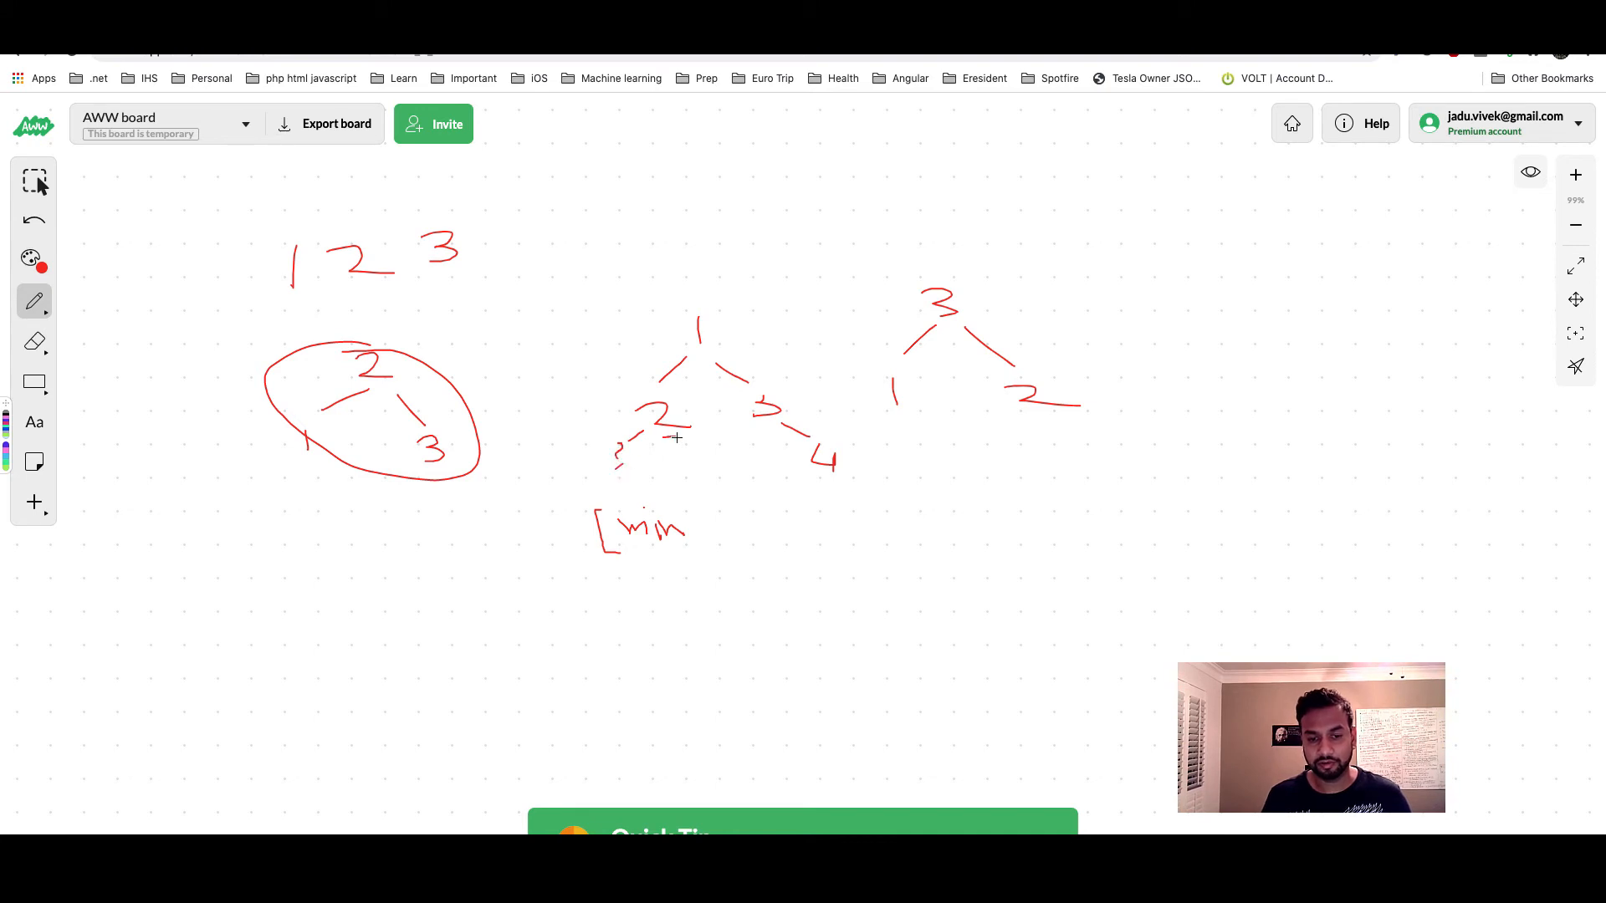
left_click_drag(676, 440, 717, 455)
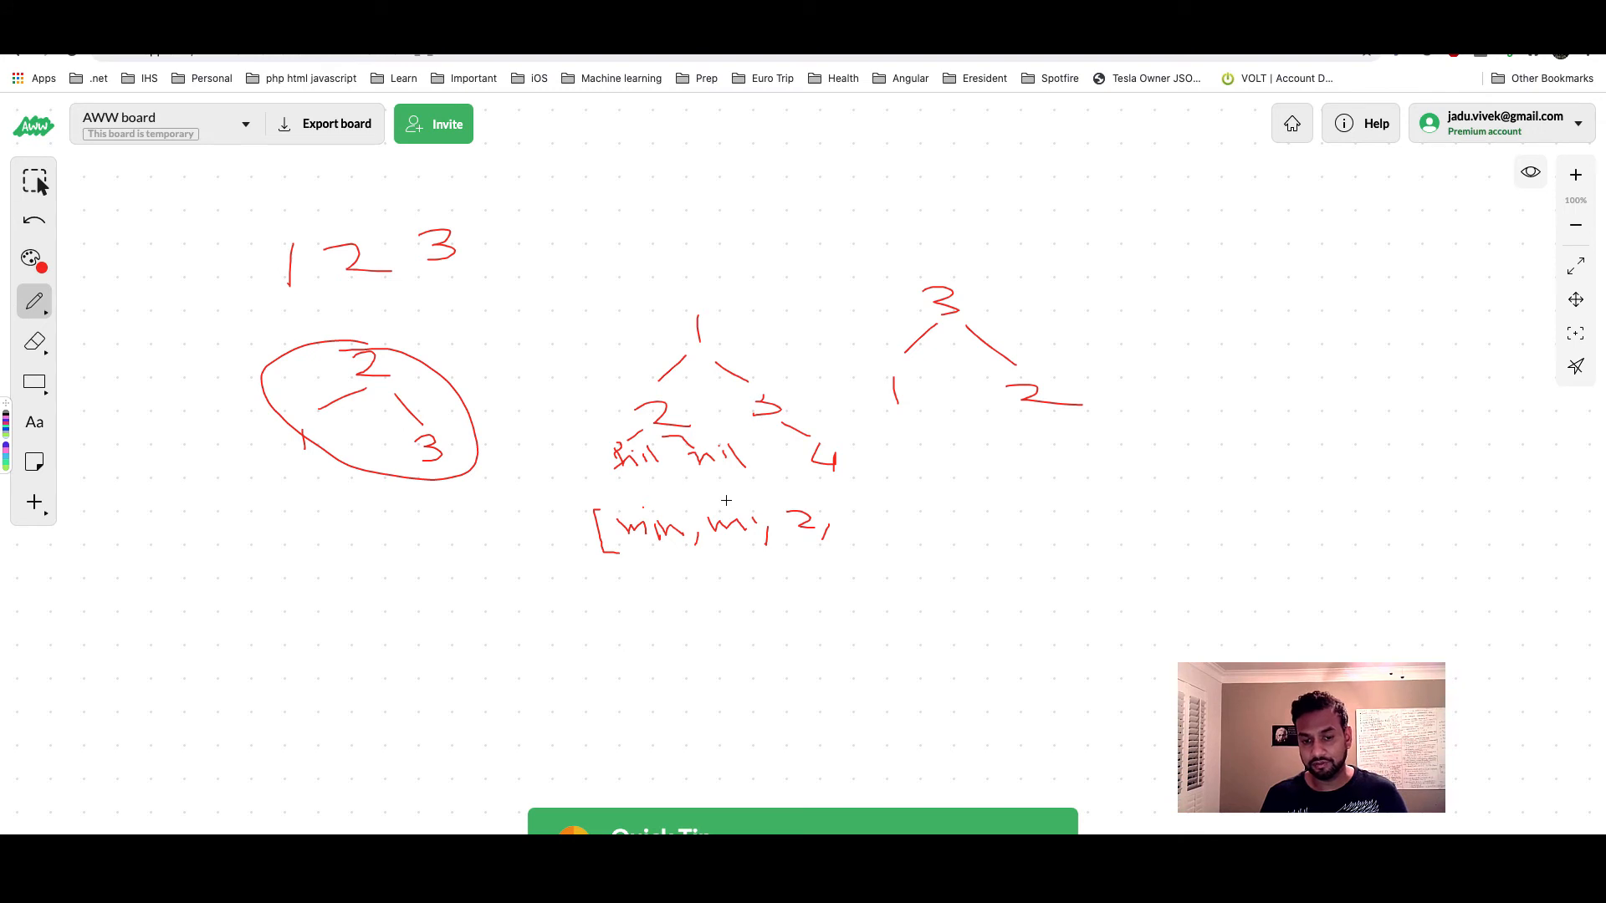
left_click_drag(850, 522, 902, 517)
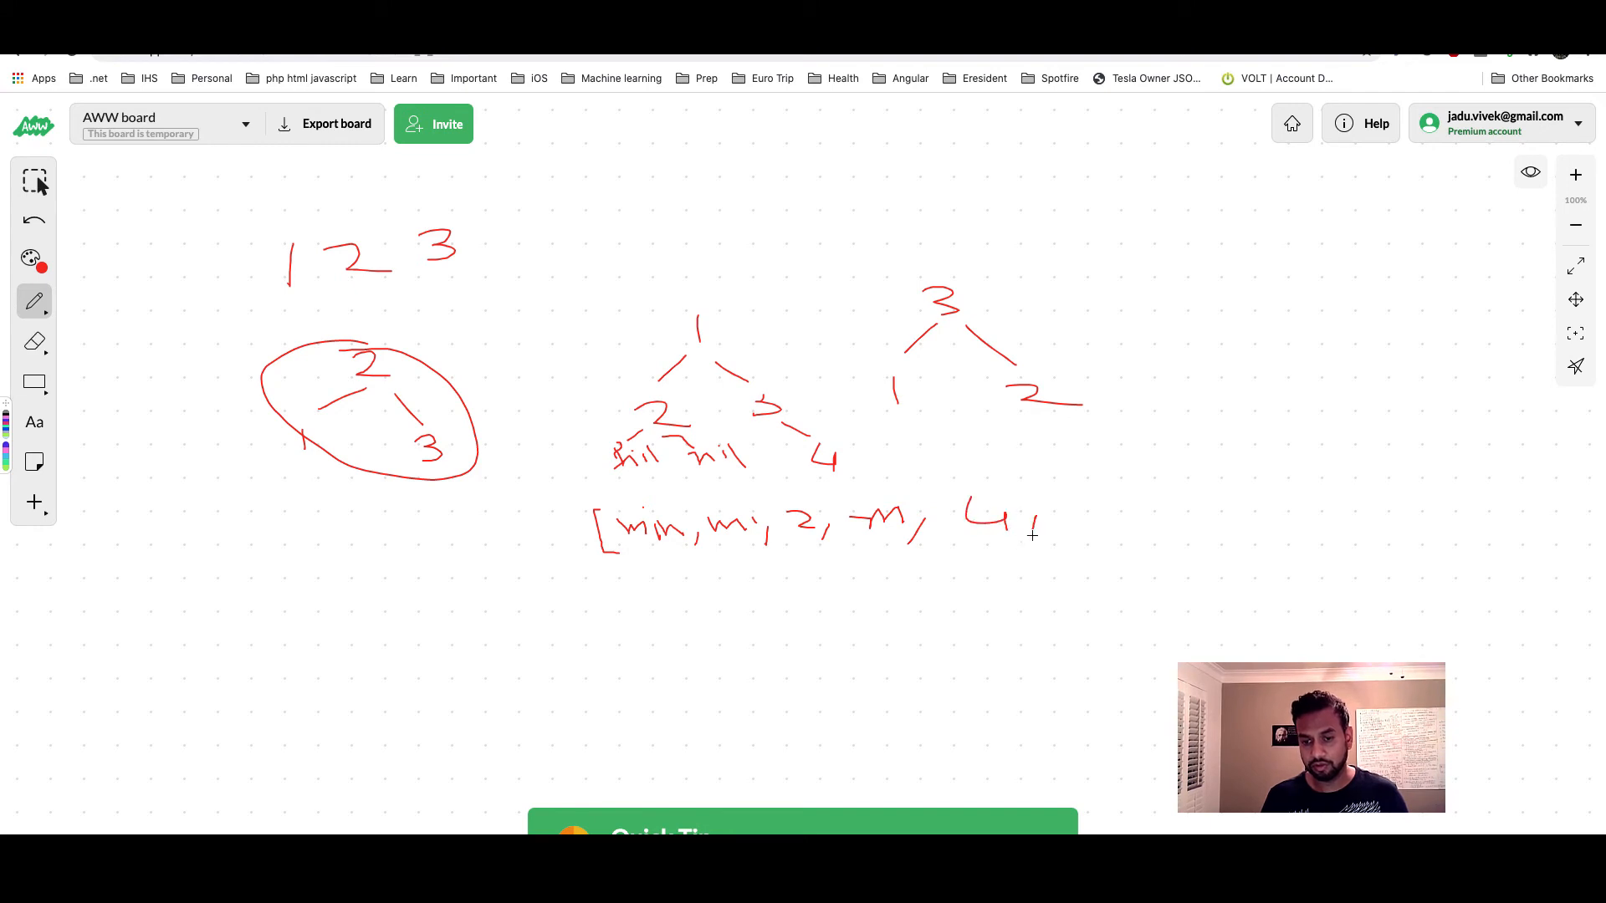
Finish the array with 4, 3 and a circled 1, closing the bracket.
left_click_drag(1066, 522, 1091, 517)
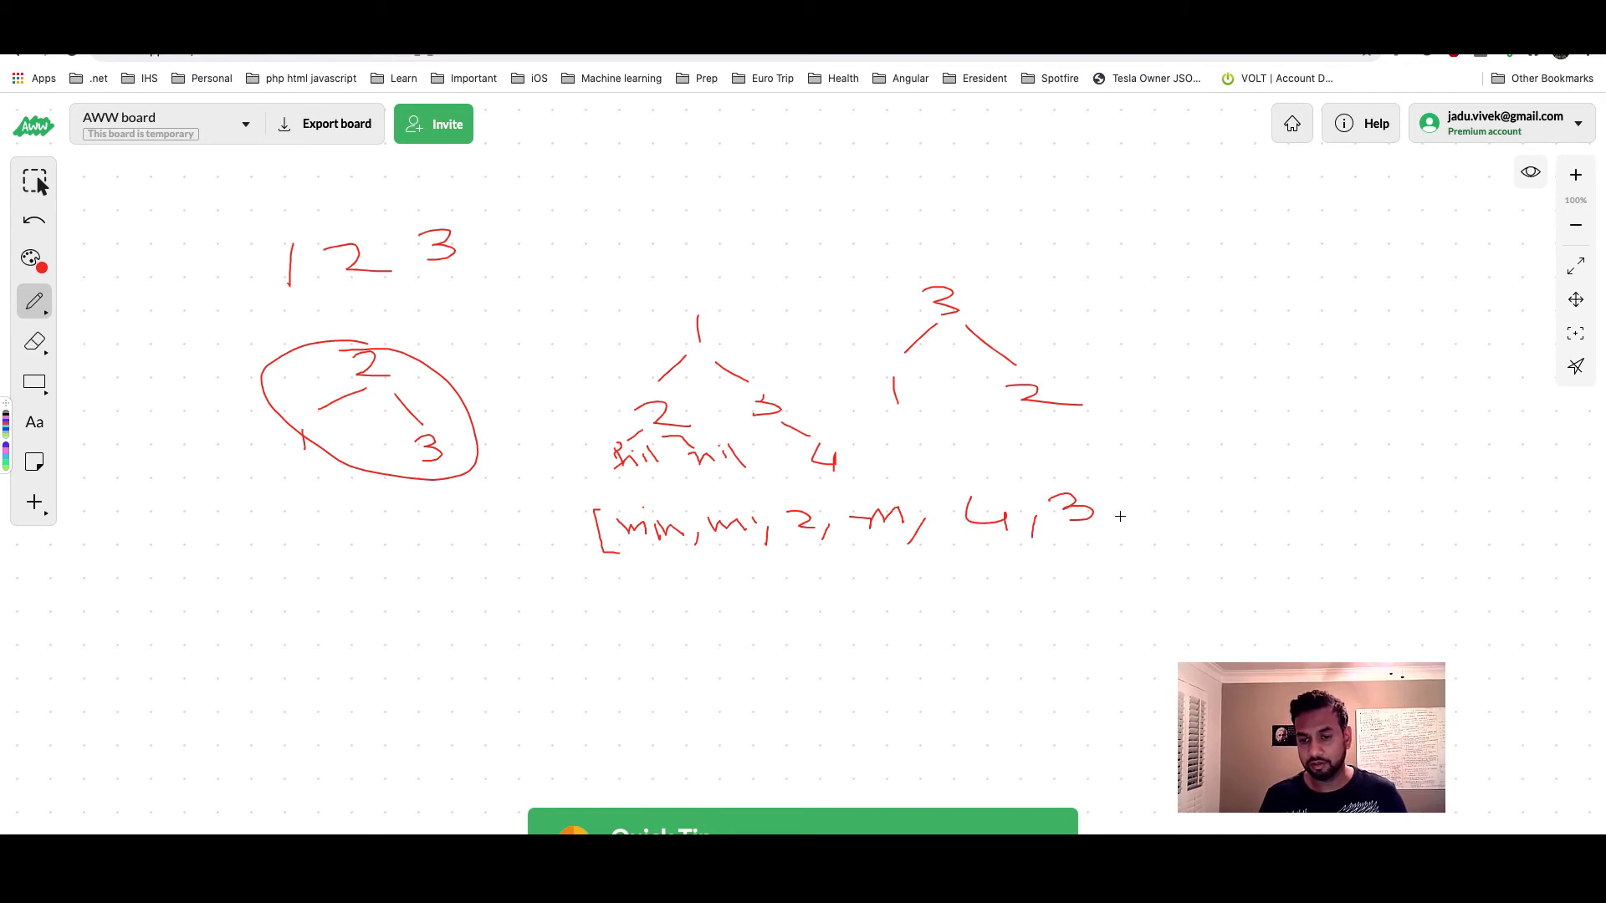
left_click_drag(1126, 502, 1173, 558)
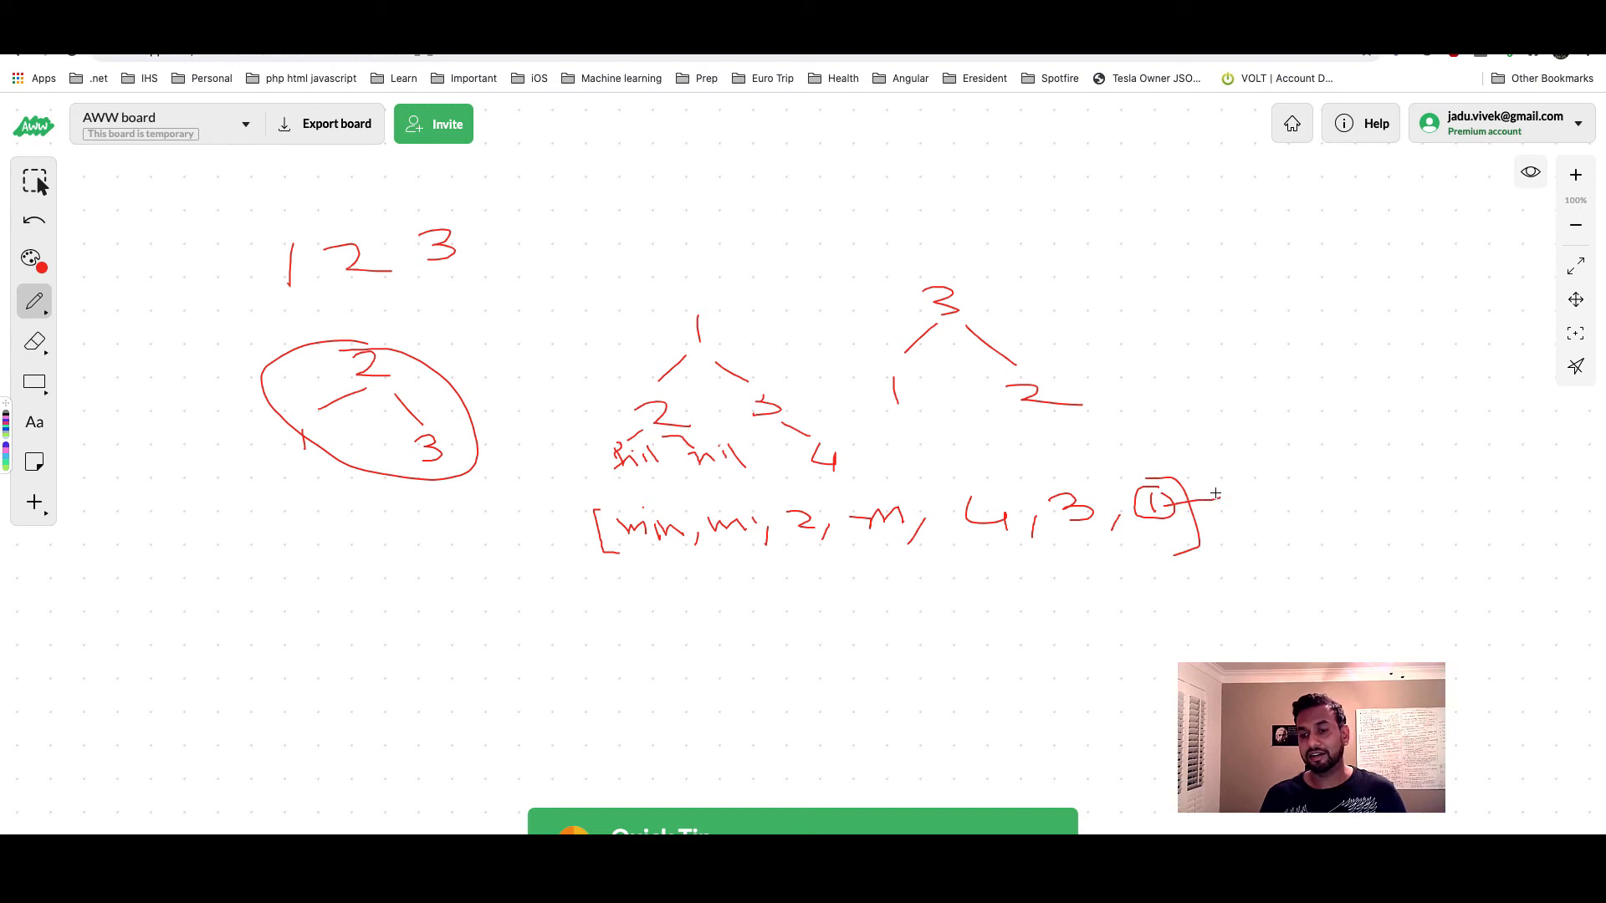
left_click_drag(1188, 502, 1234, 502)
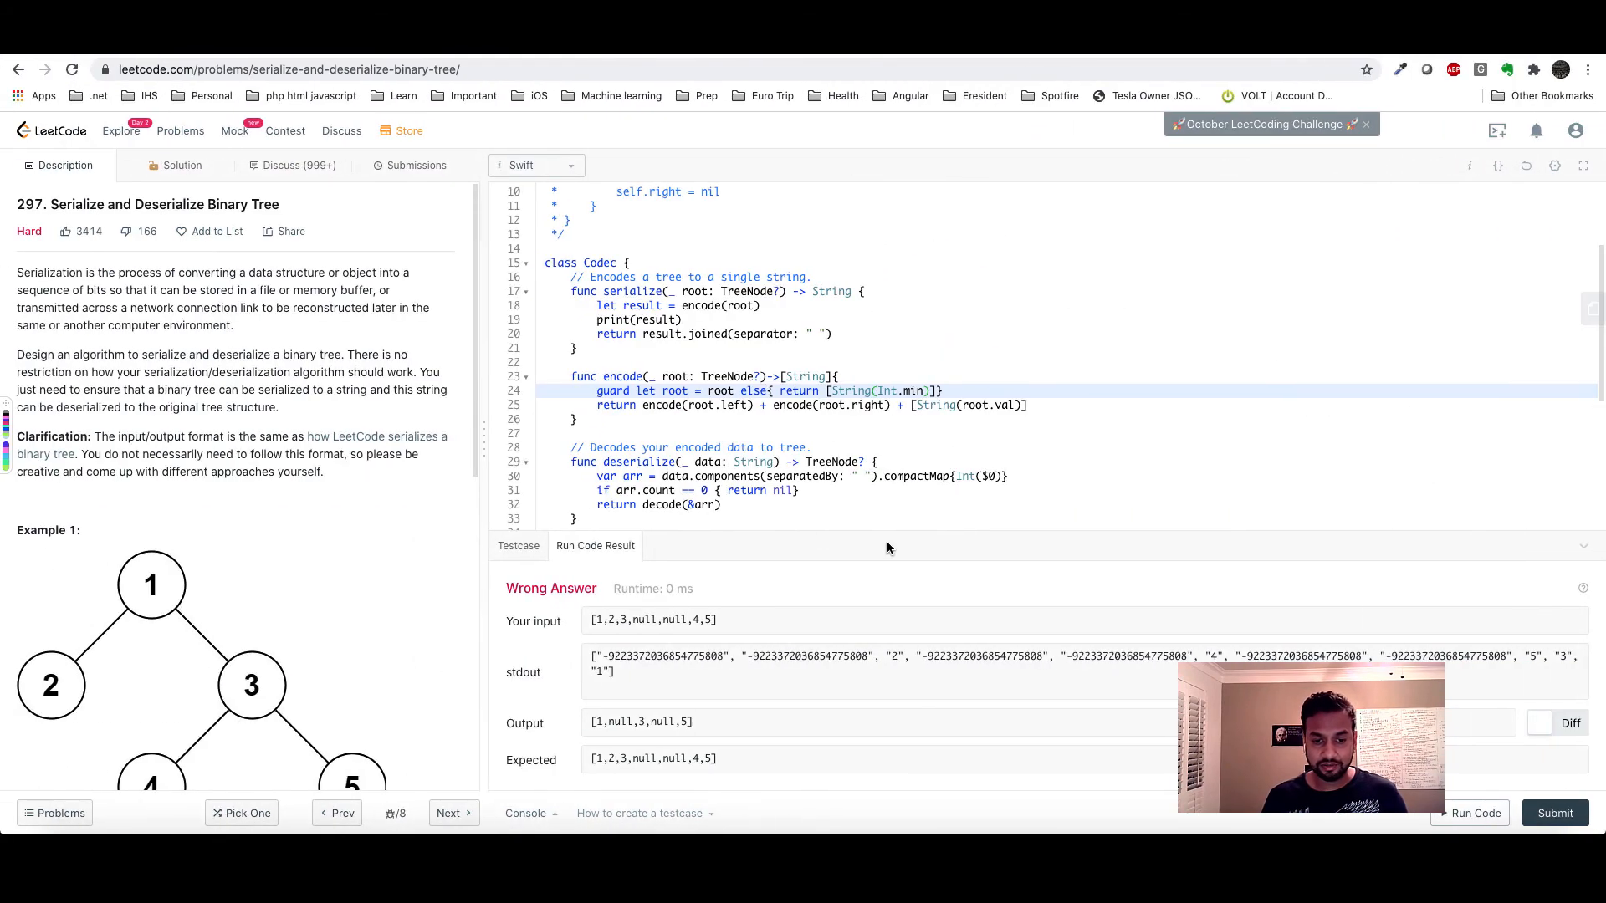
scroll("down", 3)
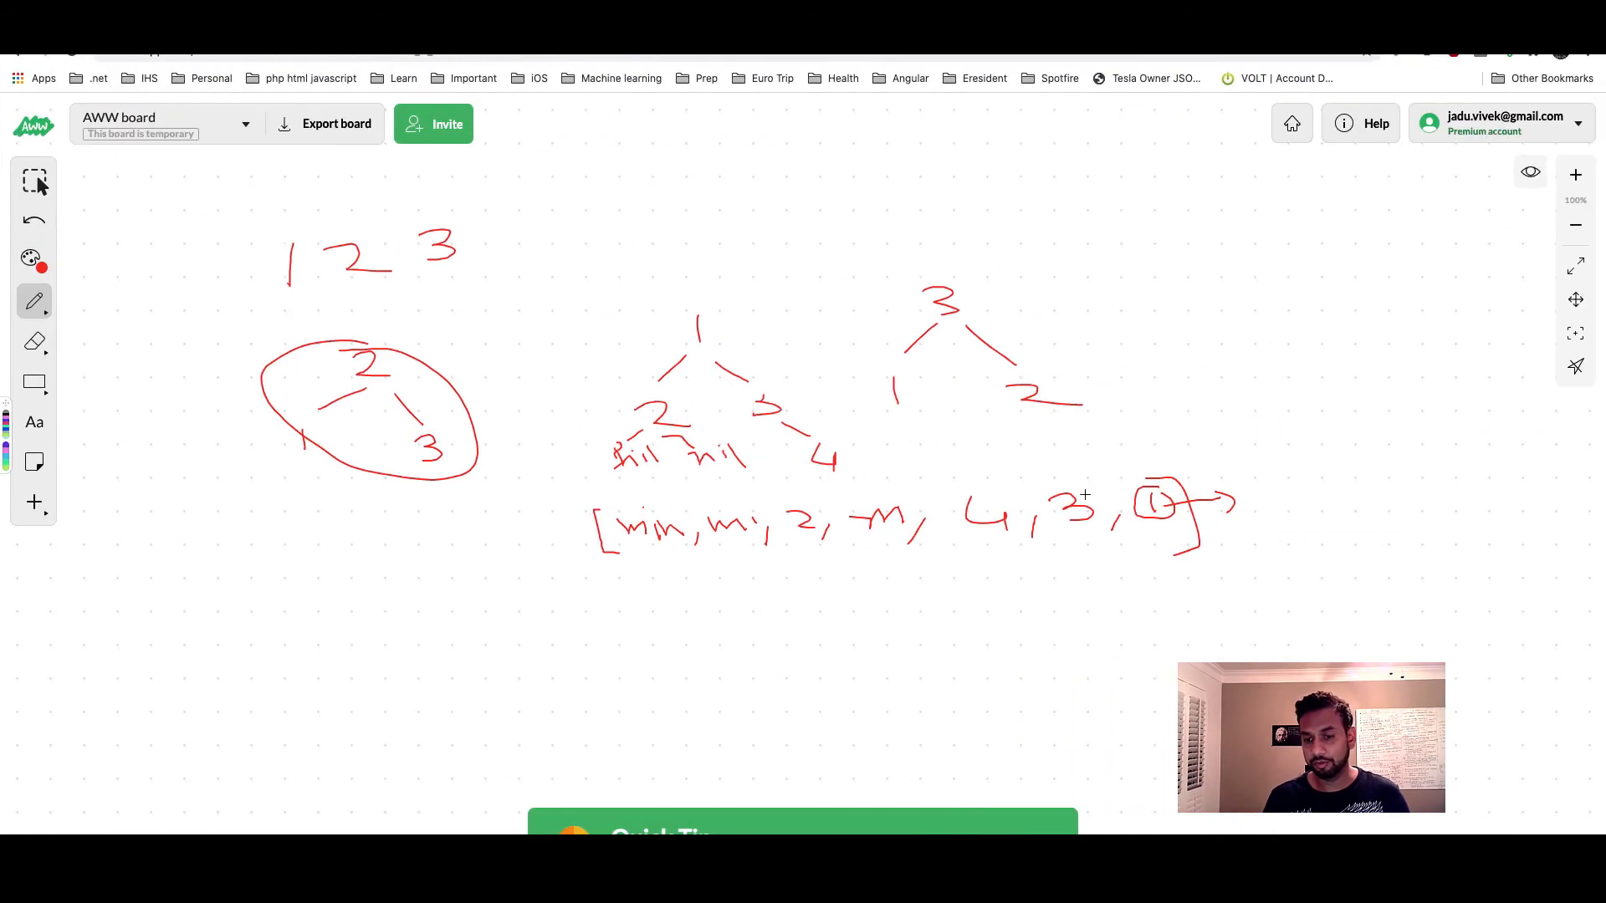
Draw an arrow after the array and circle the 4, 3 and preceding min entries.
left_click_drag(1034, 482, 1096, 549)
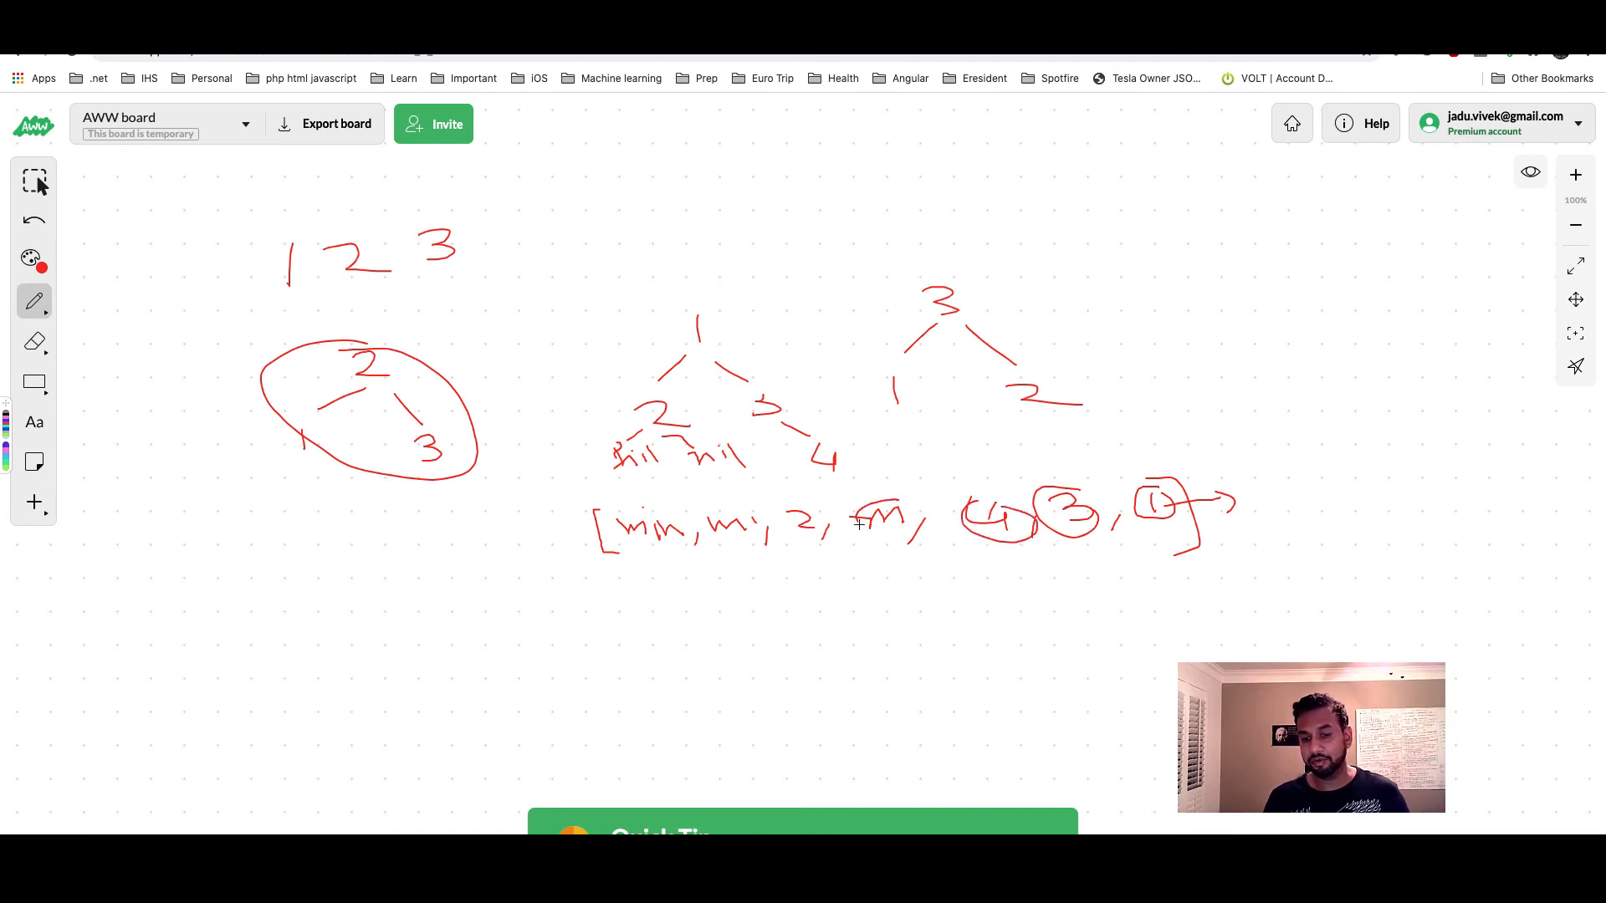
left_click_drag(860, 527, 912, 512)
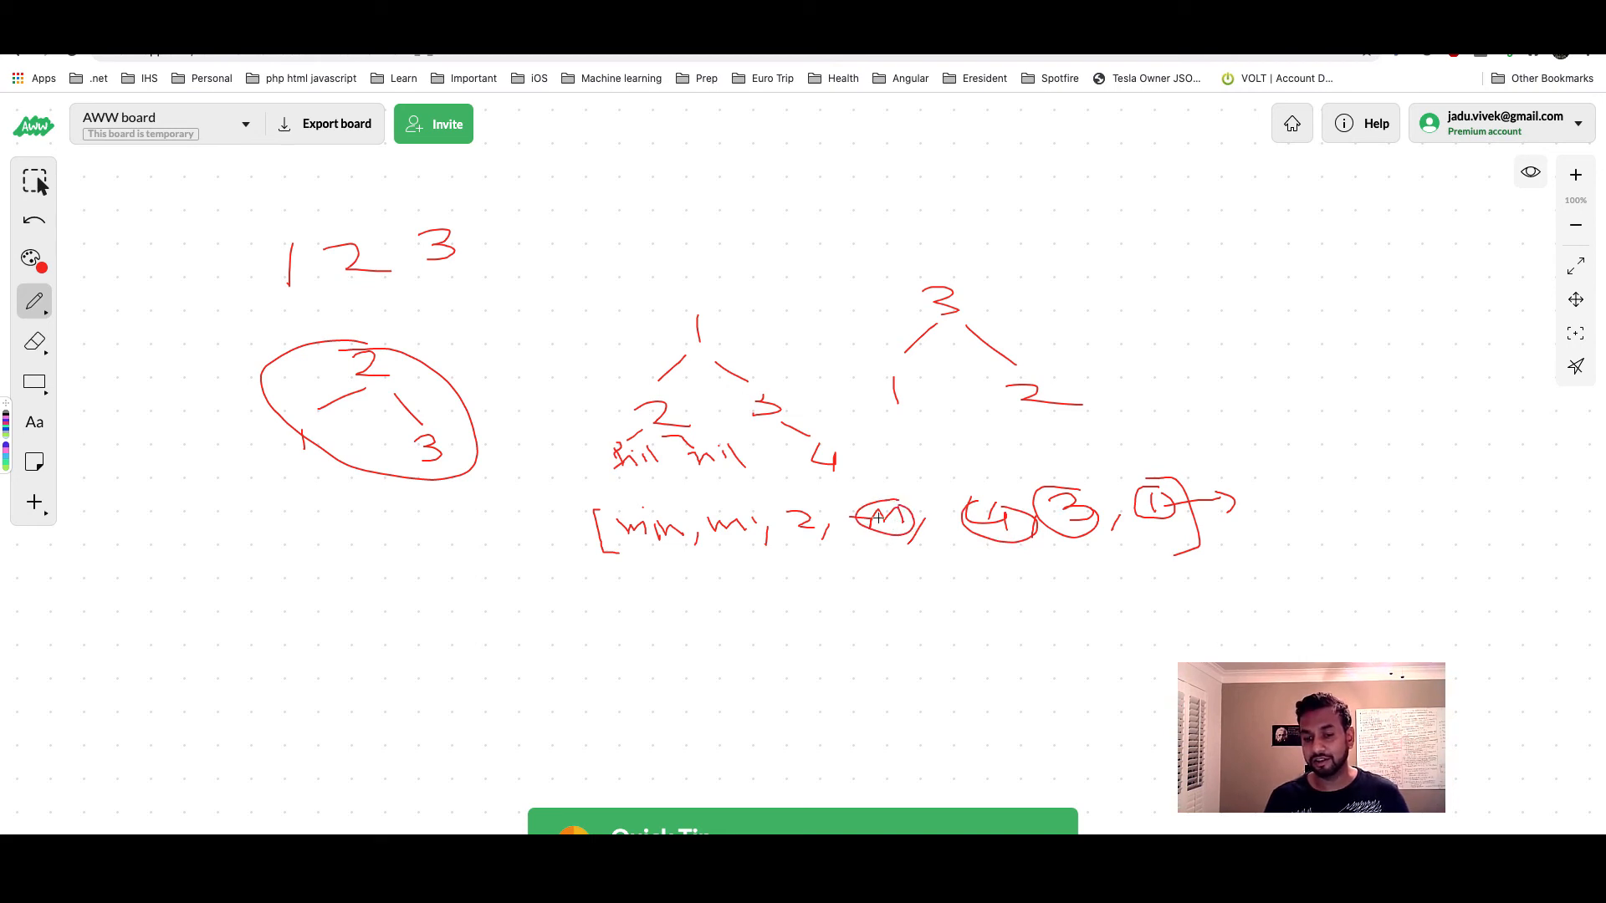
left_click_drag(882, 517, 916, 532)
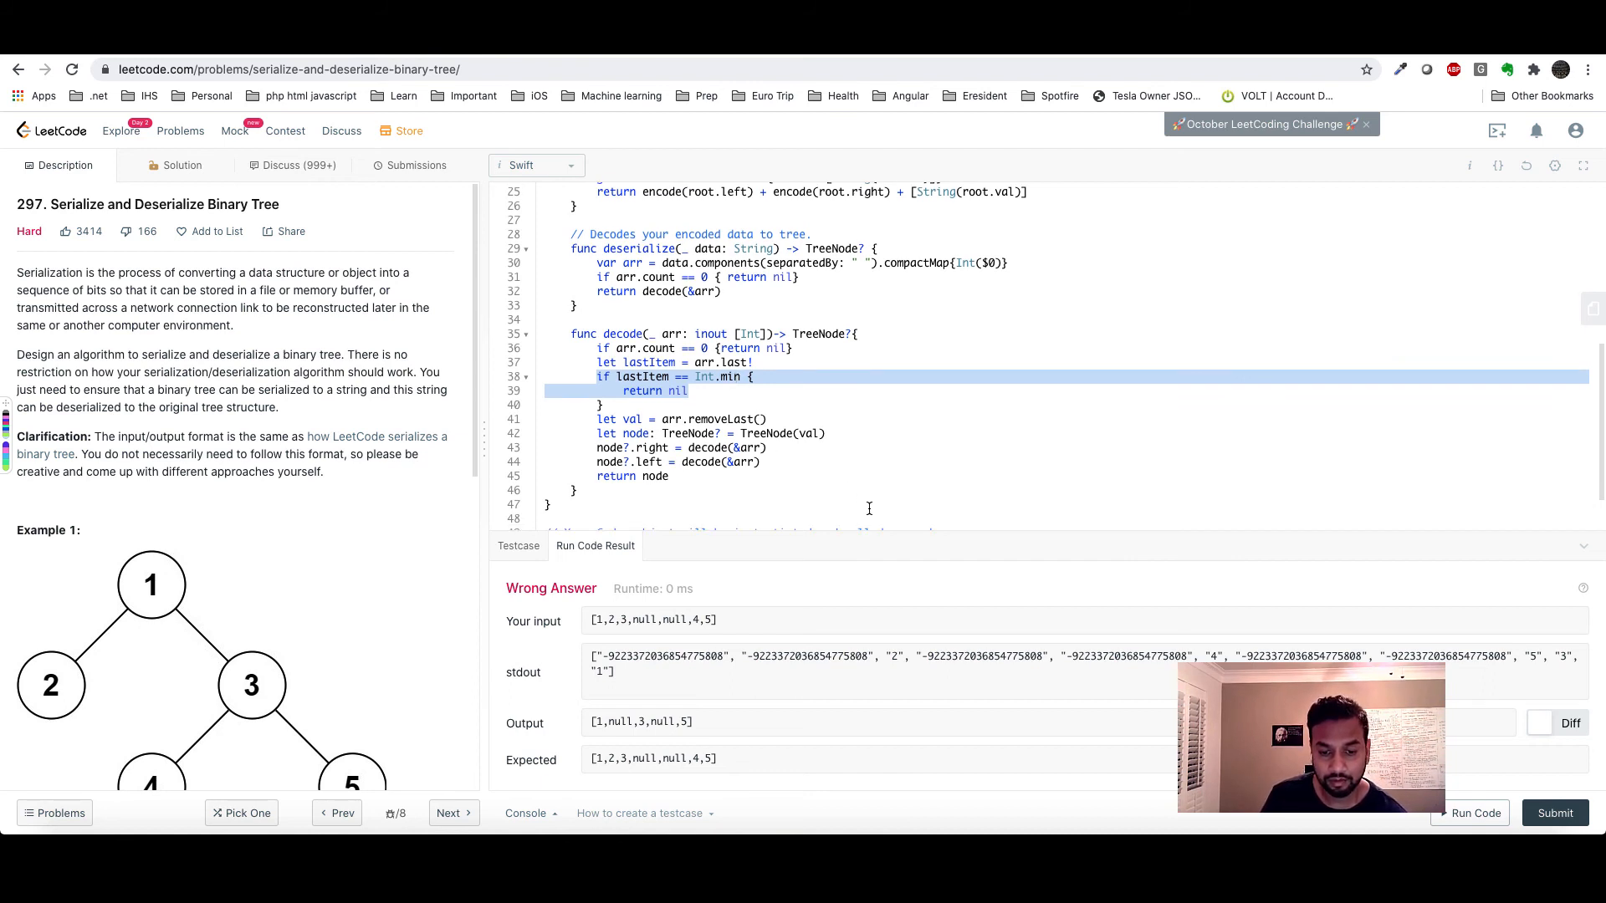
mouse_move(870, 578)
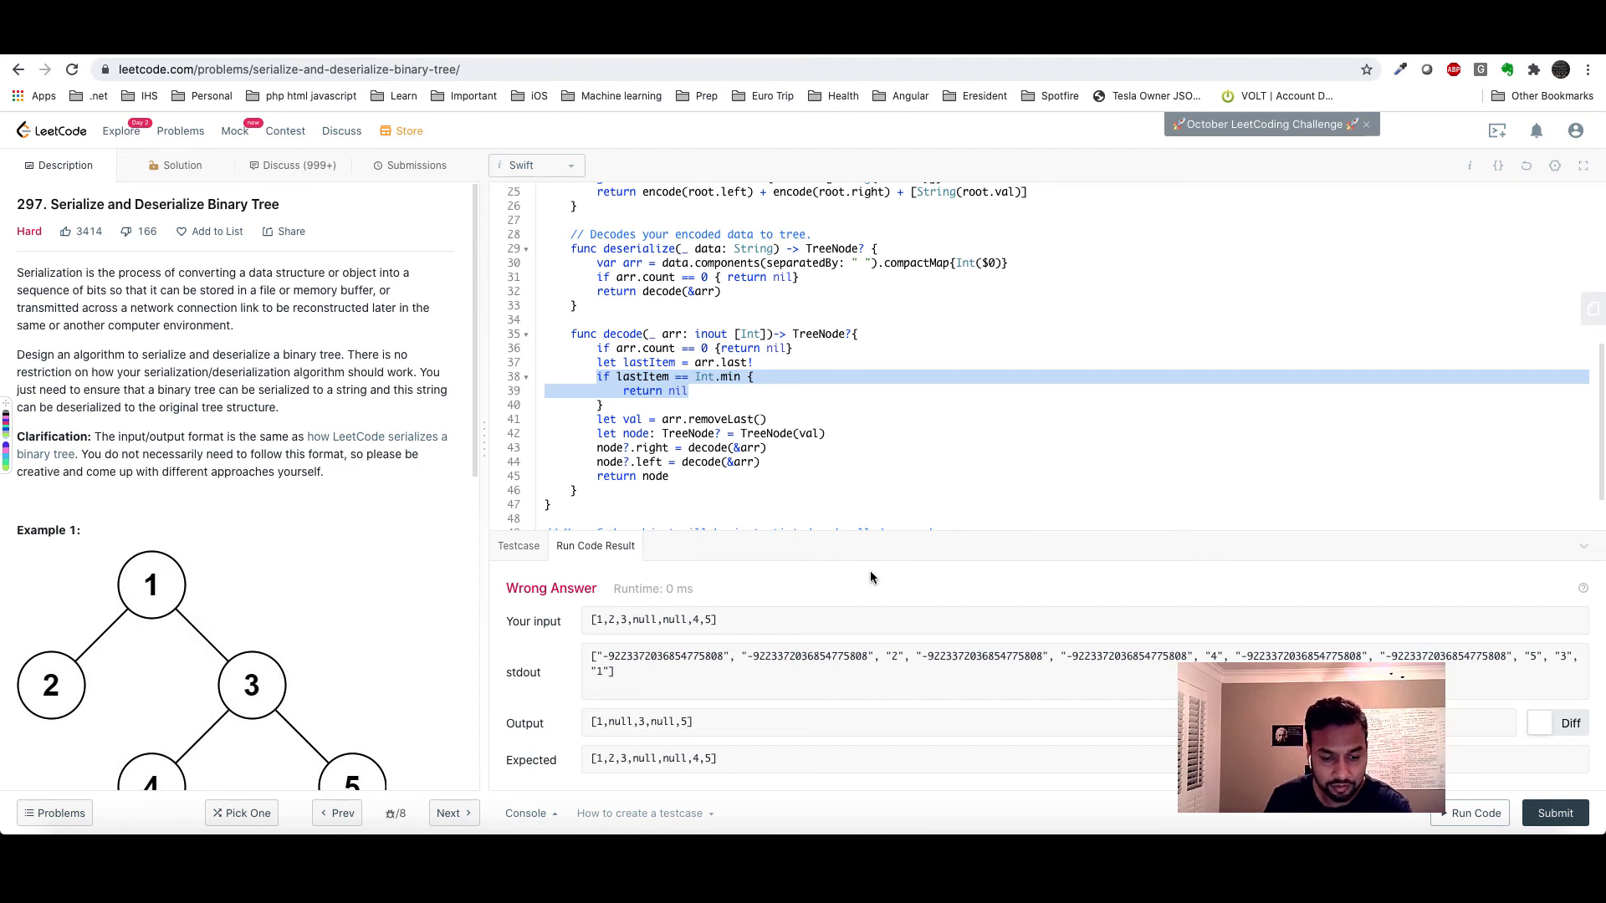
Add arr.removeLast() inside decode's Int.min check so the marker is dropped before returning nil.
scroll("down", 3)
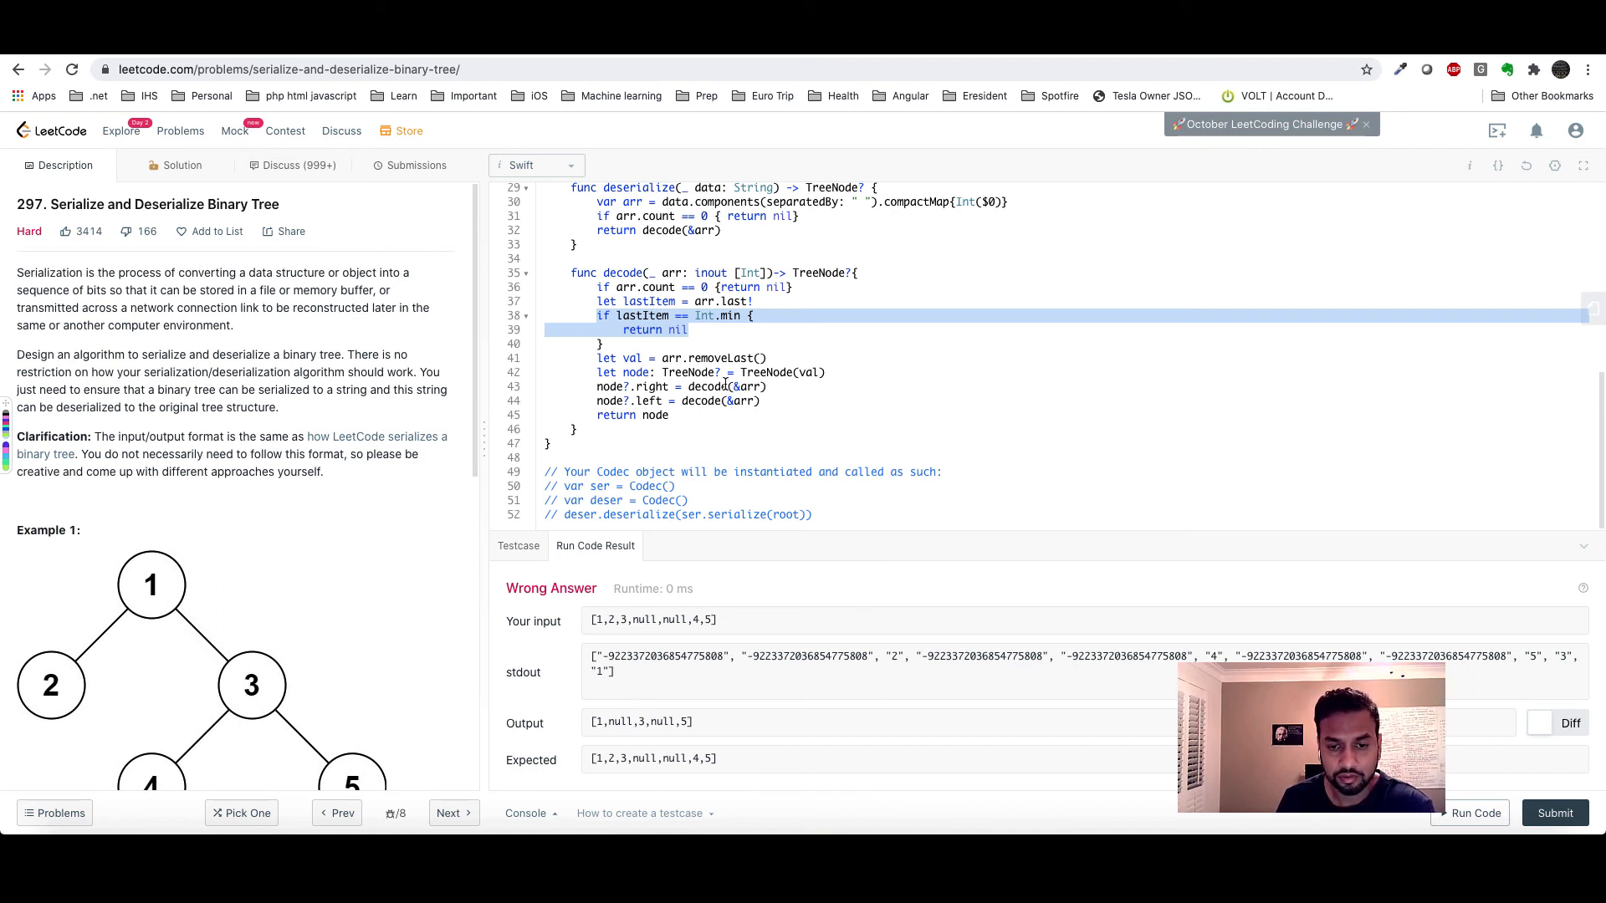
left_click(731, 358)
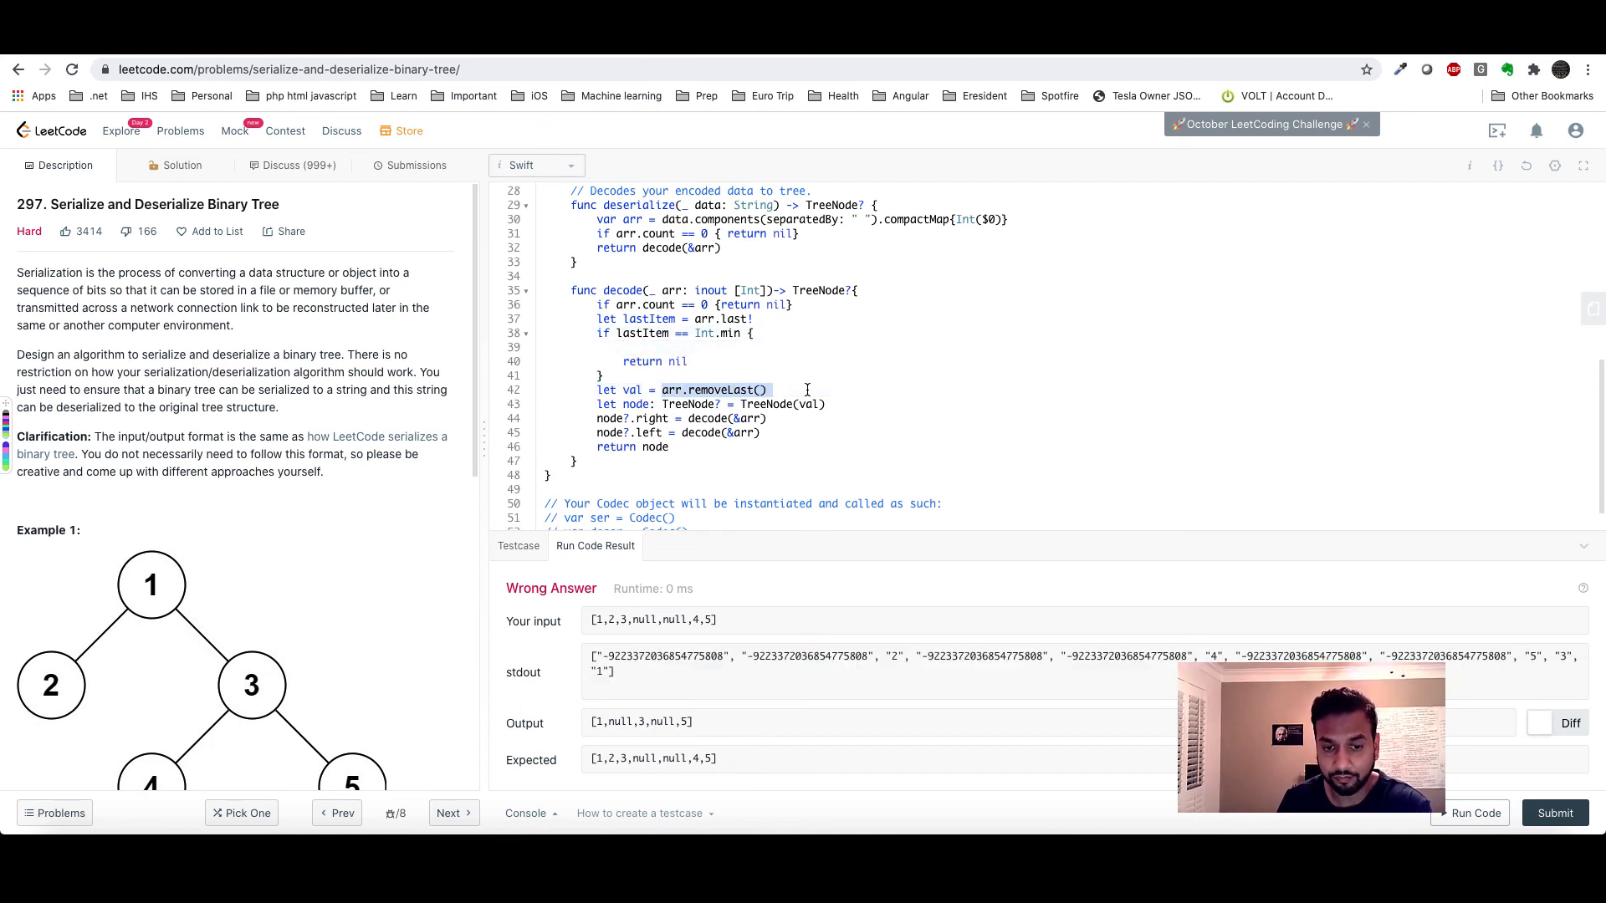
left_click(631, 348)
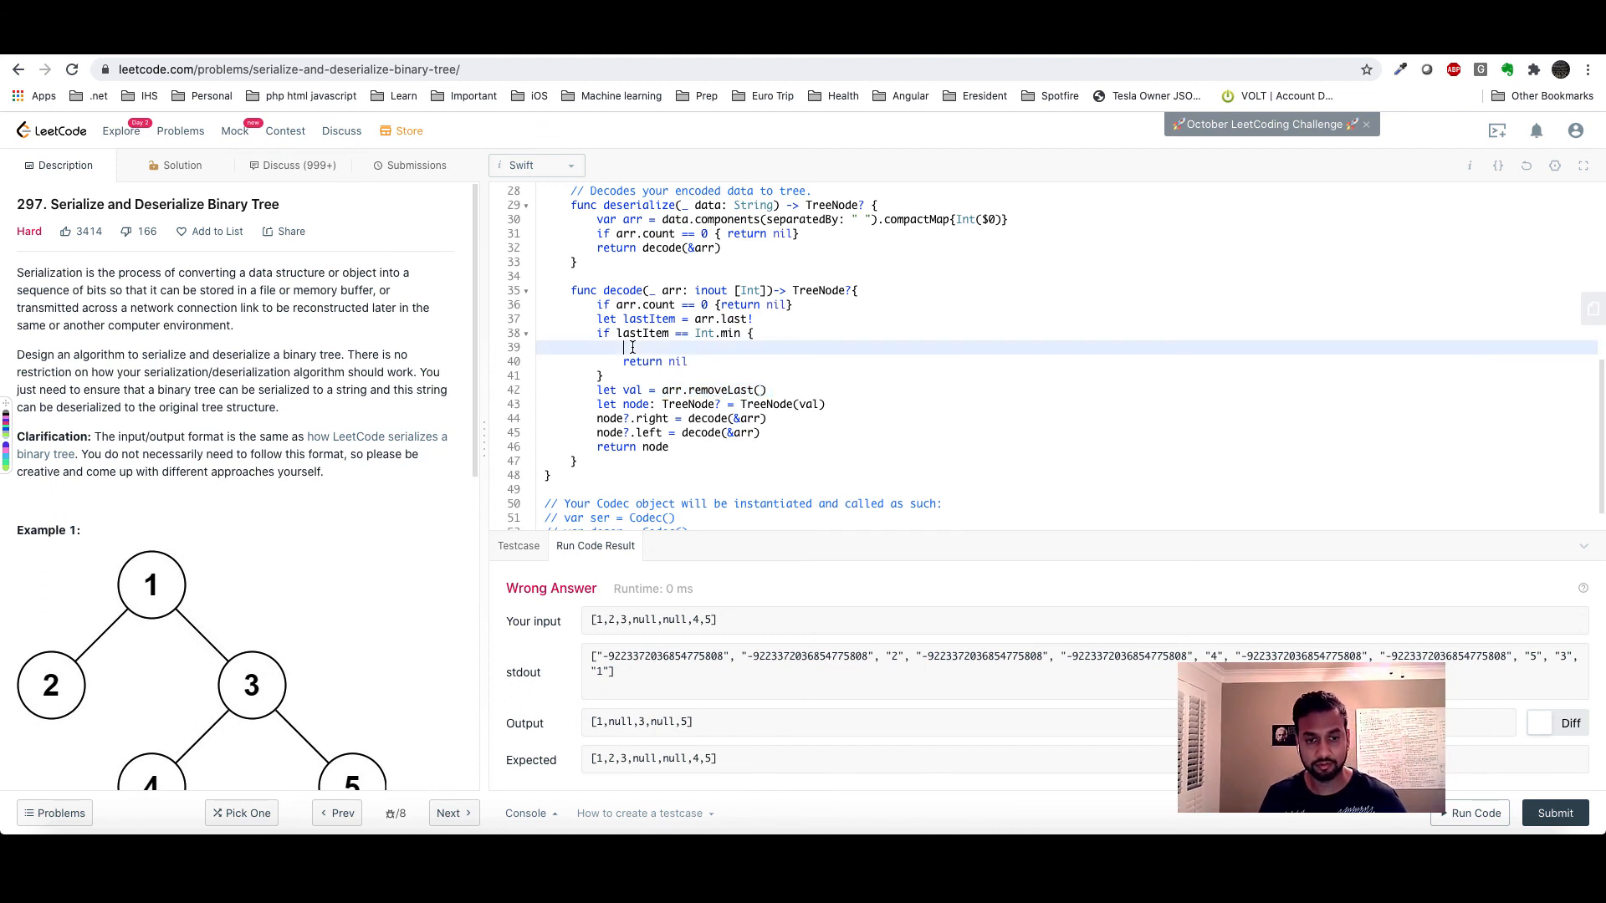
type("arr.removeLast()")
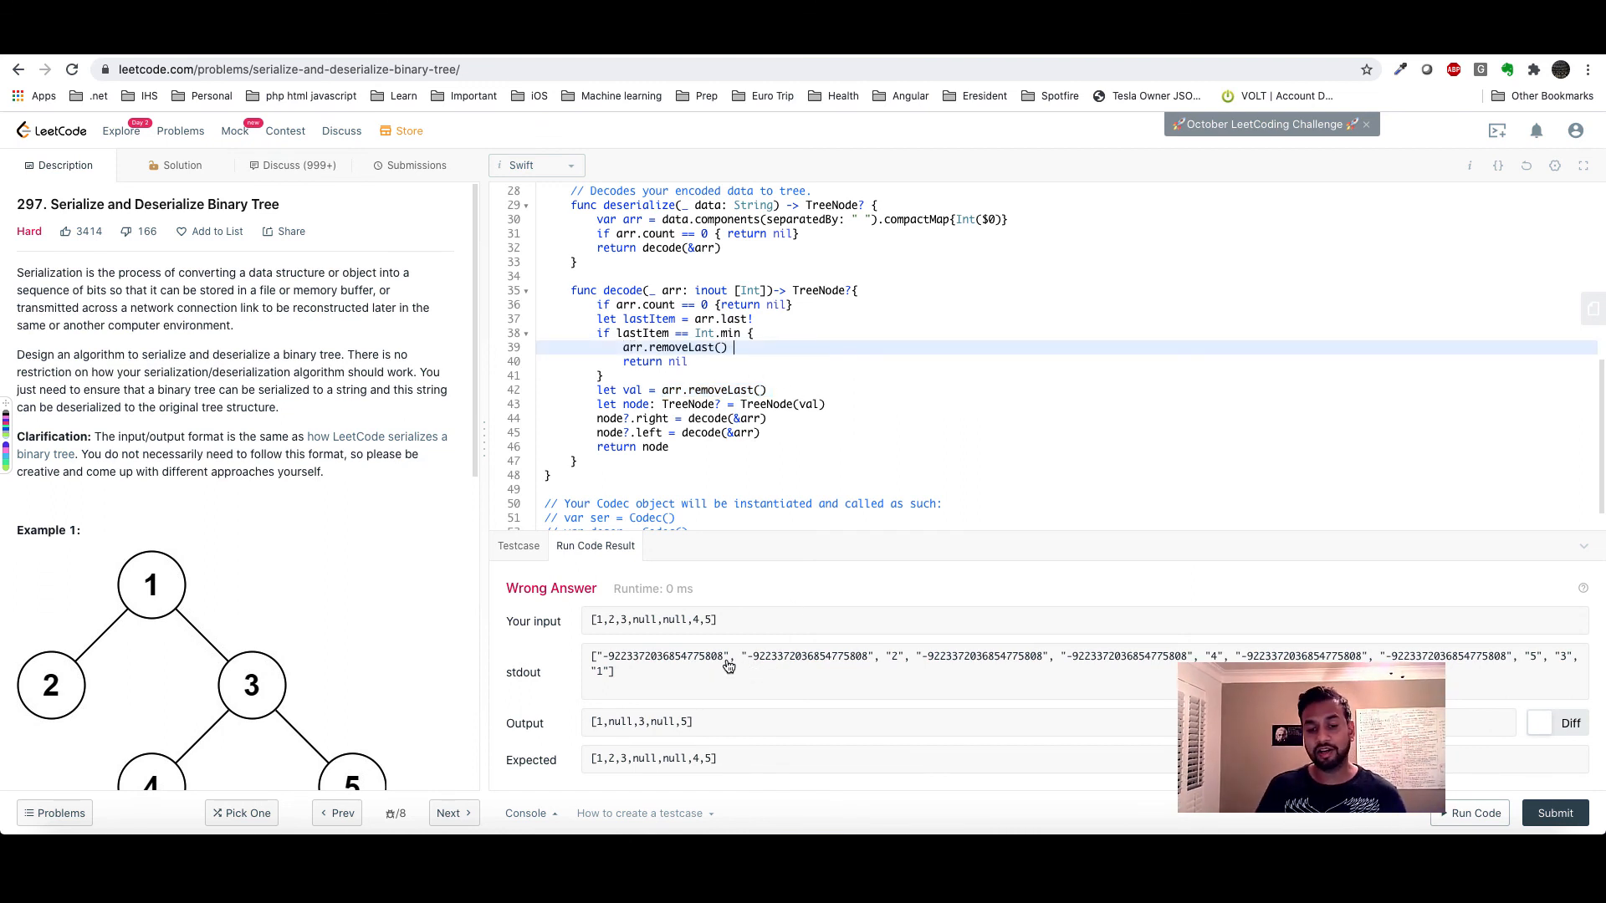
Submit the Swift Codec solution, accepted at 228 ms, faster than 36.02%.
double_click(663, 655)
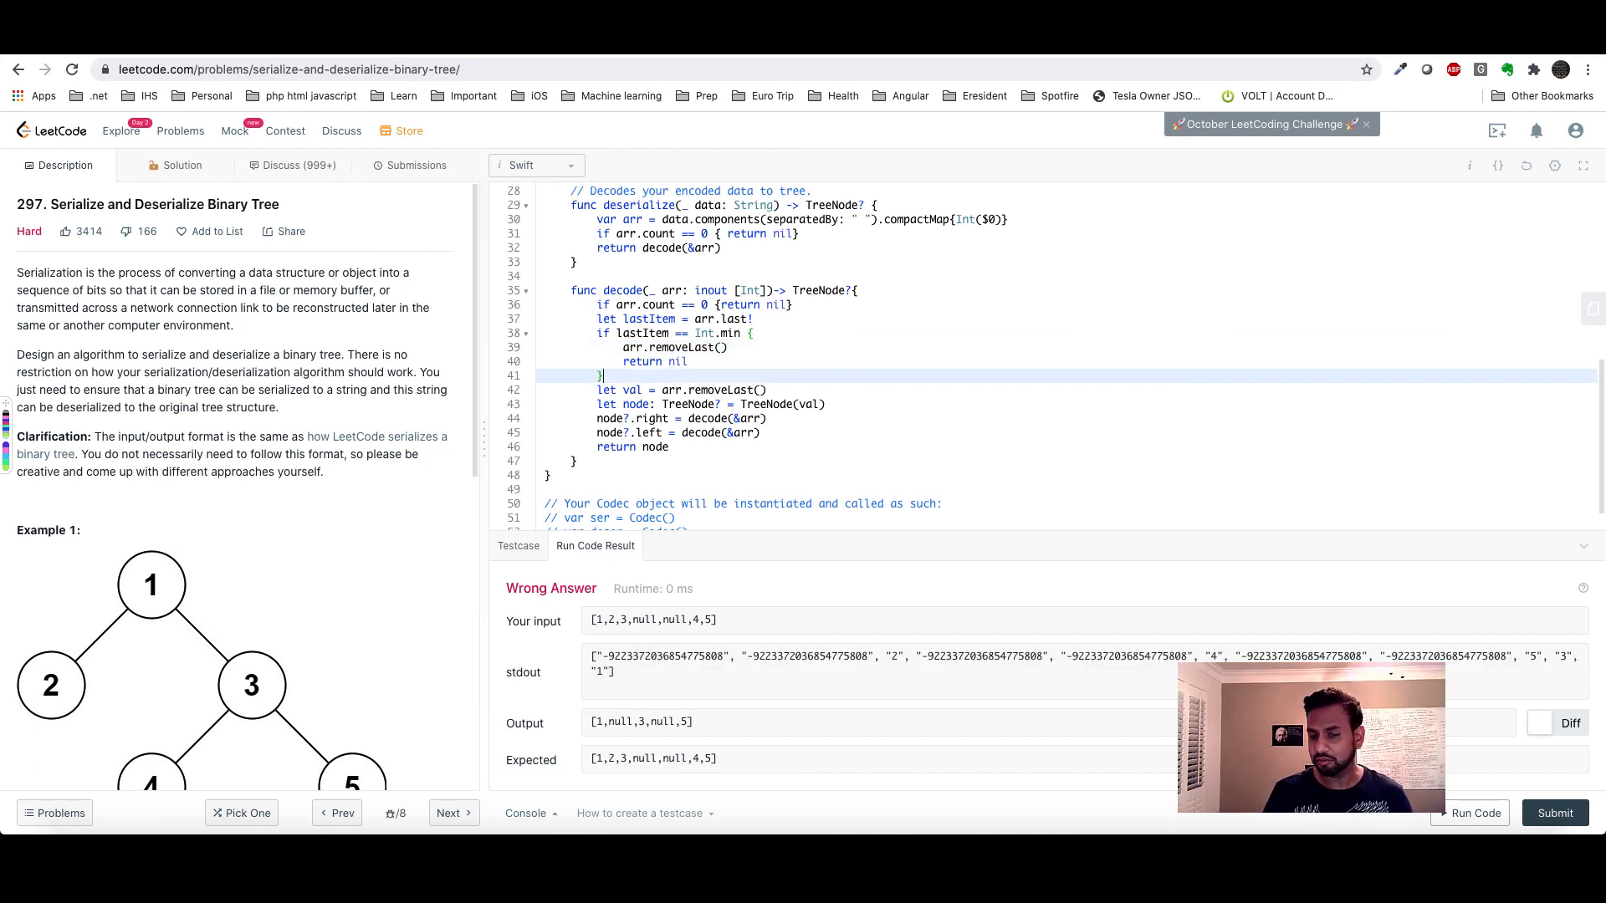
left_click(1476, 813)
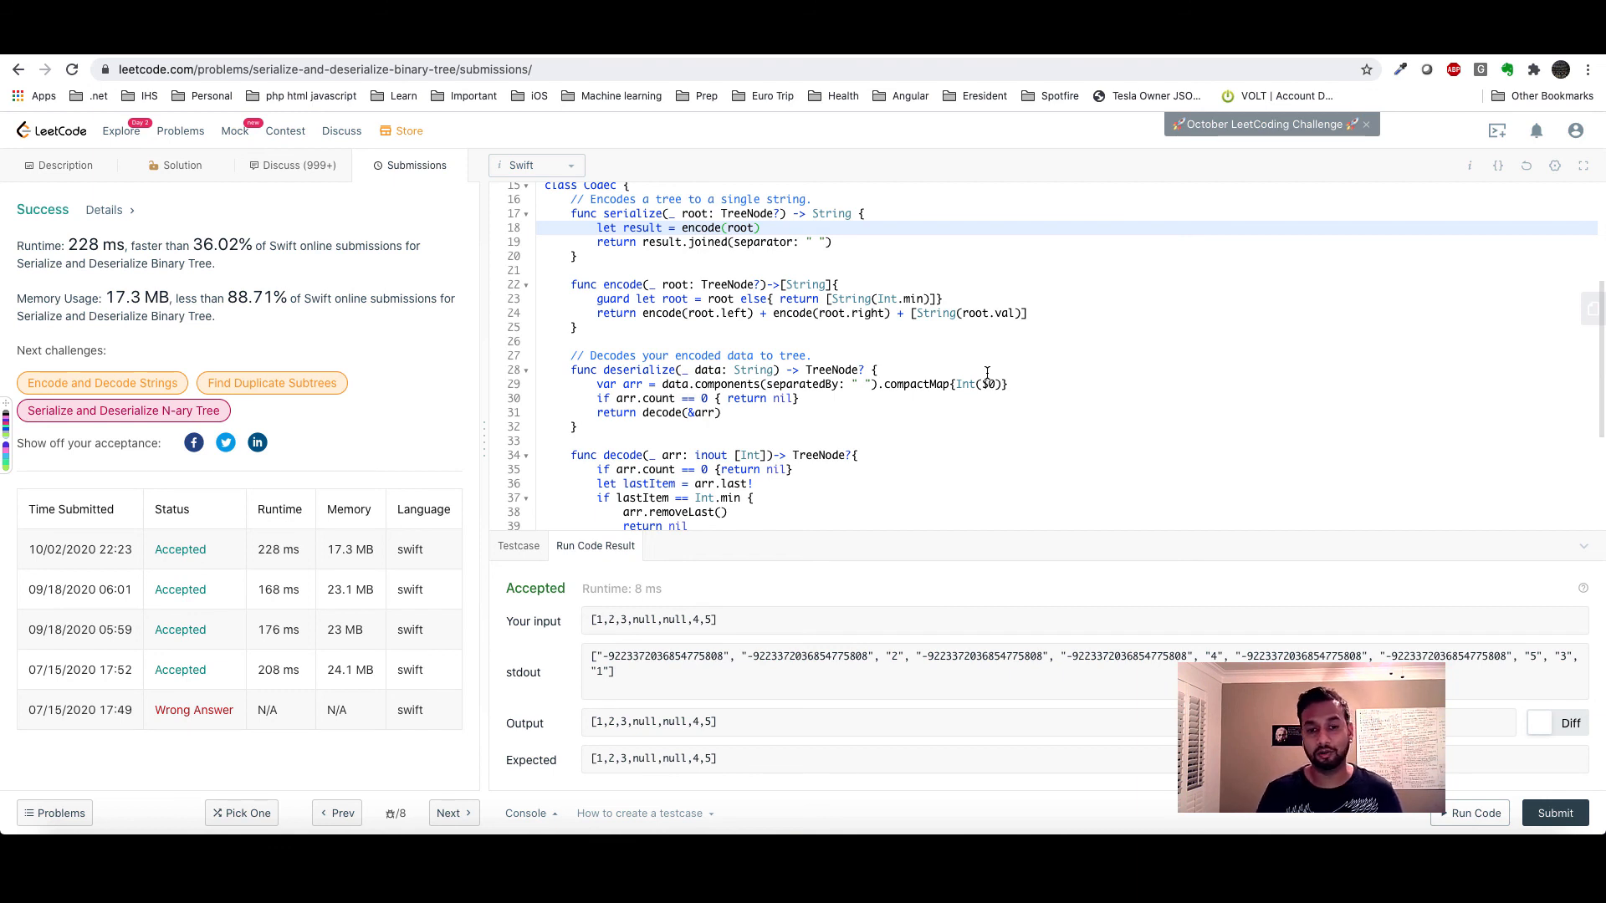
mouse_move(973, 398)
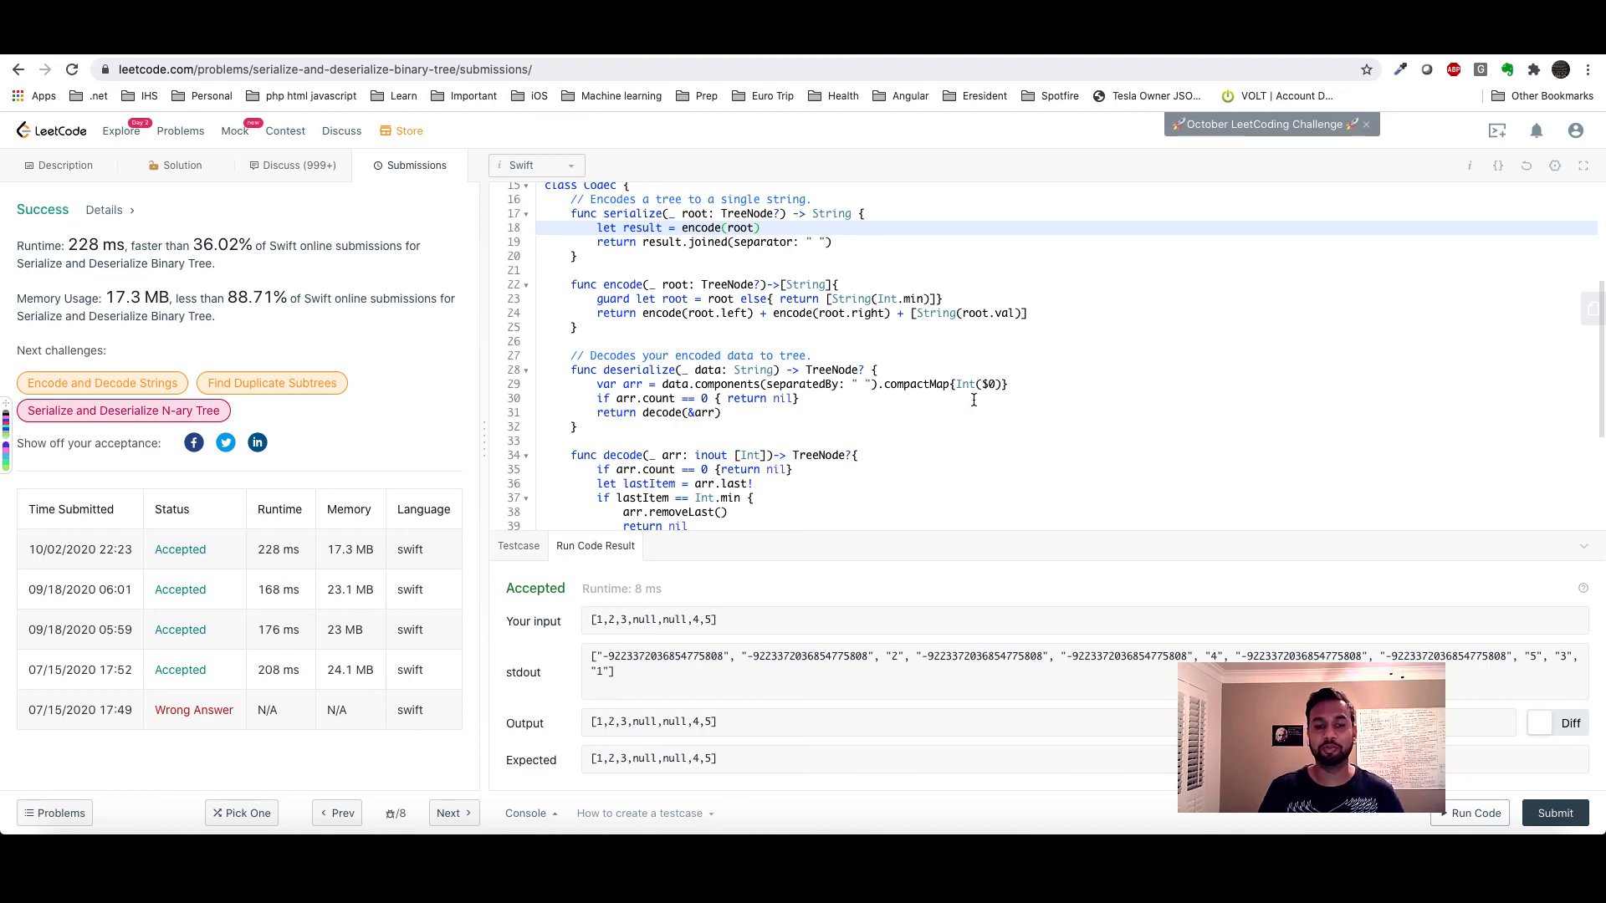